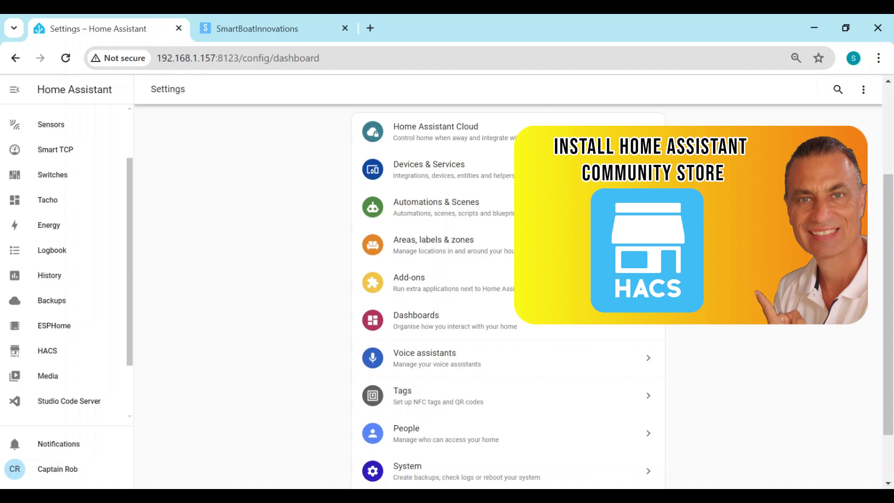
{"action": "mouse_move", "coordinate": [351, 251]}
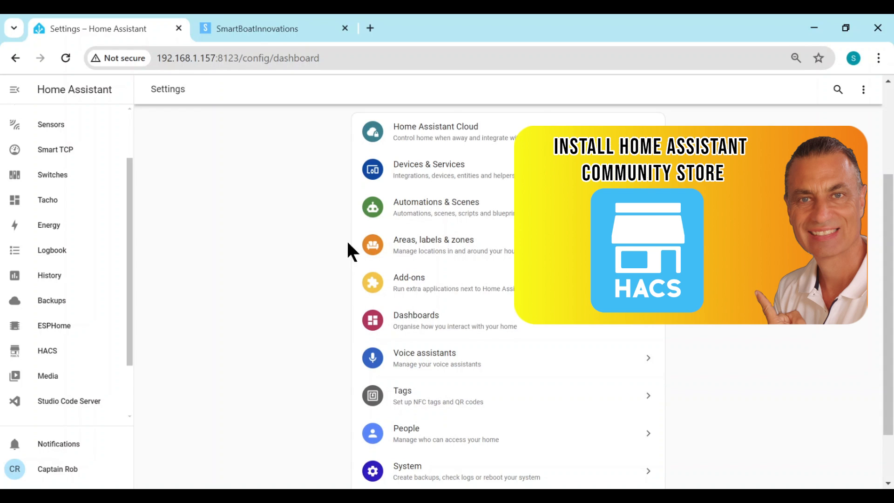
Step: Bring up the HACS custom repositories dialog with the Repository address field focused
{"action": "left_click", "coordinate": [48, 351]}
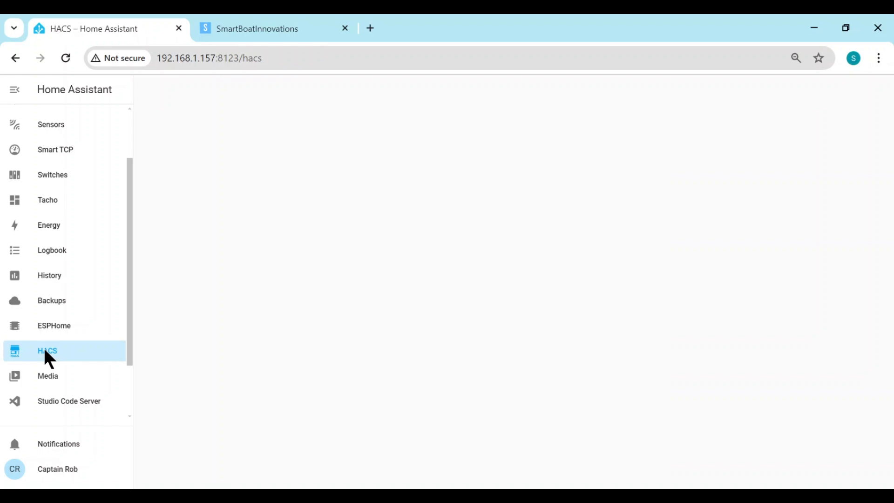
{"action": "left_click", "coordinate": [47, 351]}
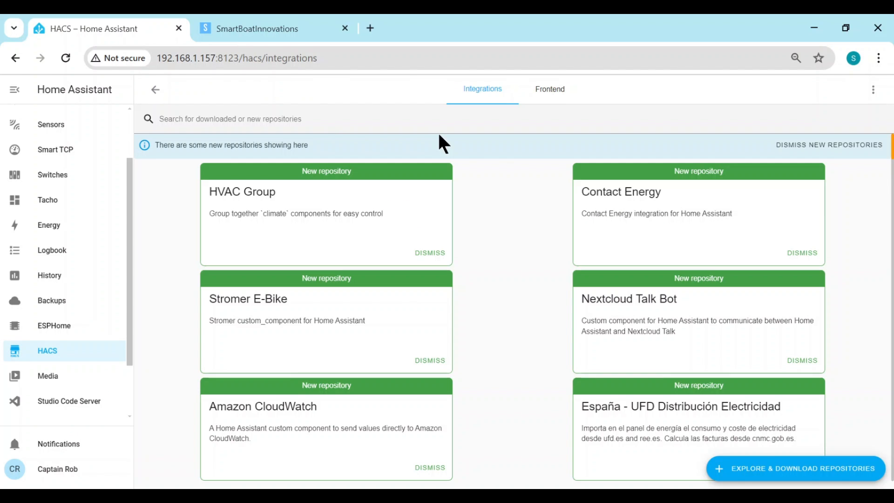
{"action": "mouse_move", "coordinate": [879, 94]}
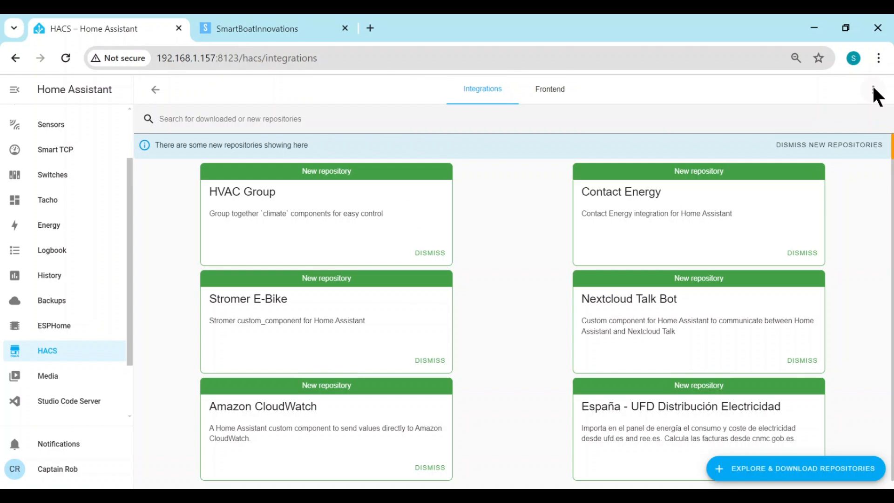
{"action": "left_click", "coordinate": [876, 89]}
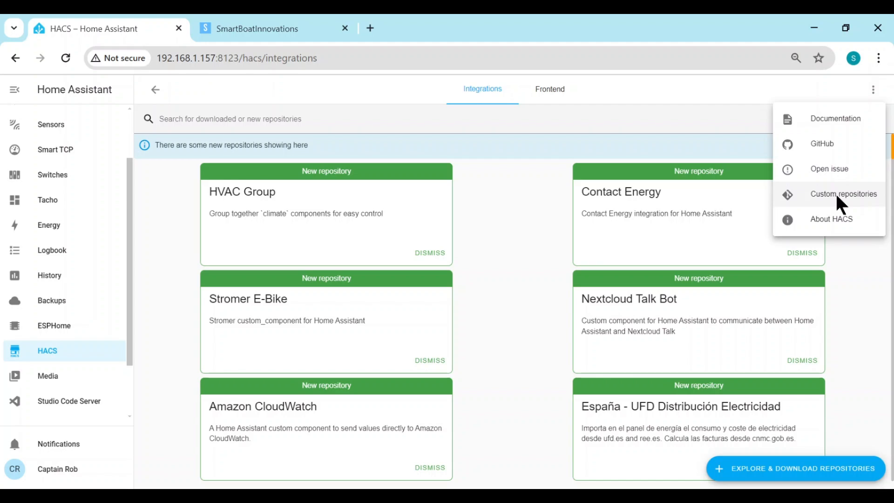
{"action": "left_click", "coordinate": [845, 194]}
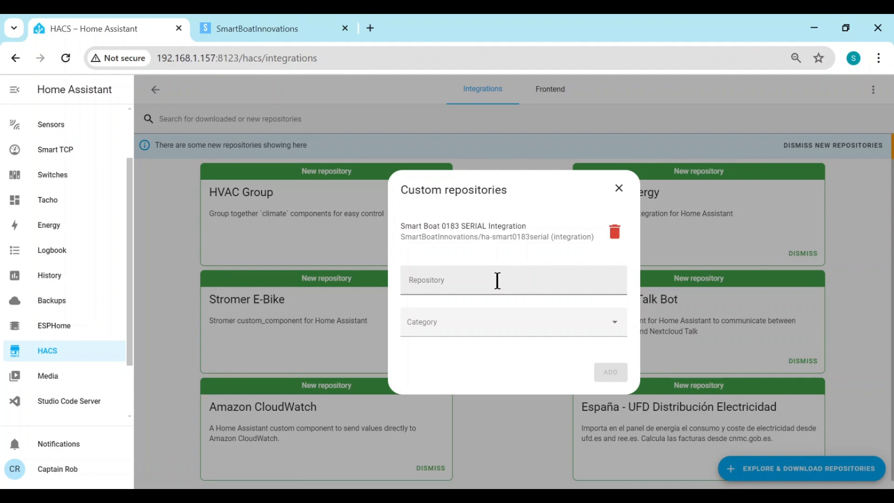
{"action": "left_click", "coordinate": [513, 281]}
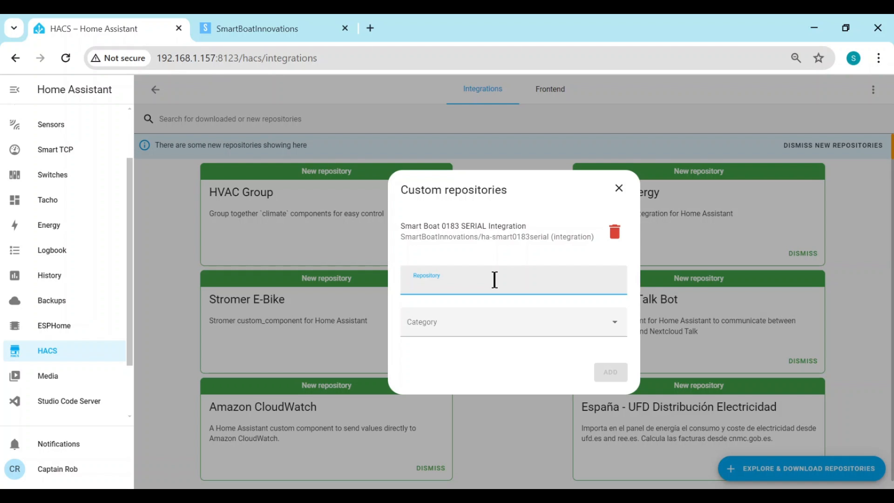
{"action": "mouse_move", "coordinate": [257, 28]}
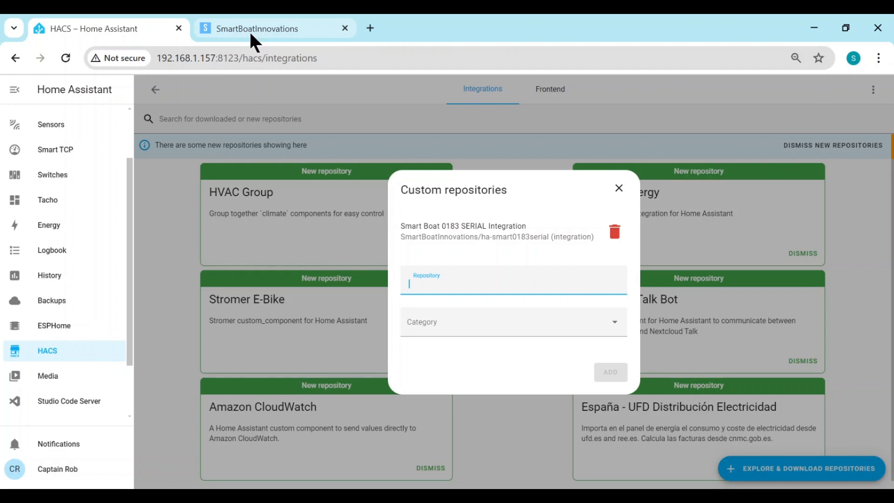
Step: Reach the ha-smart-anchor GitHub repository via the Smart Anchor Watch code page and copy its address
{"action": "left_click", "coordinate": [274, 29]}
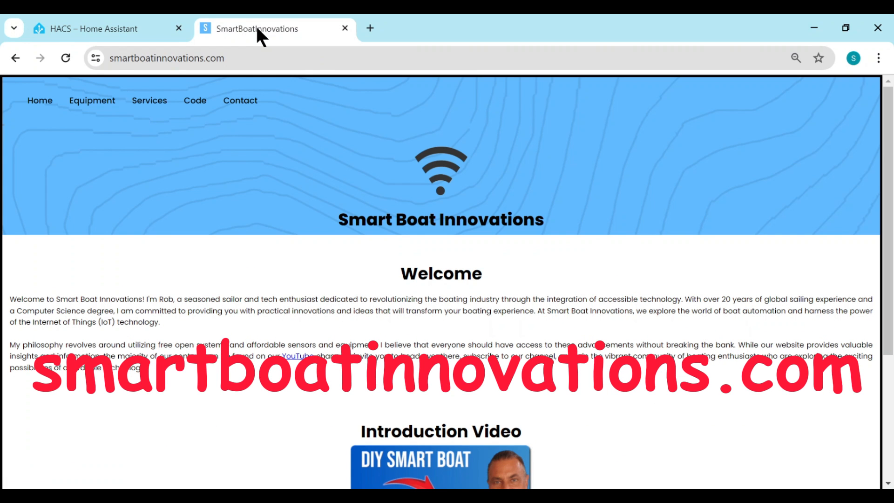
{"action": "mouse_move", "coordinate": [174, 137]}
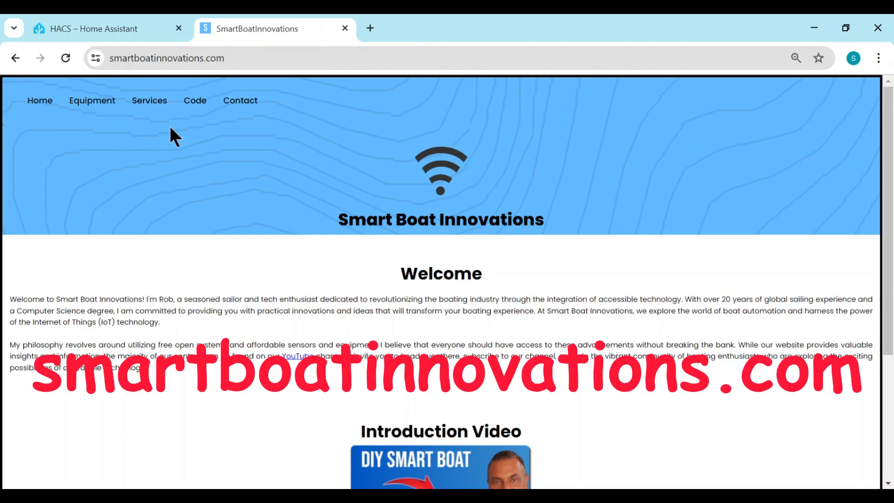
{"action": "left_click", "coordinate": [194, 100]}
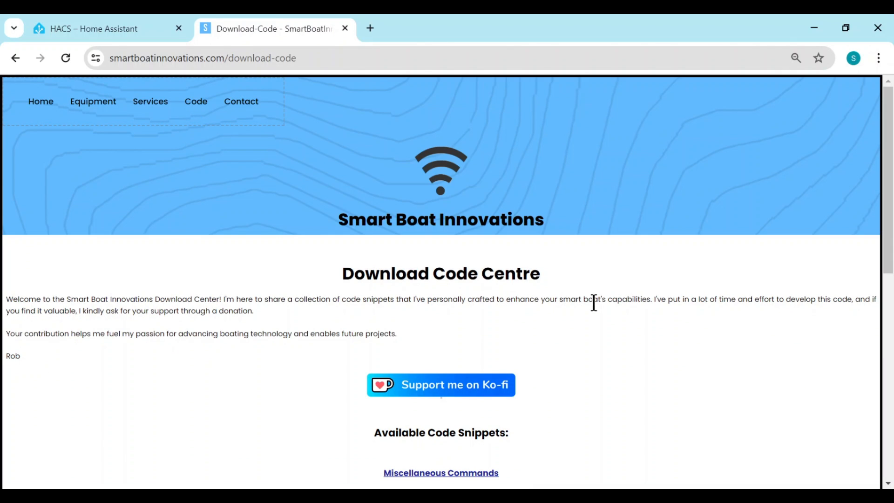
{"action": "scroll", "scroll_direction": "down", "scroll_amount": 3}
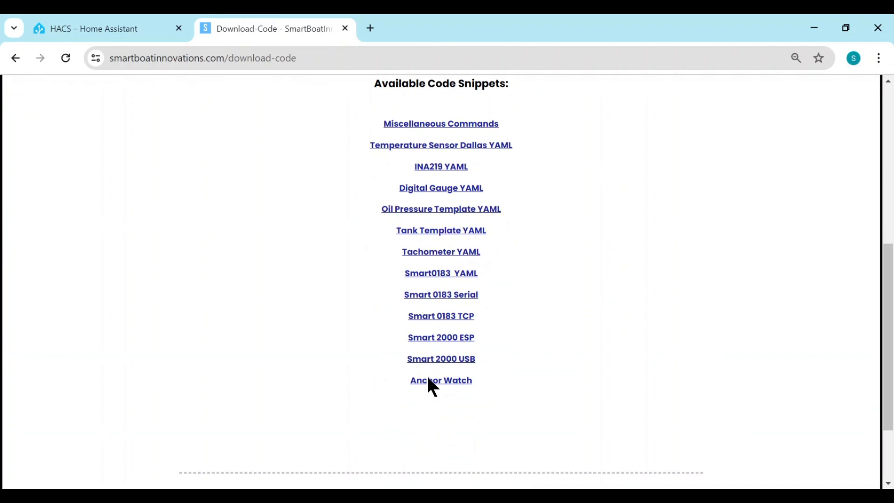
{"action": "left_click", "coordinate": [440, 380]}
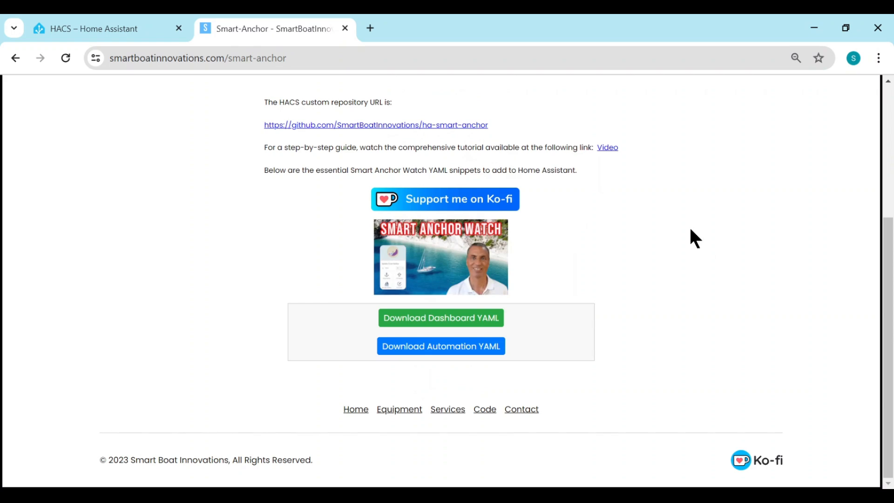
{"action": "scroll", "scroll_direction": "up", "scroll_amount": 3}
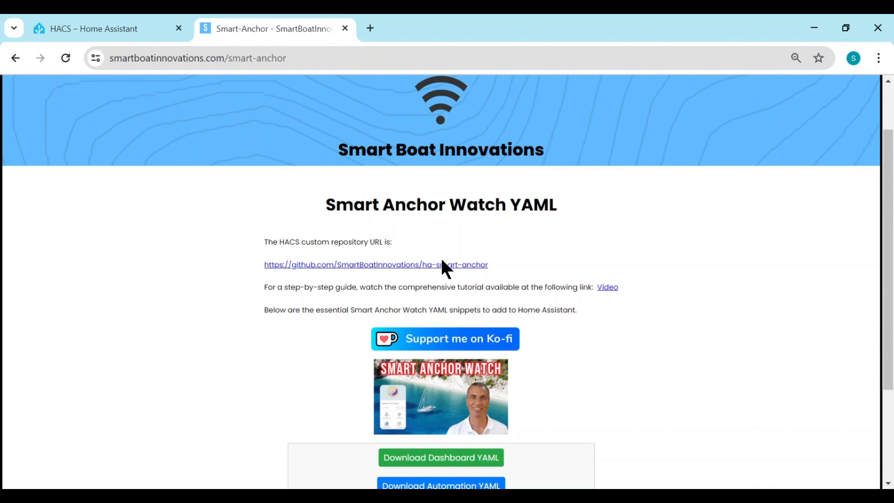
{"action": "mouse_move", "coordinate": [309, 266]}
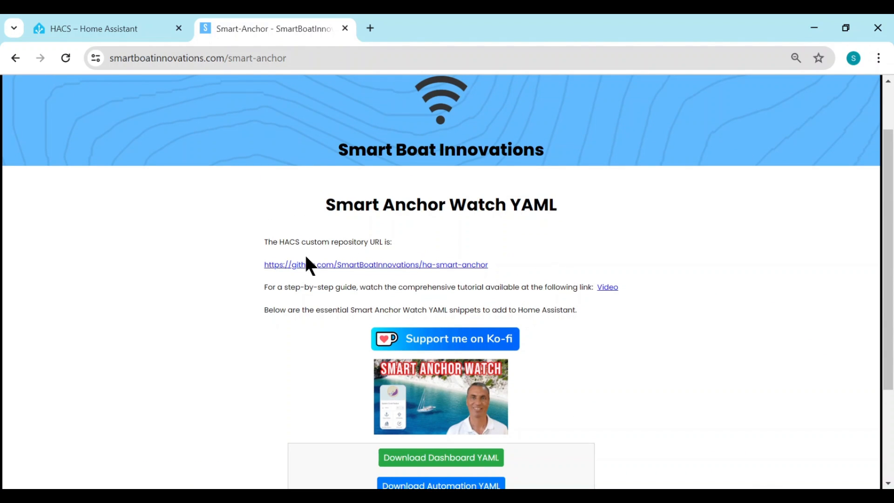
{"action": "mouse_move", "coordinate": [423, 251]}
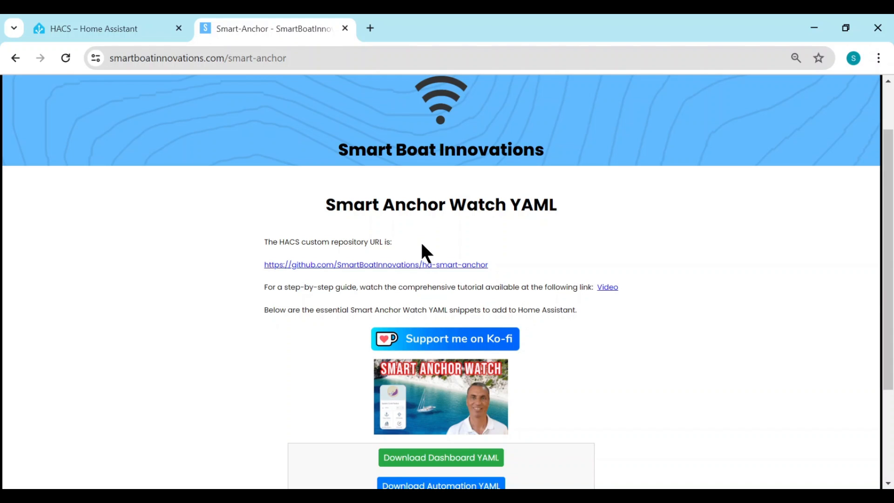
{"action": "left_click", "coordinate": [375, 265]}
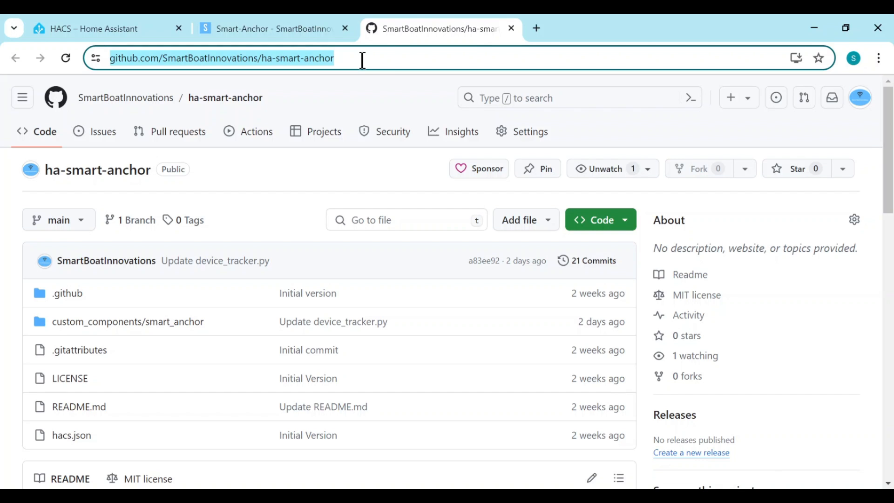
{"action": "left_click", "coordinate": [92, 29]}
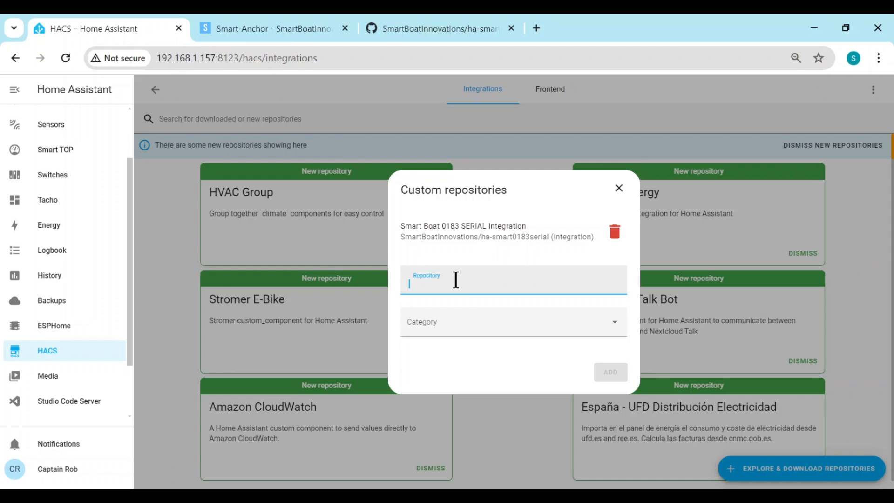
Step: Add the ha-smart-anchor repository to HACS with category Integration and show its details
{"action": "left_click", "coordinate": [512, 321]}
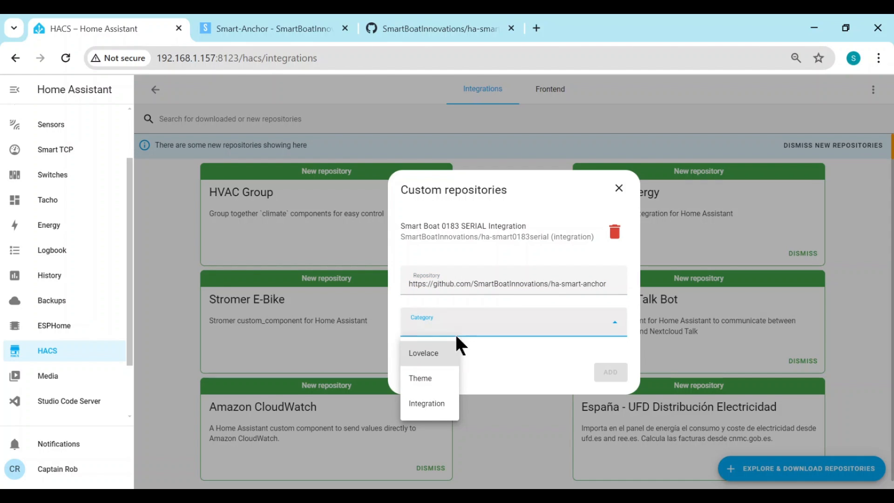
{"action": "left_click", "coordinate": [427, 403]}
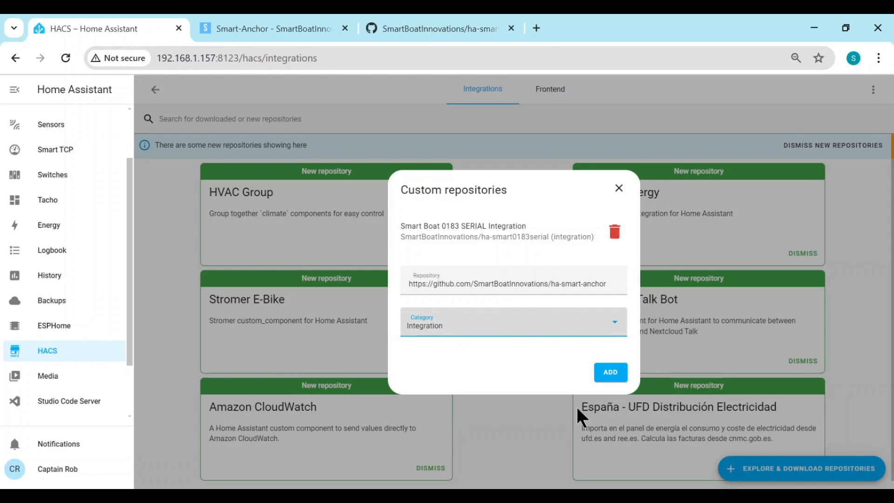
{"action": "left_click", "coordinate": [610, 372]}
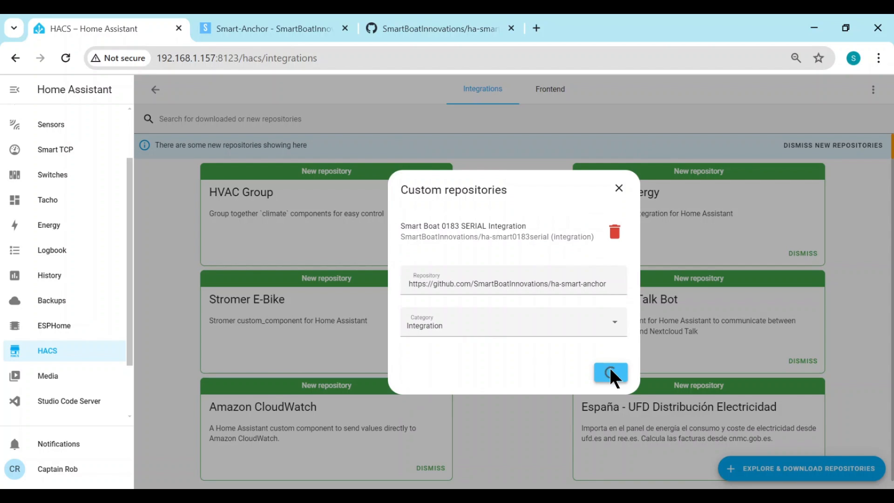
{"action": "left_click", "coordinate": [610, 373]}
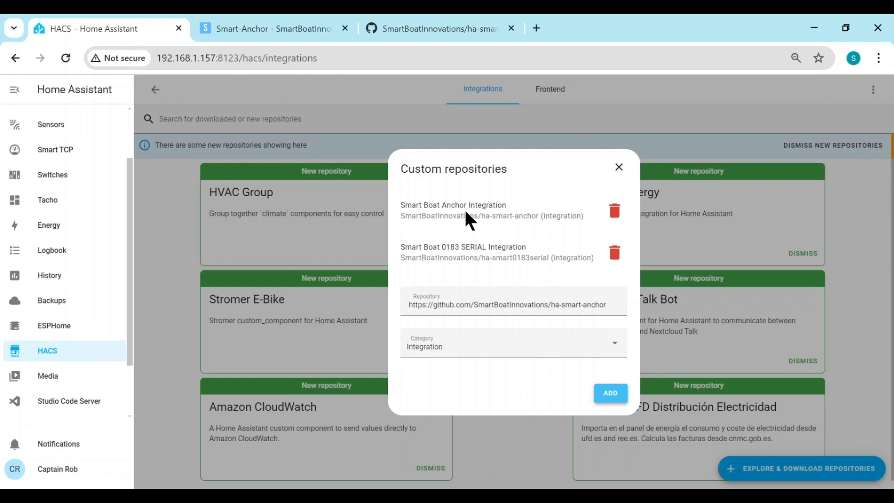
{"action": "left_click", "coordinate": [453, 210]}
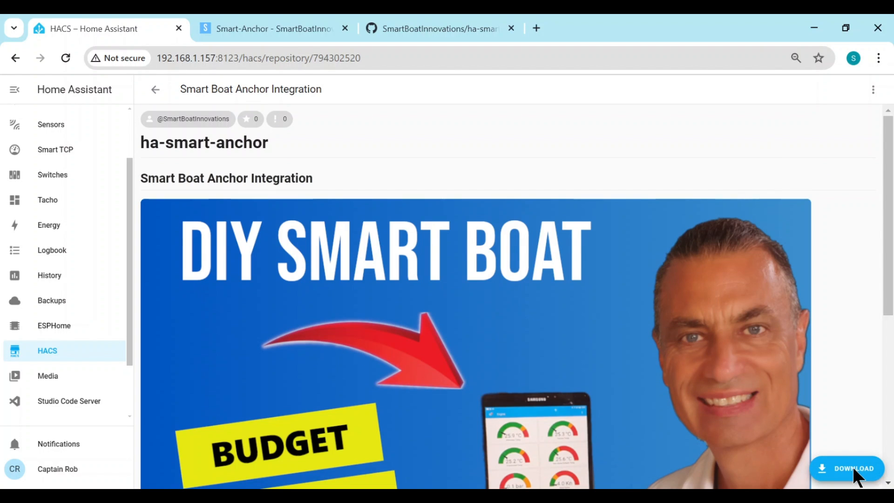
Step: Download Smart Boat Anchor Integration, then search 'ancho' in the HACS list to confirm it is installed
{"action": "left_click", "coordinate": [850, 469]}
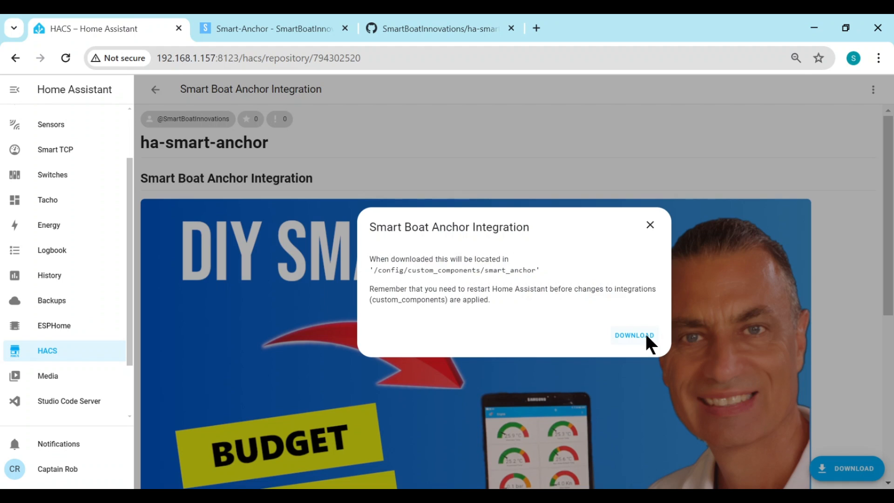
{"action": "left_click", "coordinate": [649, 224]}
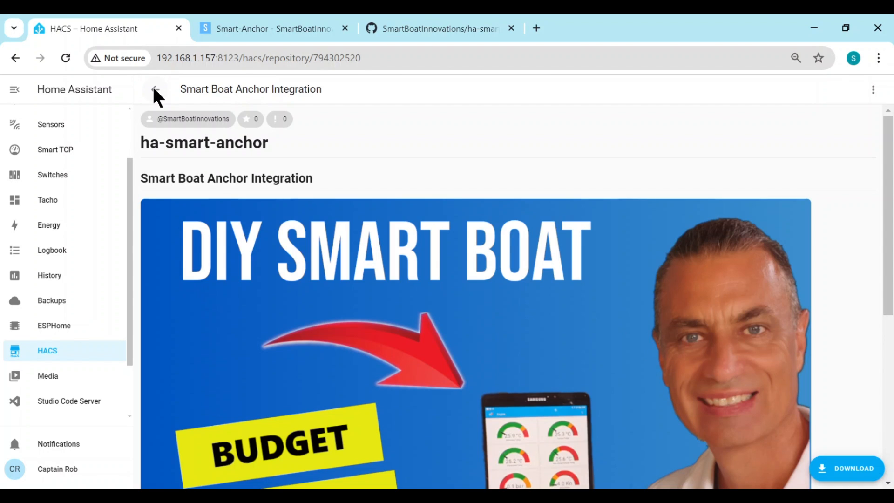
{"action": "left_click", "coordinate": [155, 90]}
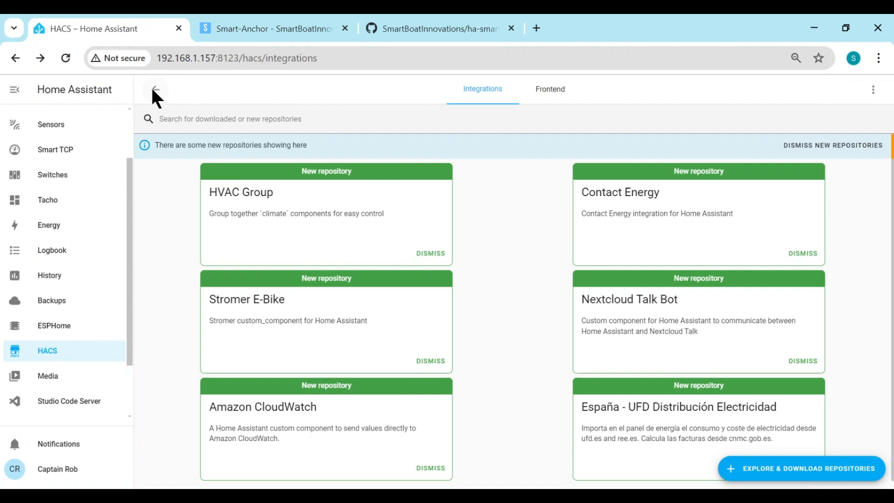
{"action": "mouse_move", "coordinate": [177, 286]}
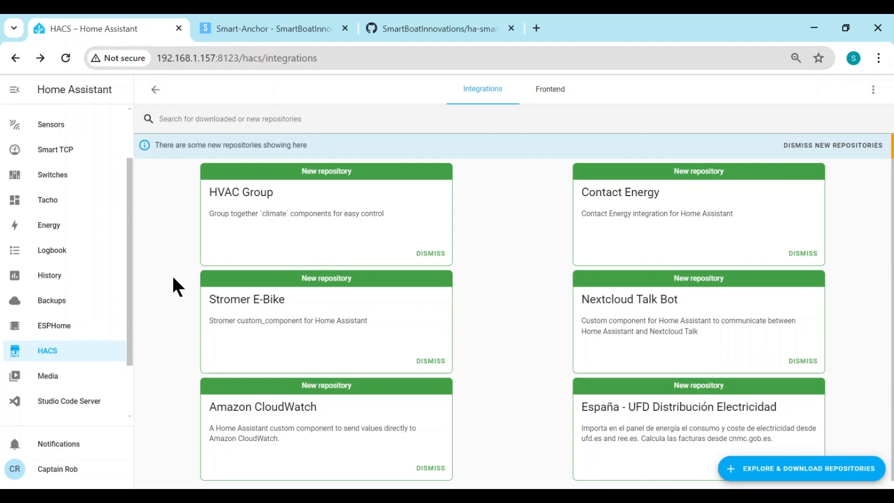
{"action": "left_click", "coordinate": [264, 118]}
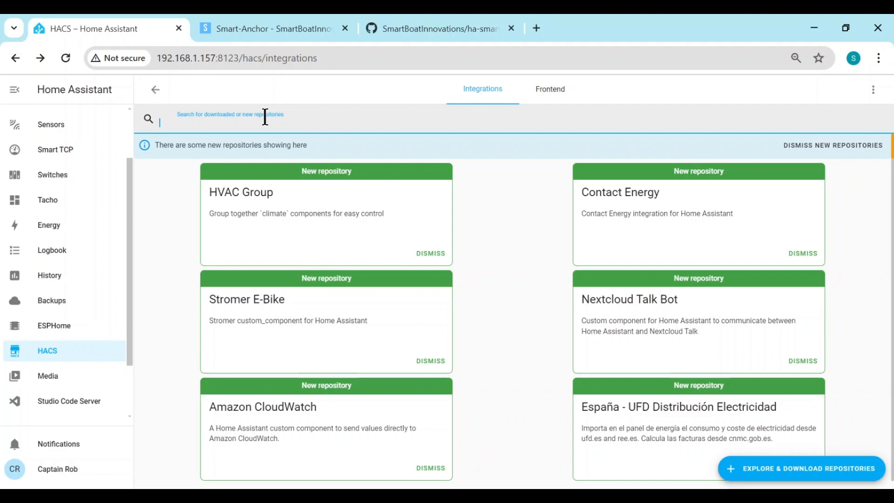
{"action": "type", "text": "ancho"}
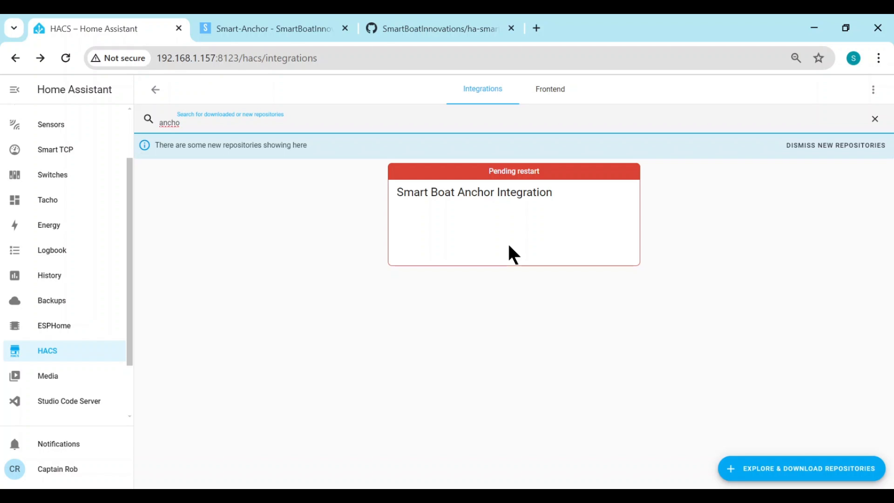
{"action": "mouse_move", "coordinate": [341, 298]}
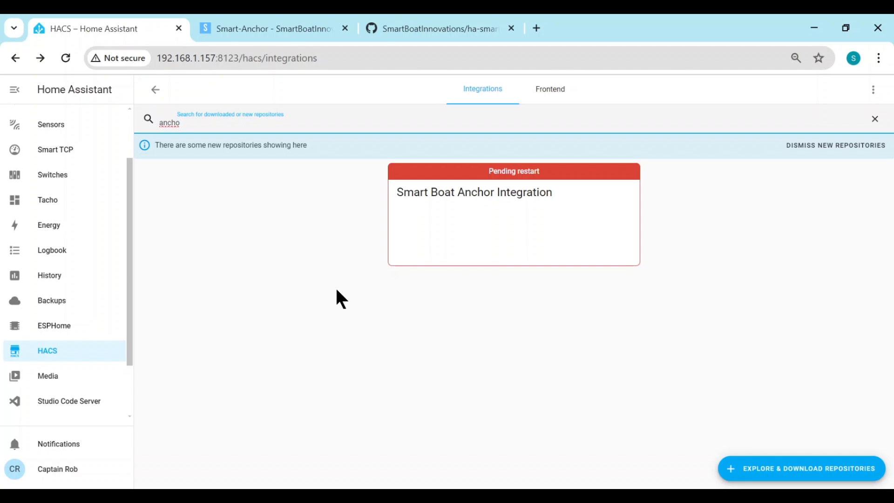
Step: Run a Quick reload from Developer Tools so the new integration becomes available
{"action": "left_click", "coordinate": [63, 381]}
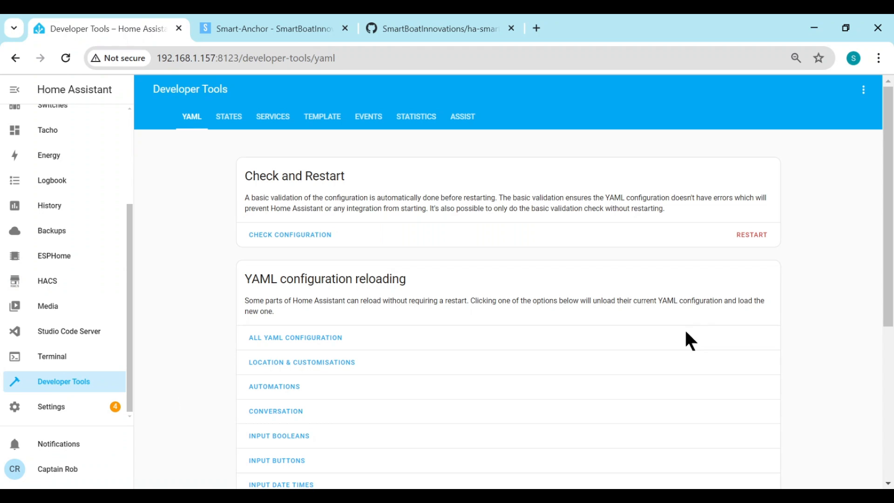
{"action": "left_click", "coordinate": [750, 235]}
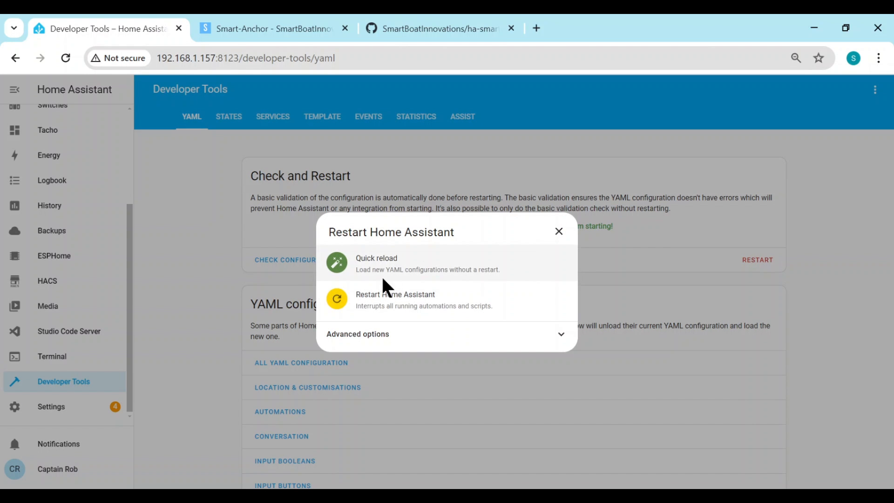
{"action": "left_click", "coordinate": [558, 231]}
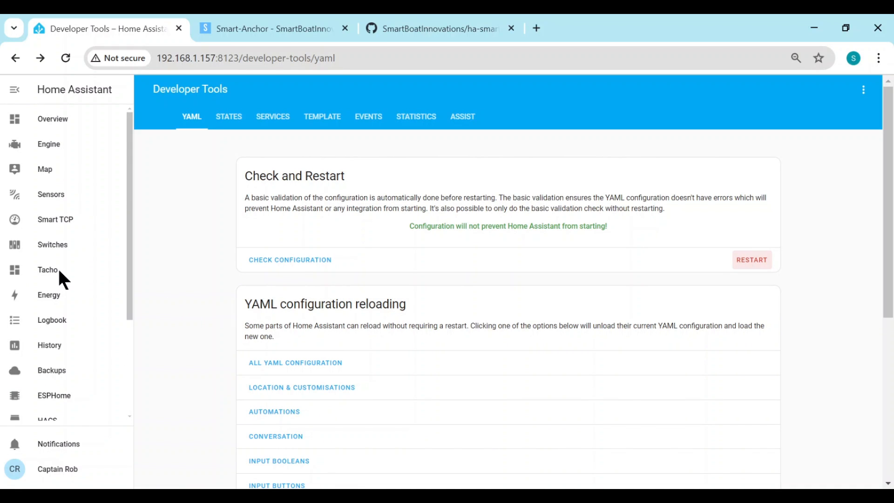
{"action": "scroll", "scroll_direction": "down", "scroll_amount": 3}
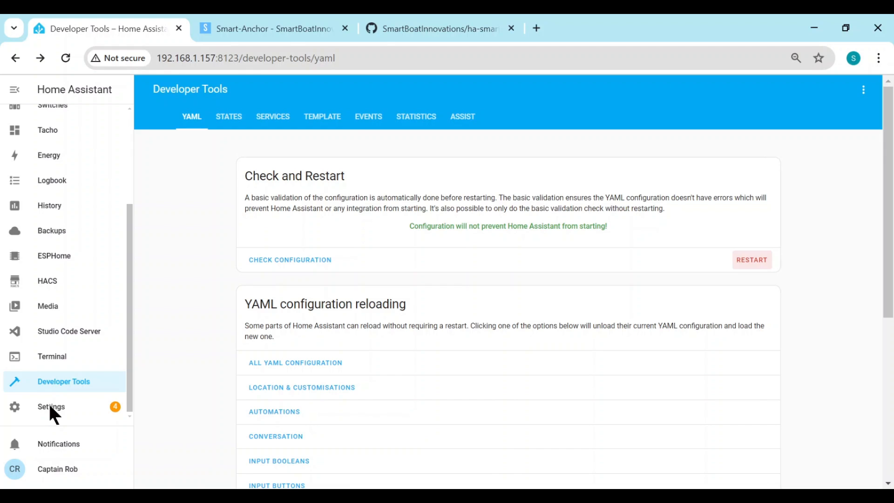
Step: Start adding a new integration in Devices & Services and search 'ancho' for Smart Boat Anchor
{"action": "left_click", "coordinate": [50, 407]}
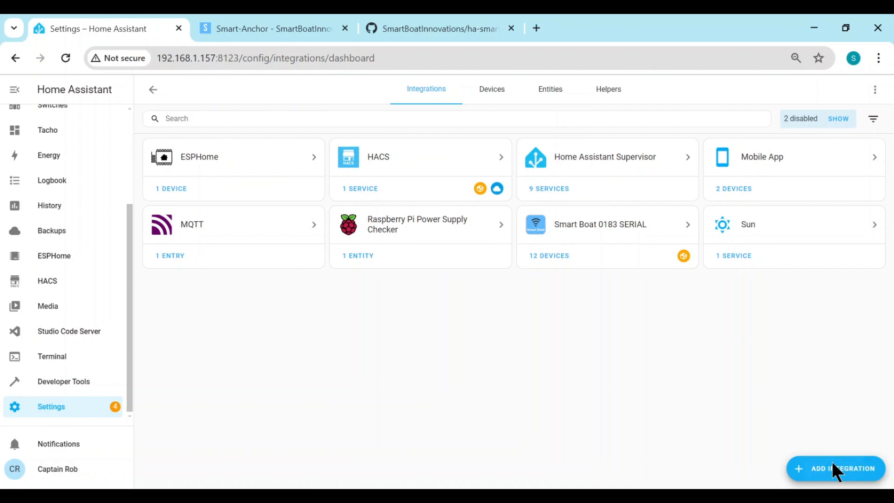
{"action": "left_click", "coordinate": [837, 468]}
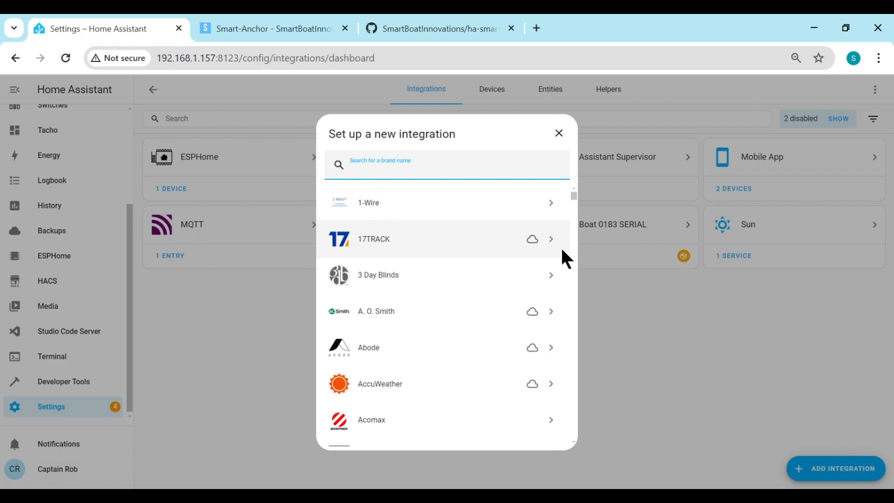
{"action": "type", "text": "ancho"}
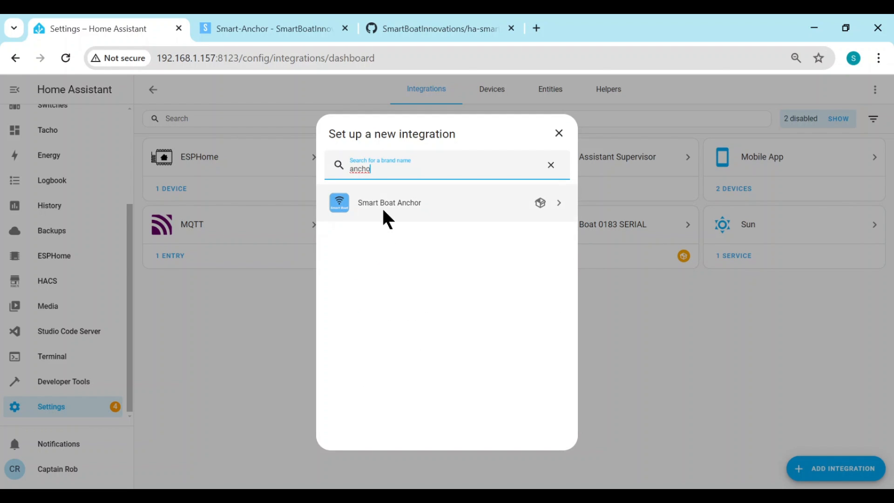
Step: Choose Smart Boat Anchor and set Latitude and Longitude Decimal Conversion as its position sensors
{"action": "left_click", "coordinate": [390, 202]}
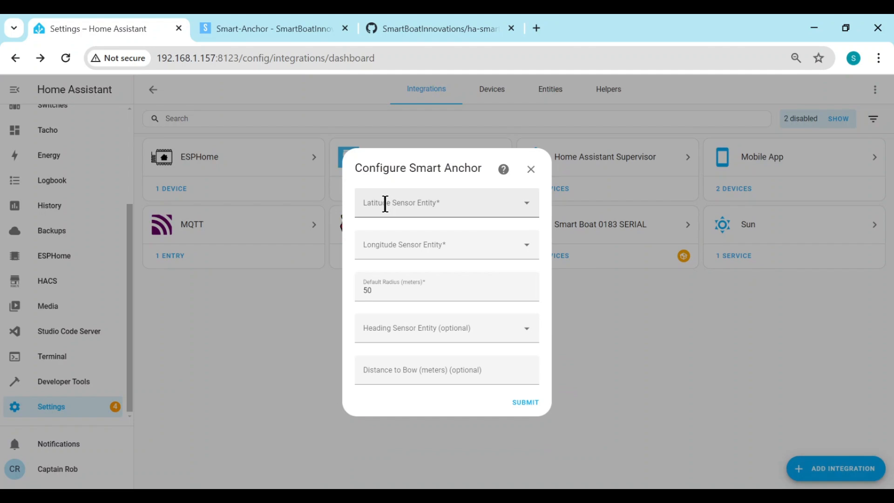
{"action": "mouse_move", "coordinate": [311, 327]}
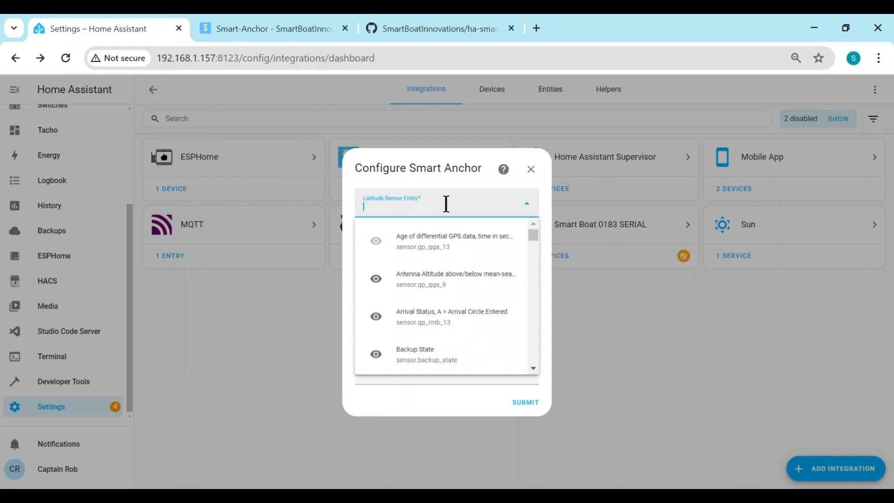
{"action": "mouse_move", "coordinate": [451, 250]}
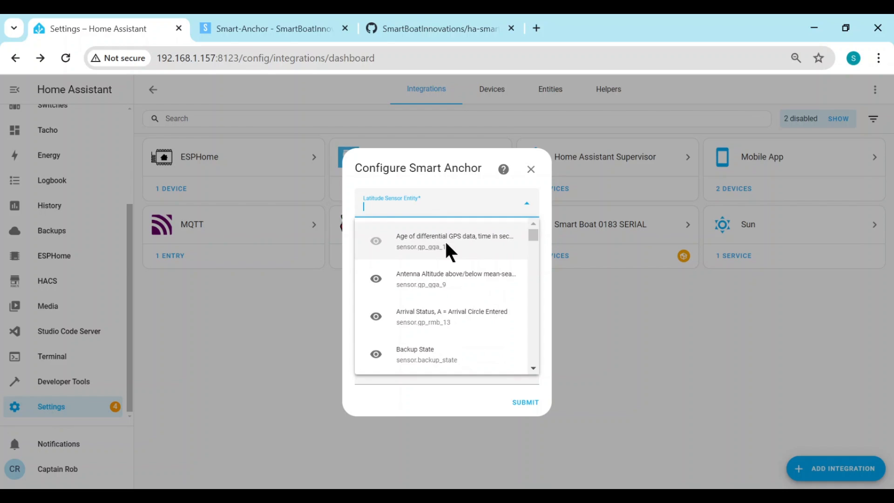
{"action": "type", "text": "lat"}
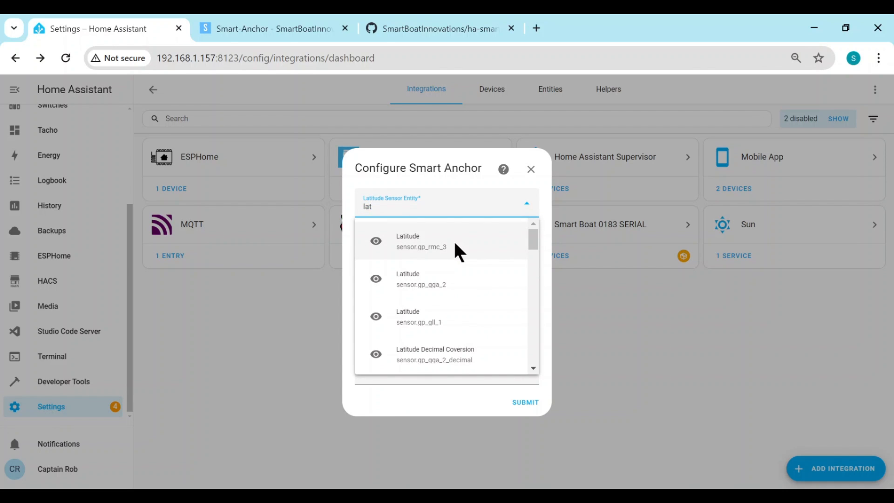
{"action": "scroll", "scroll_direction": "down", "scroll_amount": 3}
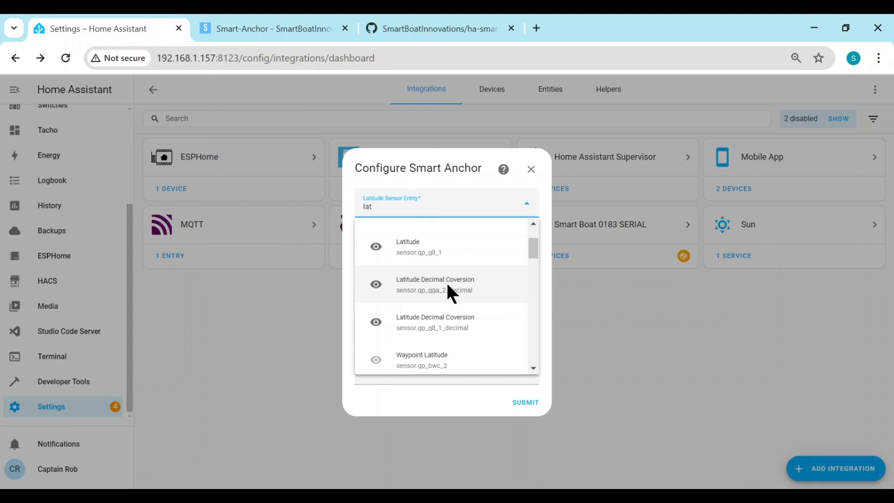
{"action": "left_click", "coordinate": [446, 206]}
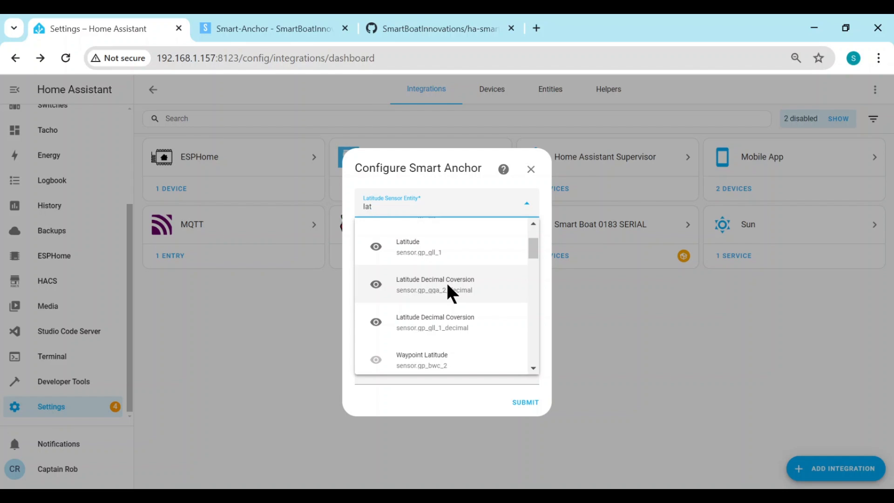
{"action": "left_click", "coordinate": [435, 284]}
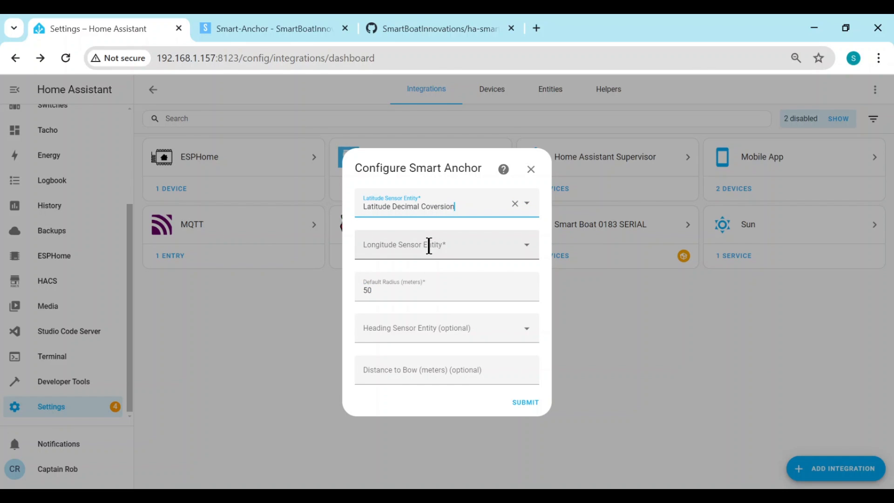
{"action": "type", "text": "lo"}
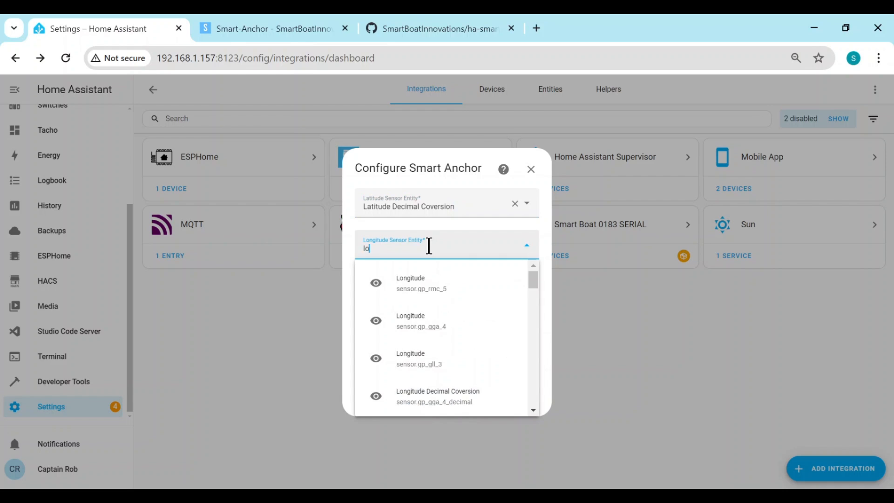
{"action": "left_click", "coordinate": [438, 395]}
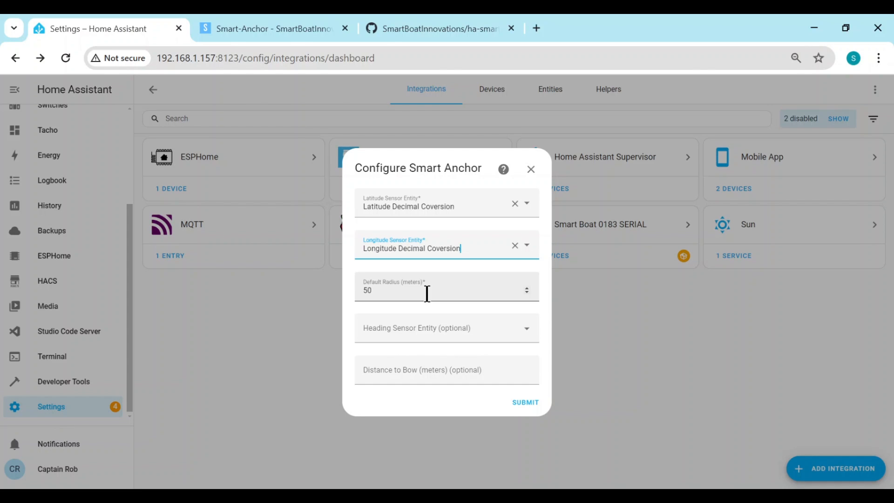
Step: Set the default radius to 40 m and use Heading Degrees, magnetic as the heading sensor
{"action": "left_click", "coordinate": [393, 293]}
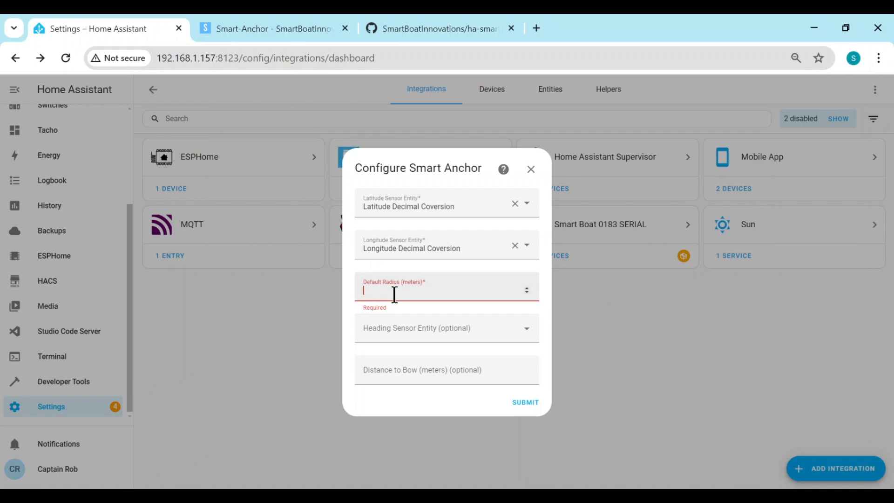
{"action": "type", "text": "40"}
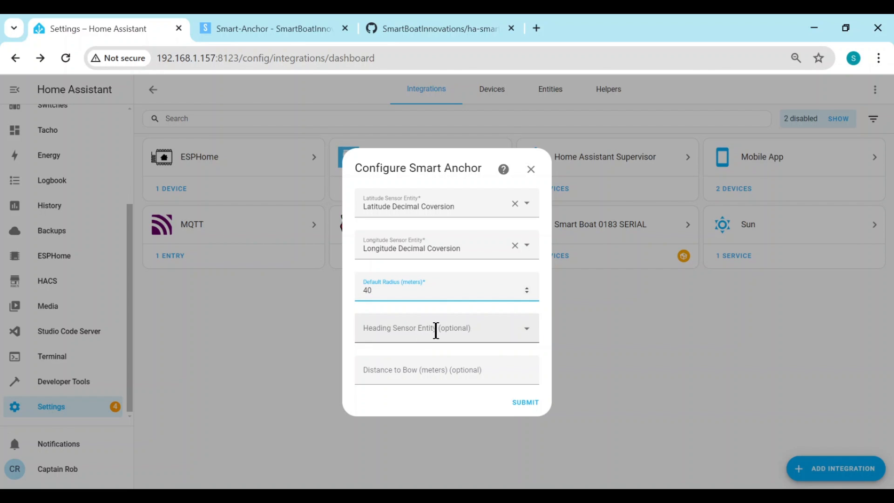
{"action": "left_click", "coordinate": [446, 328]}
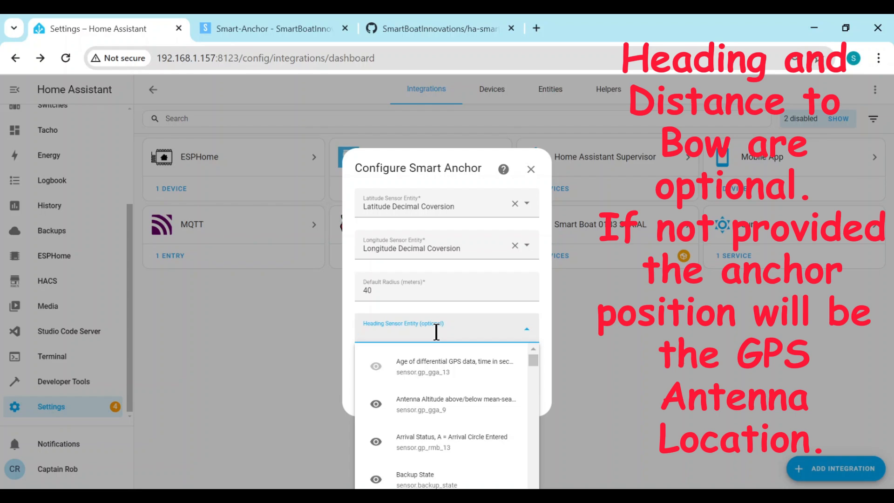
{"action": "type", "text": "headin"}
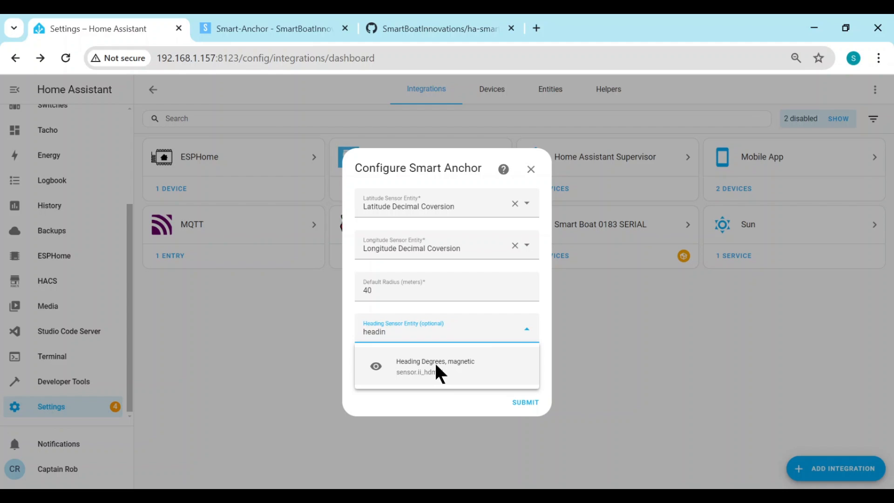
{"action": "left_click", "coordinate": [435, 366]}
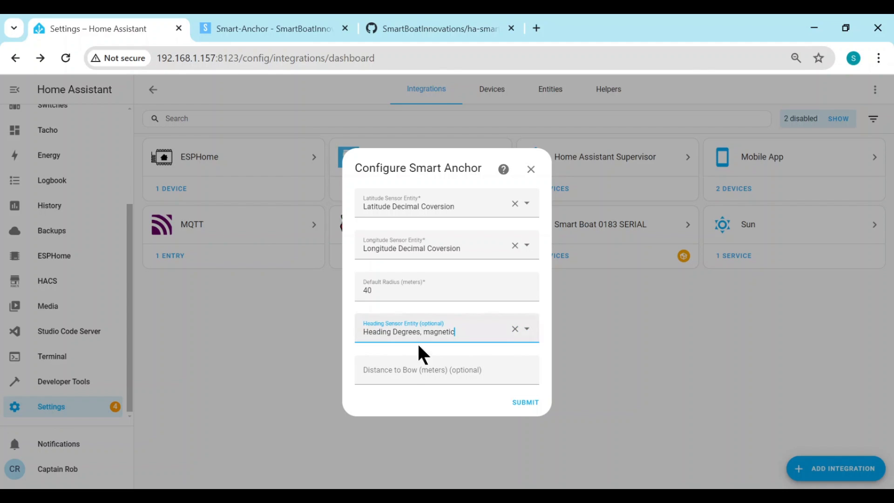
Step: Set the distance to bow to 13 m and submit the Smart Anchor configuration
{"action": "left_click", "coordinate": [446, 370]}
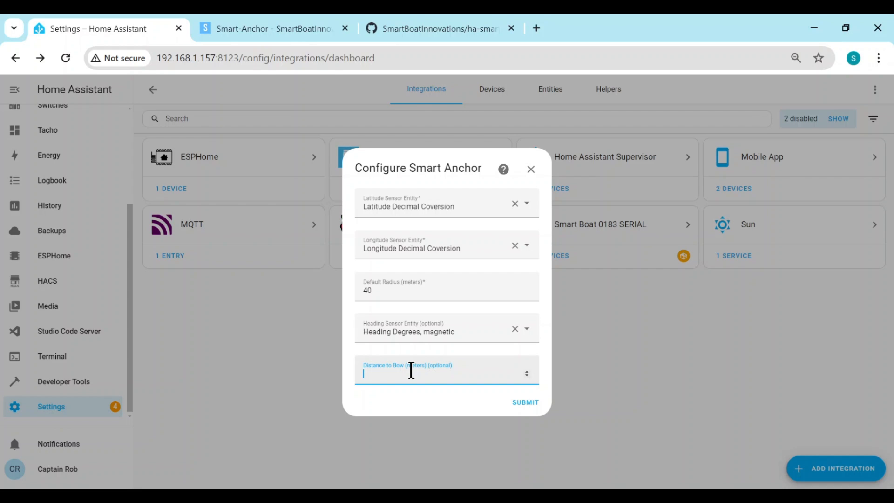
{"action": "type", "text": "1"}
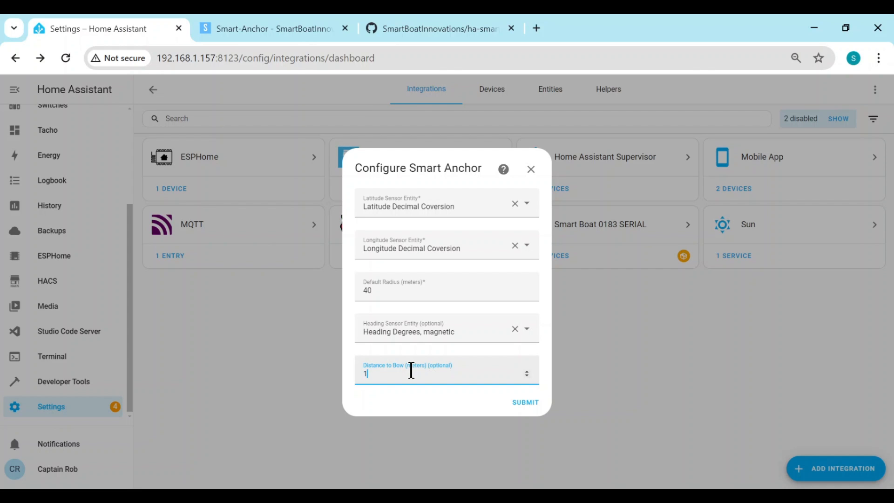
{"action": "type", "text": "3"}
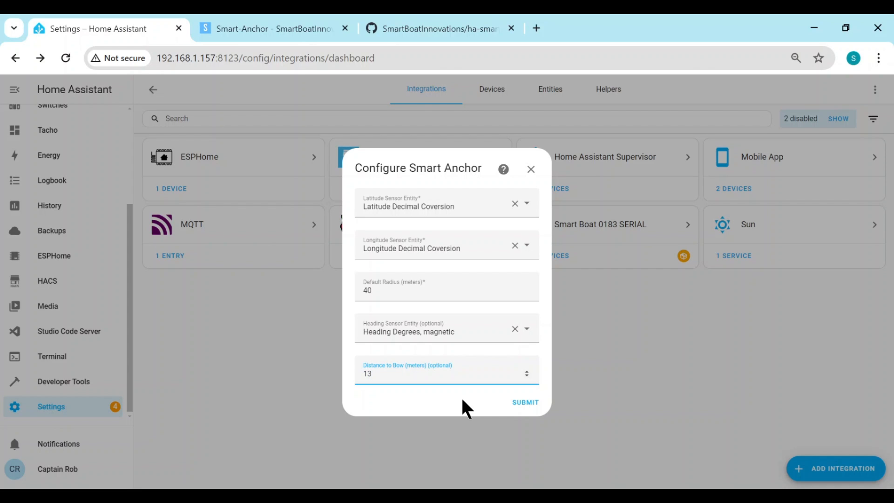
{"action": "mouse_move", "coordinate": [474, 204]}
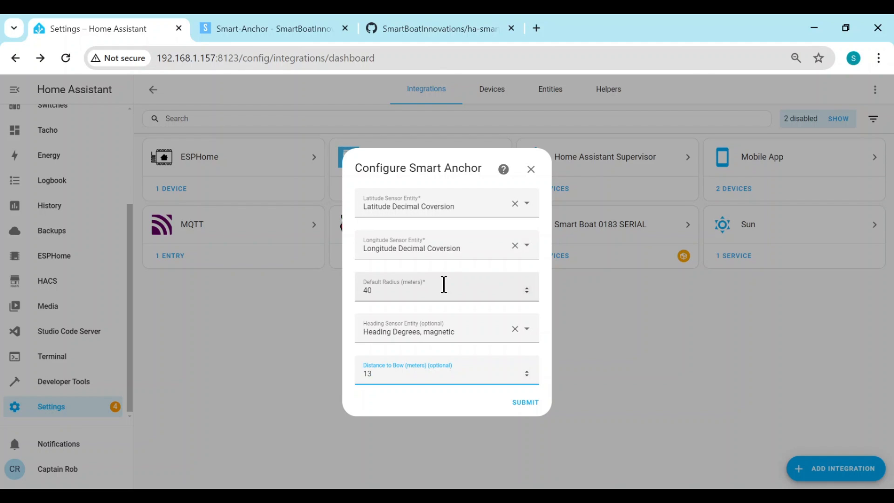
{"action": "left_click", "coordinate": [400, 372]}
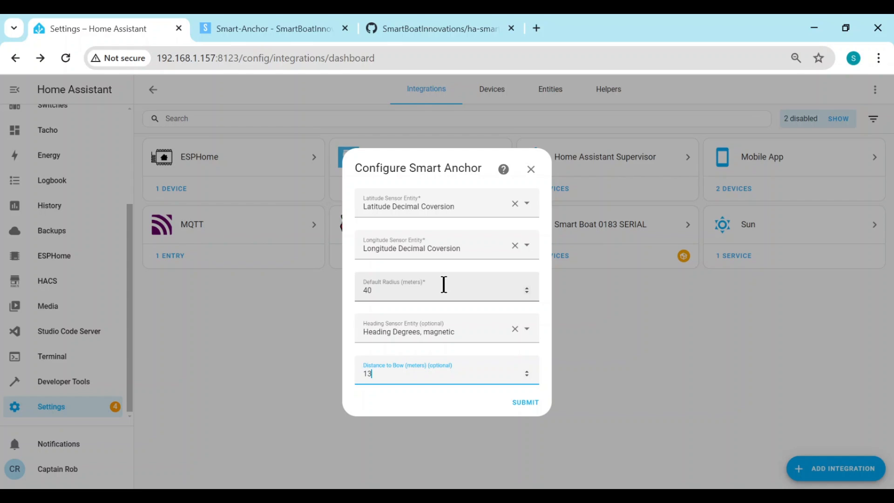
{"action": "mouse_move", "coordinate": [460, 333]}
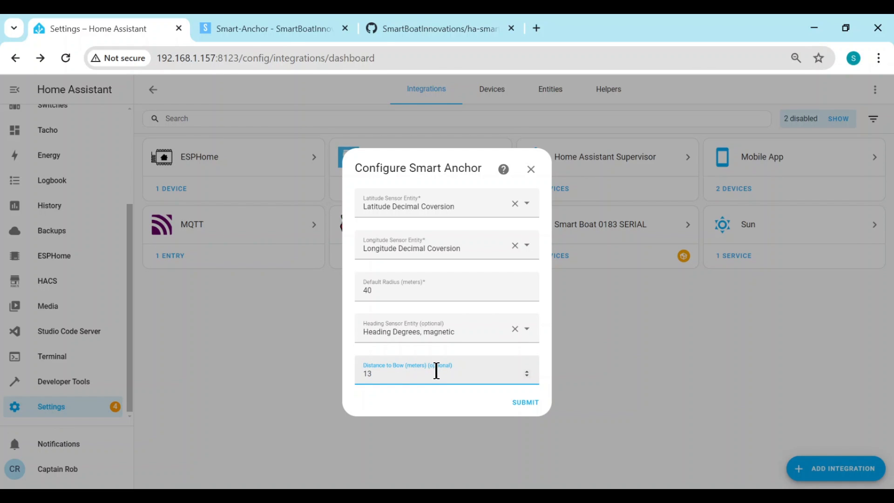
{"action": "left_click", "coordinate": [525, 403]}
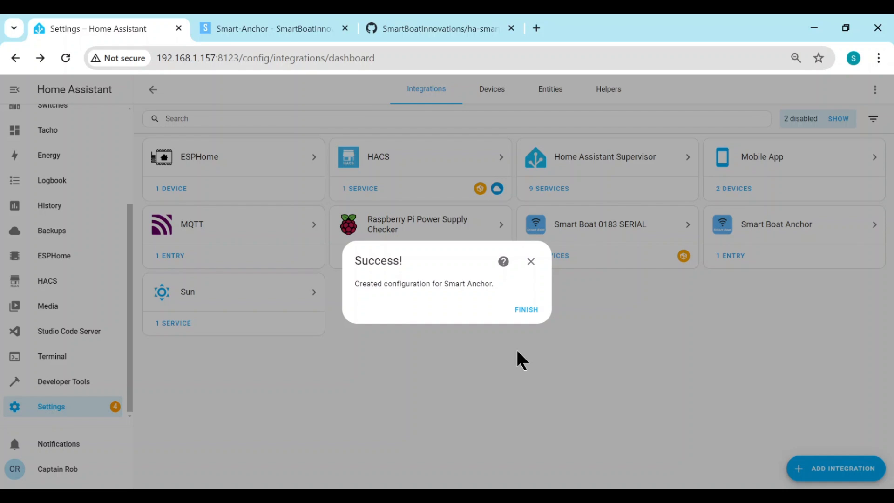
{"action": "mouse_move", "coordinate": [525, 309]}
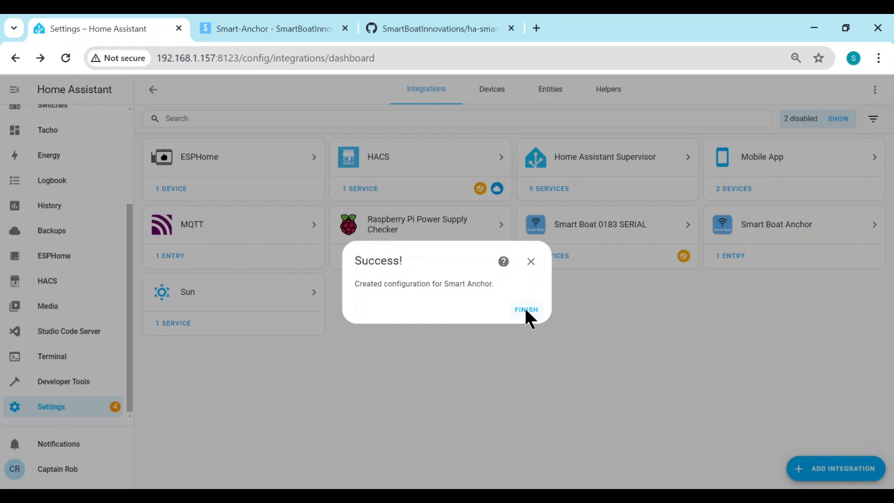
Step: Finish the success dialog so Smart Boat Anchor shows among the installed integrations
{"action": "left_click", "coordinate": [526, 309]}
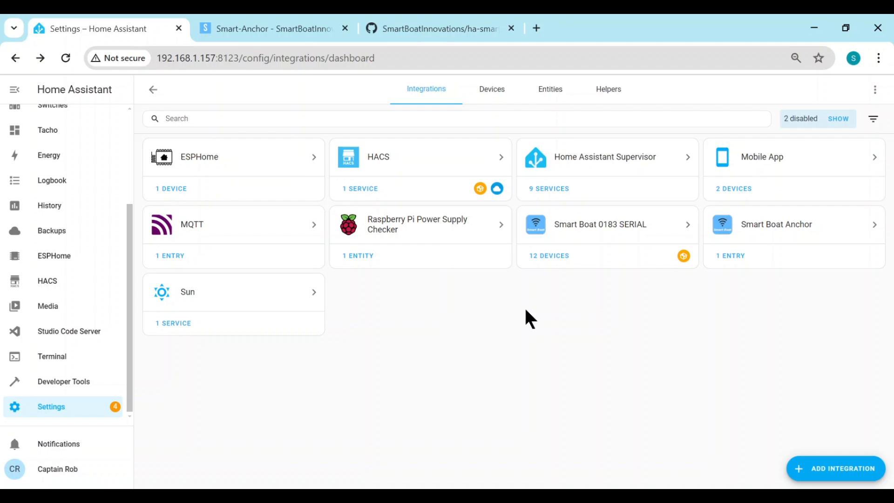
{"action": "mouse_move", "coordinate": [588, 343]}
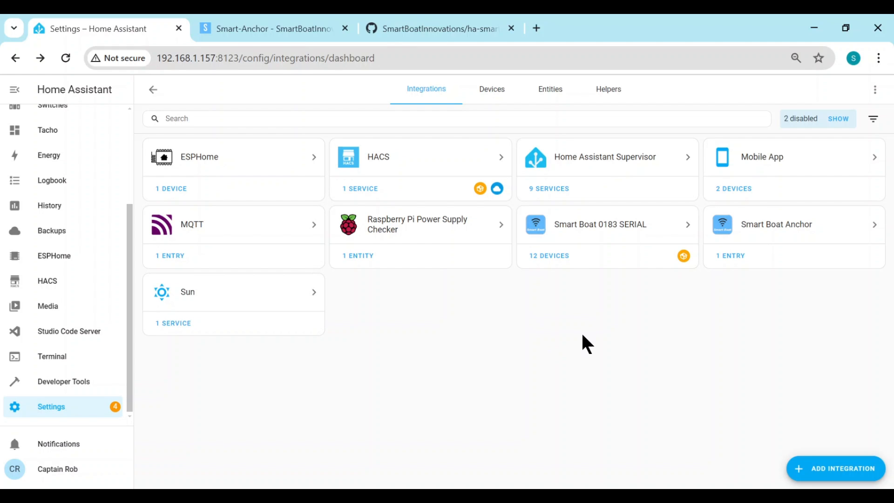
{"action": "mouse_move", "coordinate": [68, 397]}
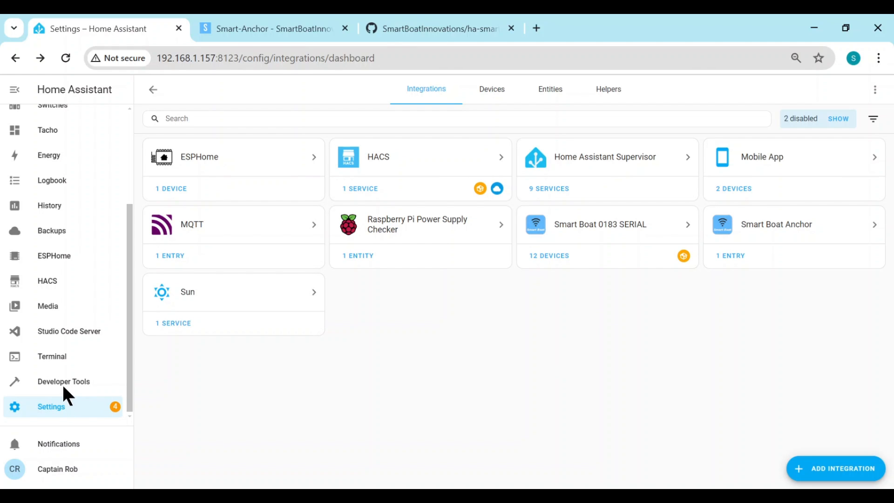
Step: List the Smart Anchor services by filtering 'anch' in Developer Tools Services, then return to Settings
{"action": "left_click", "coordinate": [63, 381]}
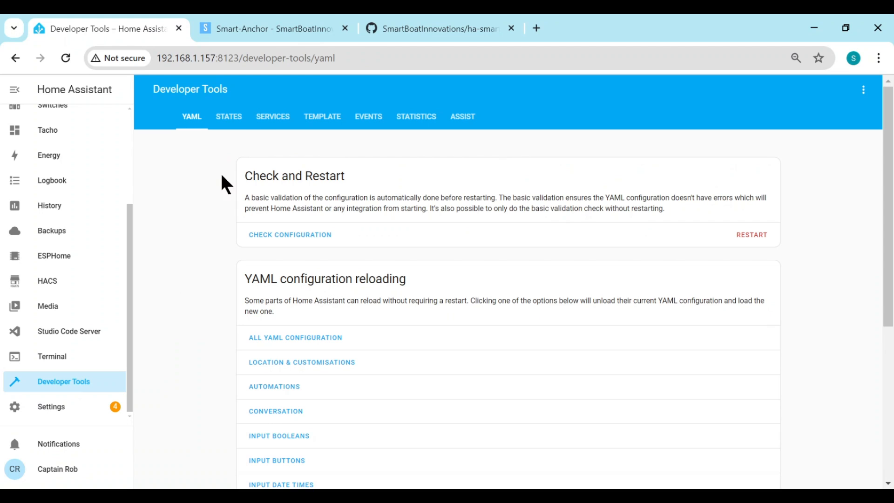
{"action": "left_click", "coordinate": [273, 117]}
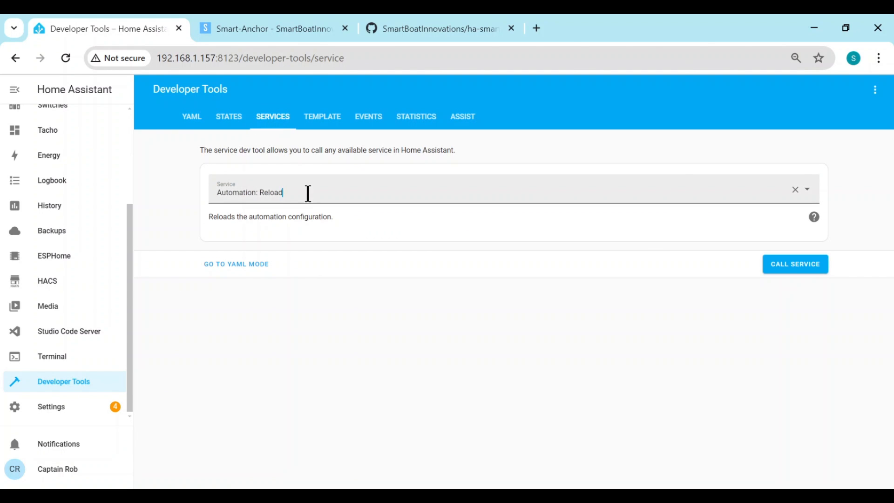
{"action": "type", "text": "anch"}
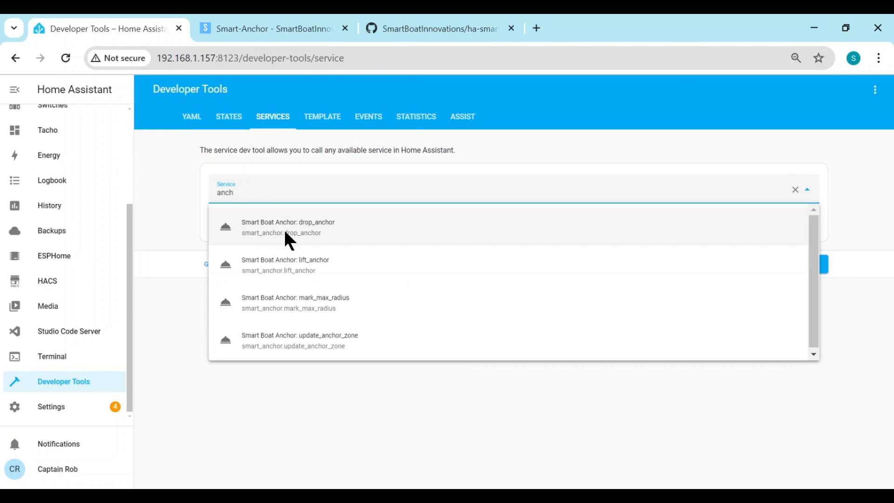
{"action": "mouse_move", "coordinate": [302, 308]}
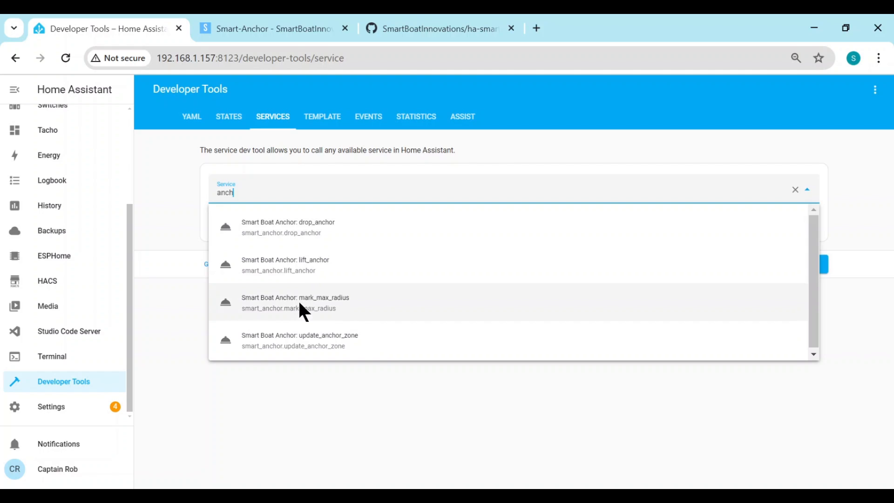
{"action": "mouse_move", "coordinate": [314, 315]}
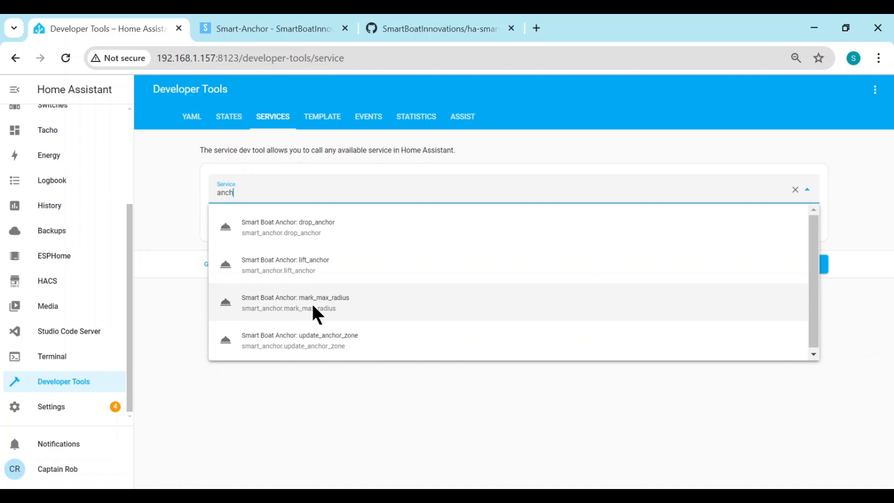
{"action": "mouse_move", "coordinate": [293, 228]}
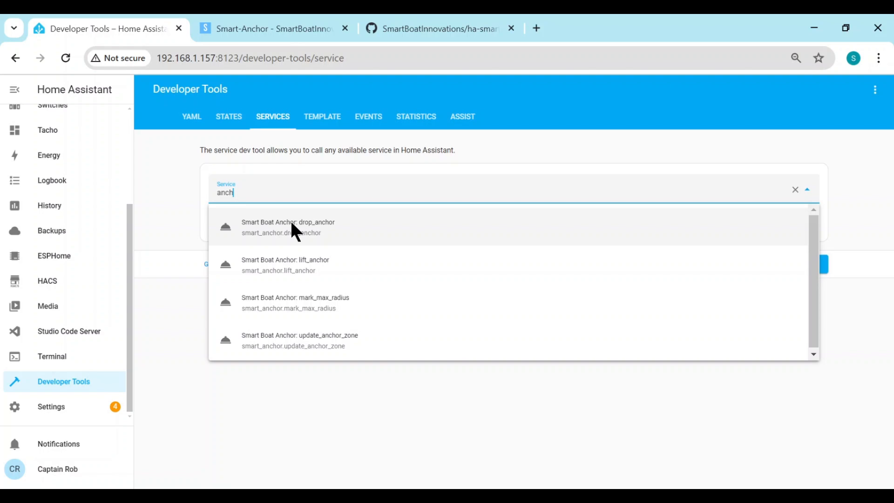
{"action": "left_click", "coordinate": [188, 202]}
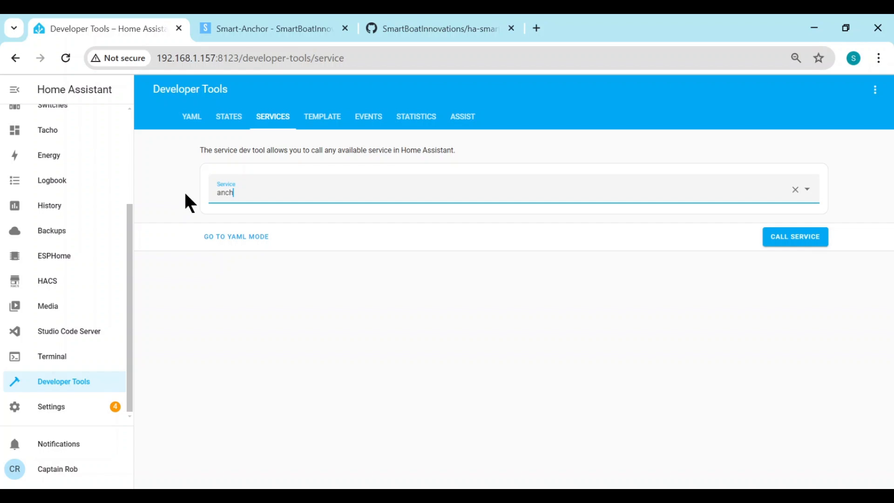
{"action": "left_click", "coordinate": [50, 405]}
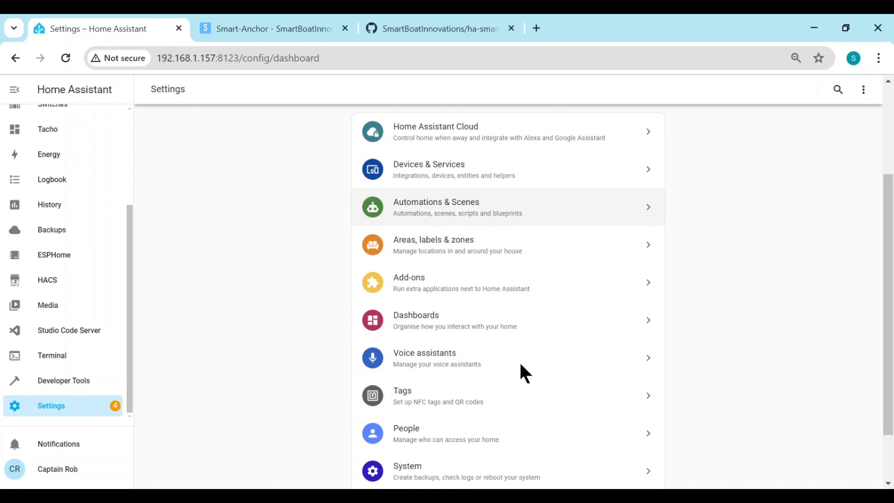
Step: Create the 'Anchor Watch' dashboard with icon mdi:anchor and show it from the sidebar
{"action": "left_click", "coordinate": [416, 320]}
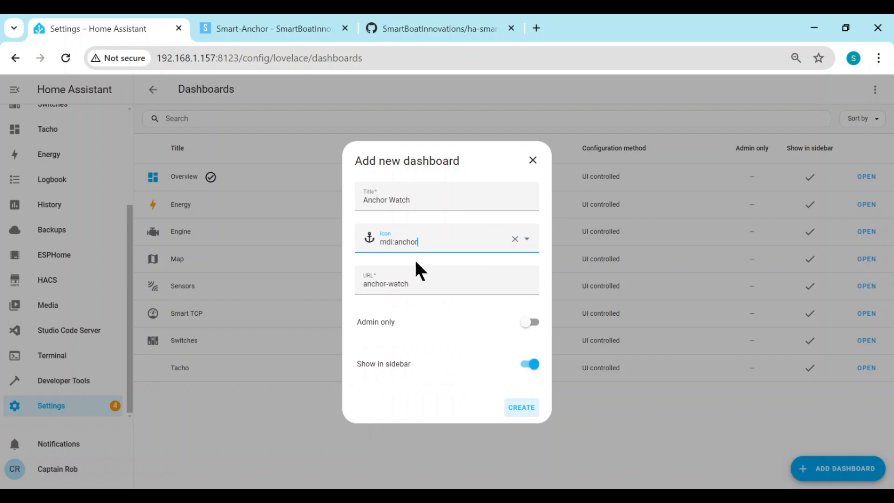
{"action": "left_click", "coordinate": [520, 407]}
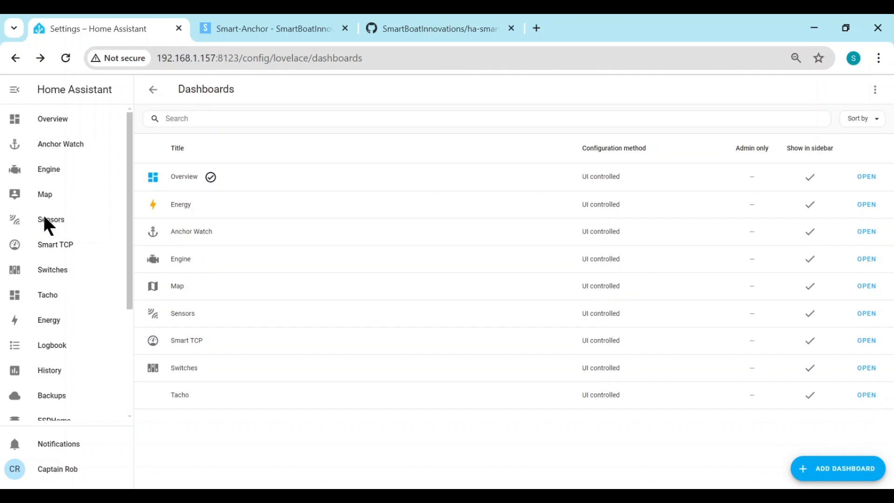
{"action": "left_click", "coordinate": [60, 143]}
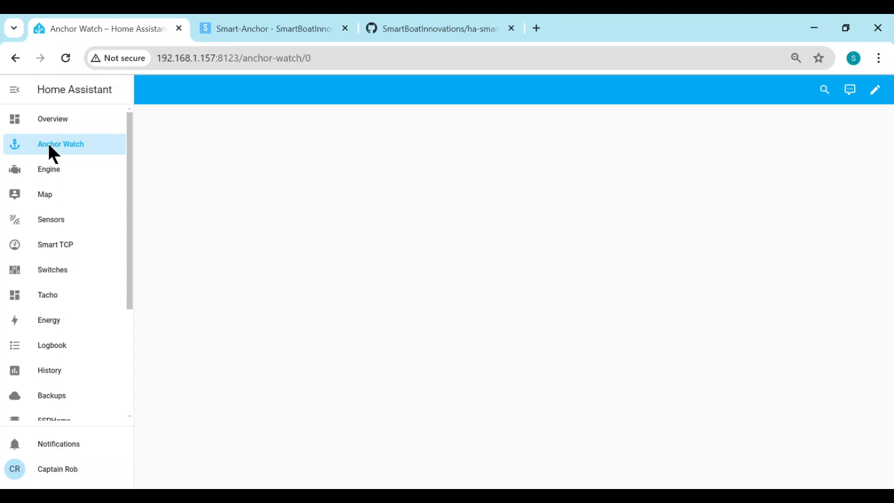
{"action": "mouse_move", "coordinate": [875, 89]}
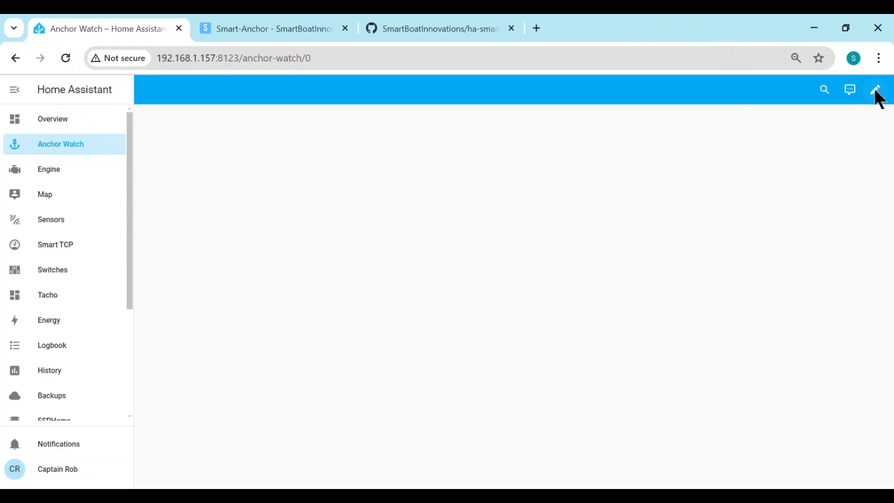
Step: Open the raw YAML configuration editor for the Anchor Watch dashboard
{"action": "left_click", "coordinate": [877, 89]}
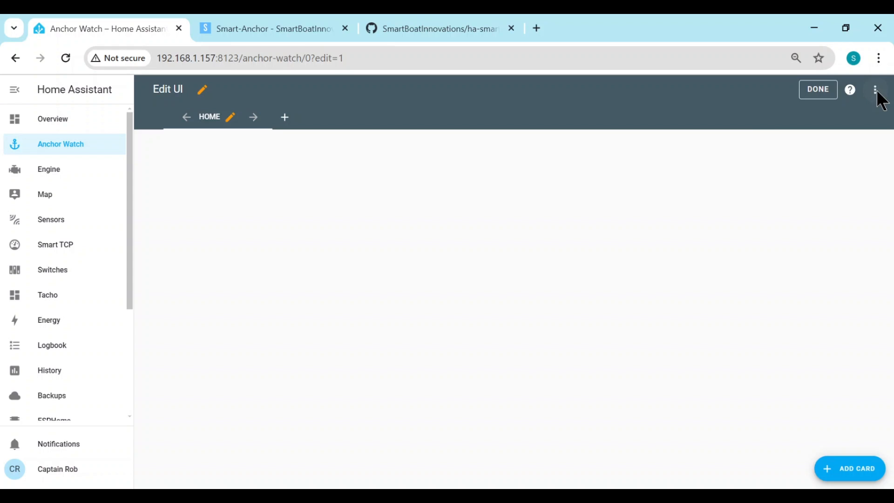
{"action": "left_click", "coordinate": [876, 90]}
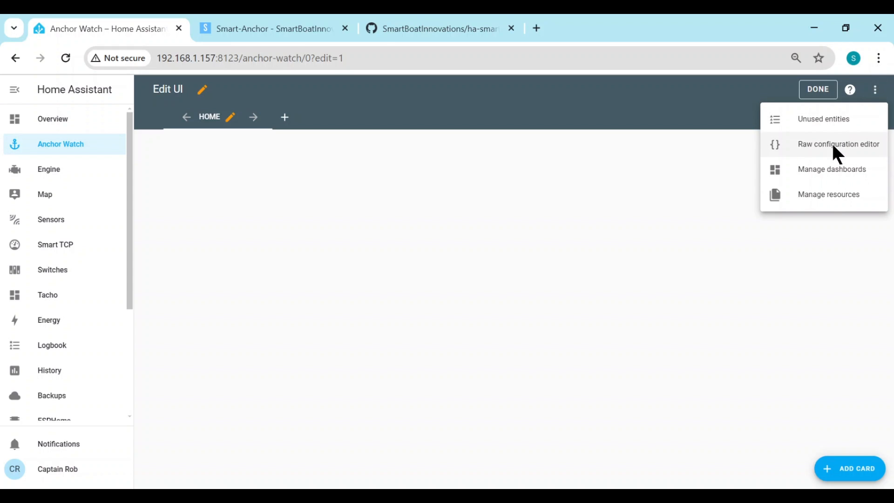
{"action": "left_click", "coordinate": [838, 144]}
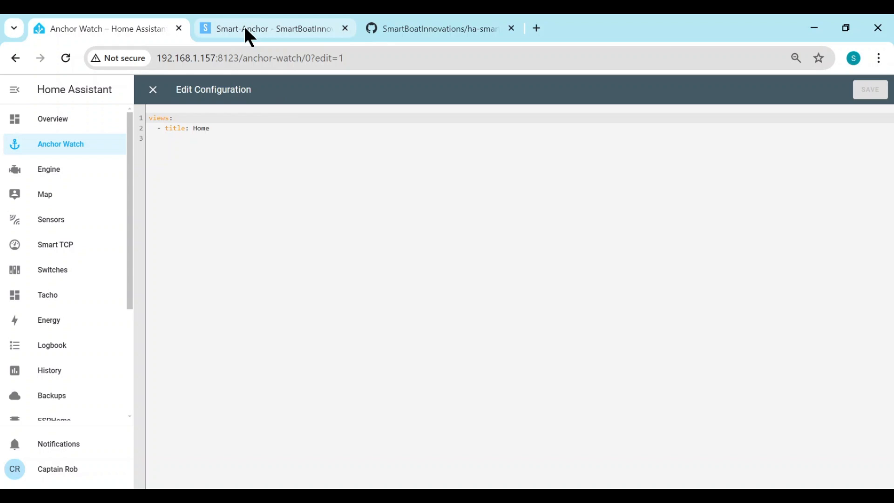
Step: Download the Smart Anchor Watch dashboard YAML from the website and return to Home Assistant
{"action": "left_click", "coordinate": [273, 29]}
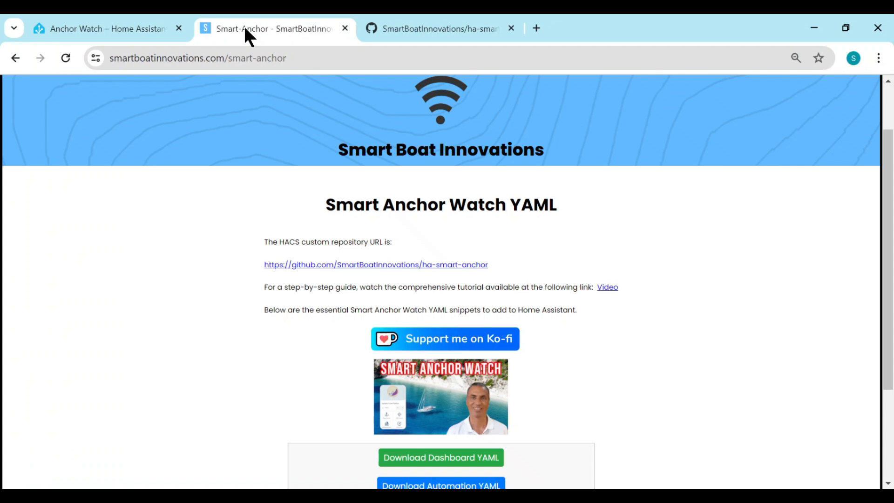
{"action": "scroll", "scroll_direction": "down", "scroll_amount": 3}
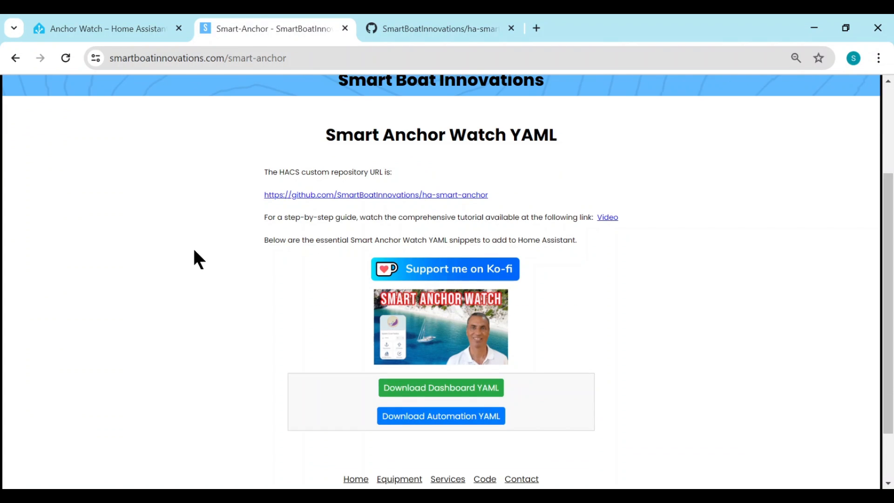
{"action": "scroll", "scroll_direction": "down", "scroll_amount": 3}
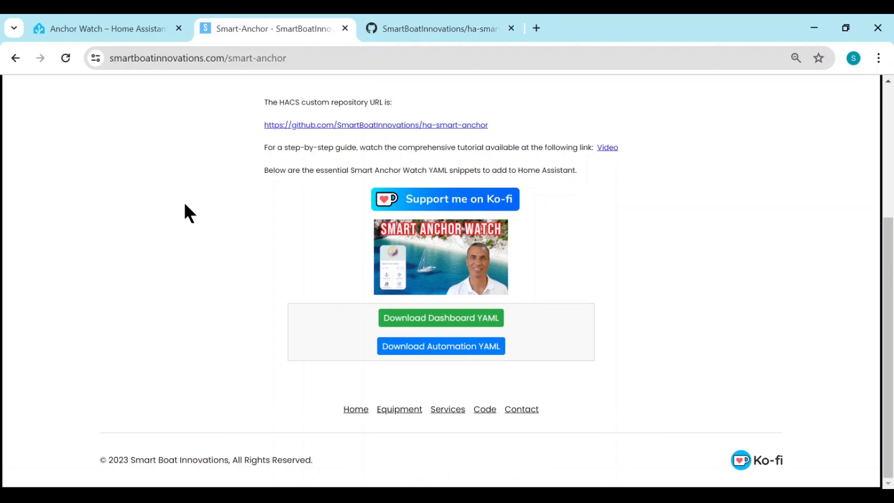
{"action": "mouse_move", "coordinate": [357, 207]}
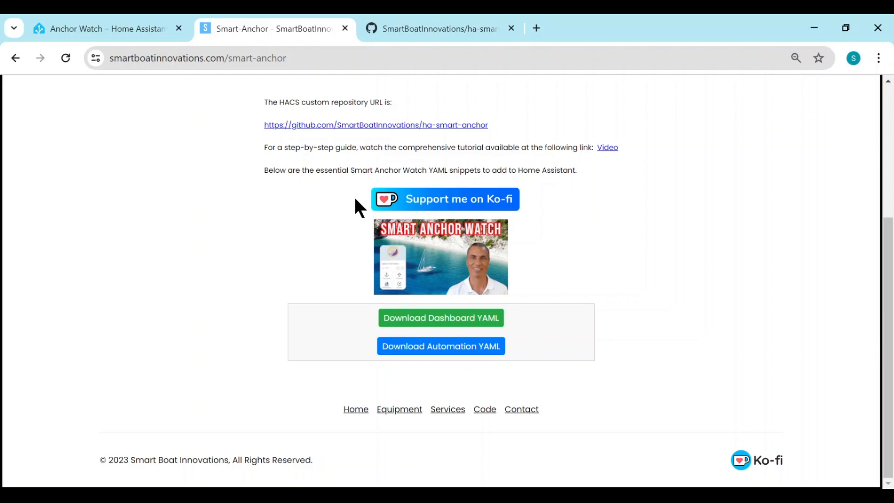
{"action": "mouse_move", "coordinate": [335, 218]}
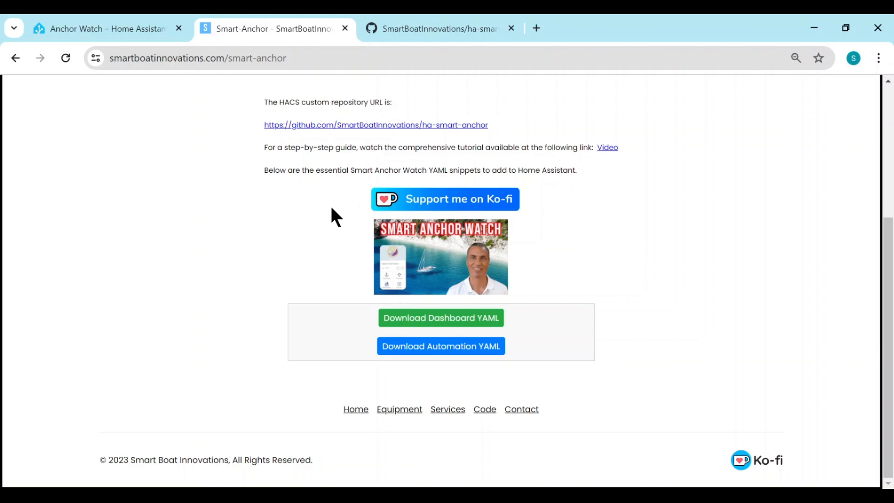
{"action": "mouse_move", "coordinate": [327, 212]}
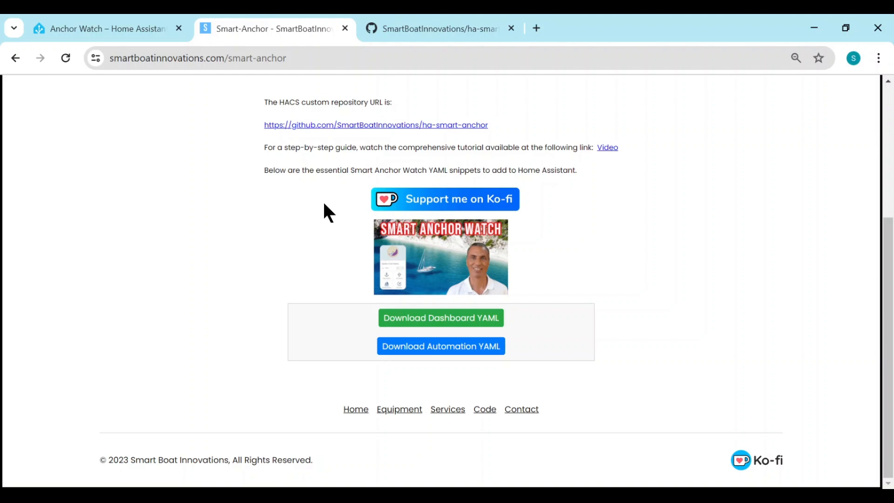
{"action": "mouse_move", "coordinate": [364, 387]}
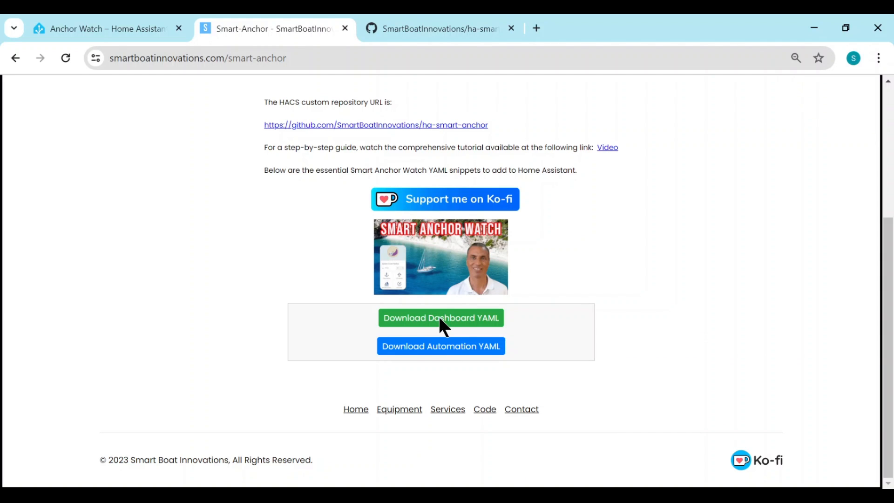
{"action": "left_click", "coordinate": [440, 318]}
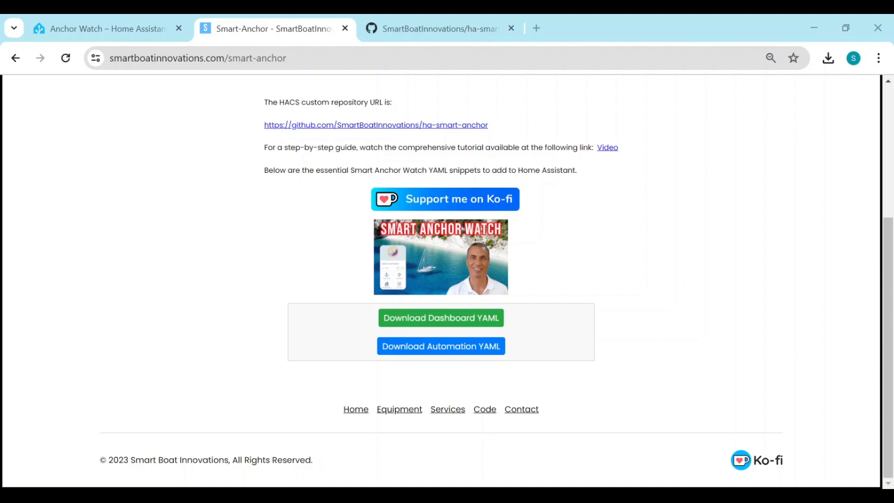
{"action": "left_click", "coordinate": [108, 29]}
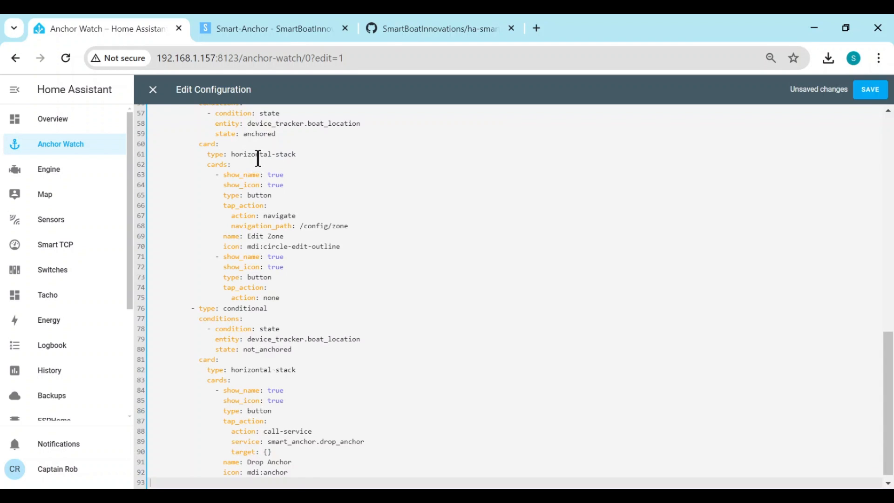
Step: Save the pasted dashboard YAML and leave edit mode so the map with Drop Anchor appears
{"action": "scroll", "scroll_direction": "up", "scroll_amount": 3}
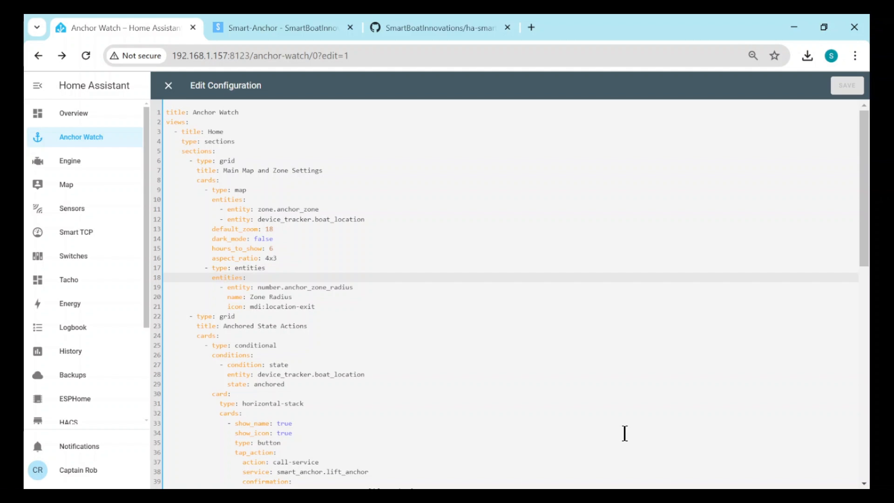
{"action": "left_click", "coordinate": [169, 85]}
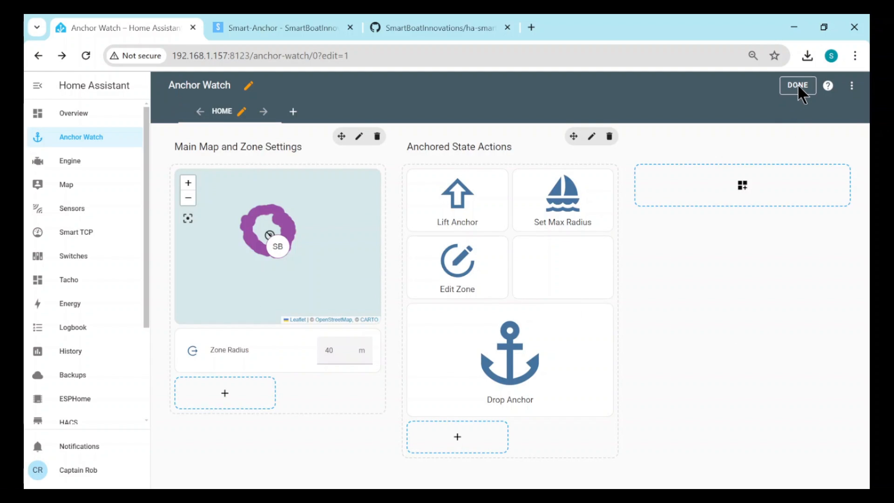
{"action": "left_click", "coordinate": [797, 85]}
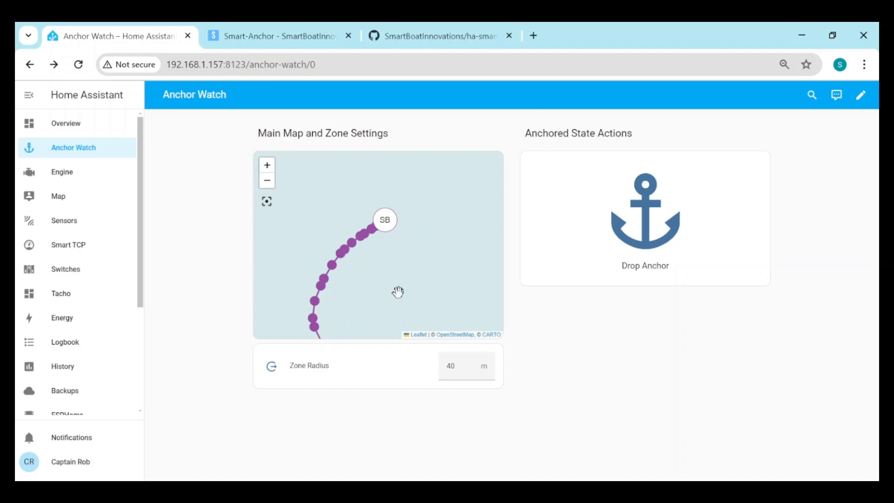
{"action": "mouse_move", "coordinate": [348, 157]}
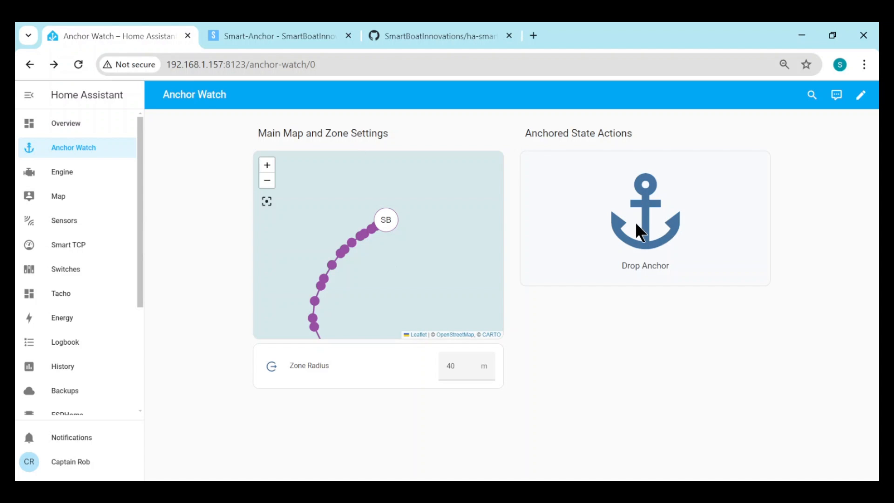
Step: Drop the anchor at the boat's position so the anchor zone circle appears
{"action": "left_click", "coordinate": [645, 218]}
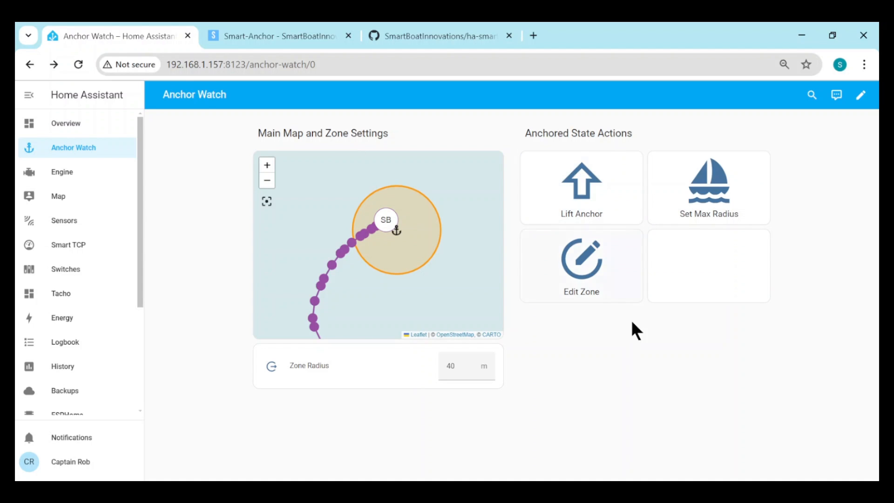
{"action": "mouse_move", "coordinate": [625, 348]}
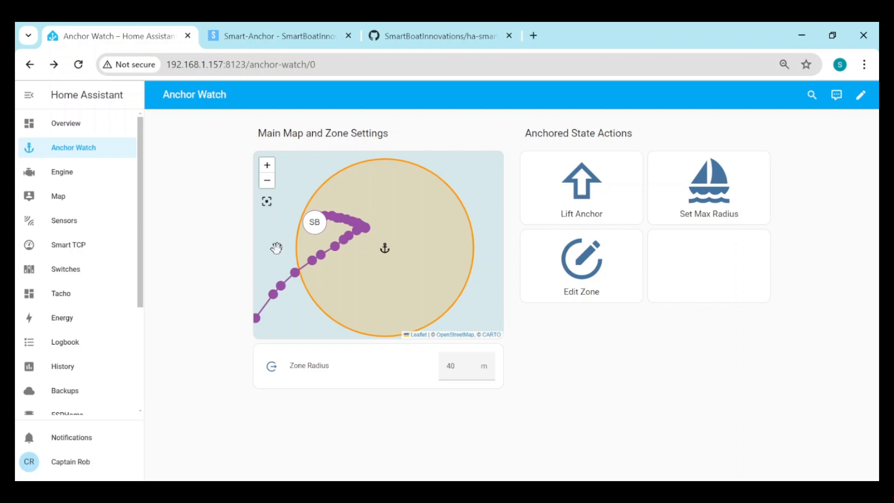
{"action": "mouse_move", "coordinate": [204, 193]}
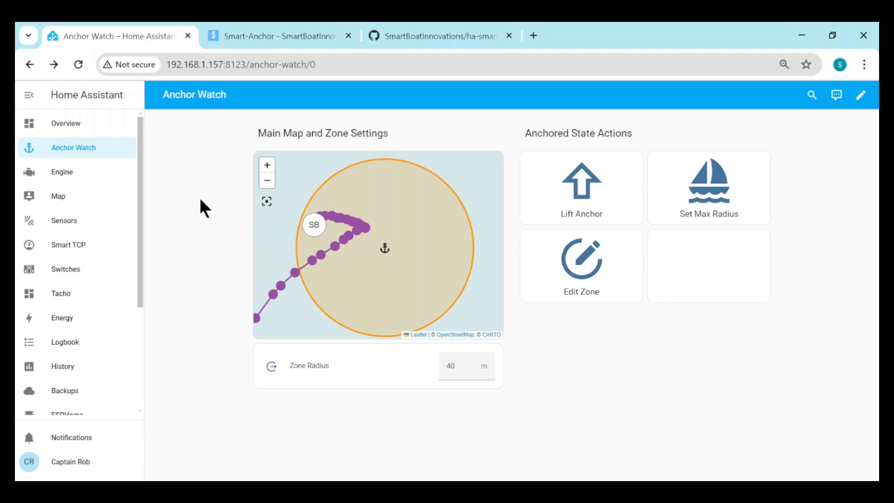
{"action": "mouse_move", "coordinate": [707, 205]}
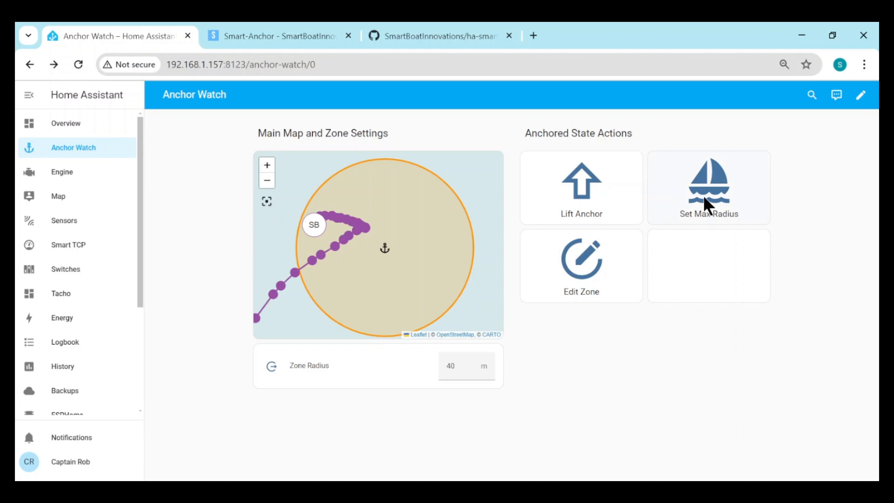
Step: Set the max radius from the boat's position (35 m), then change Zone Radius to 38 m
{"action": "left_click", "coordinate": [708, 187]}
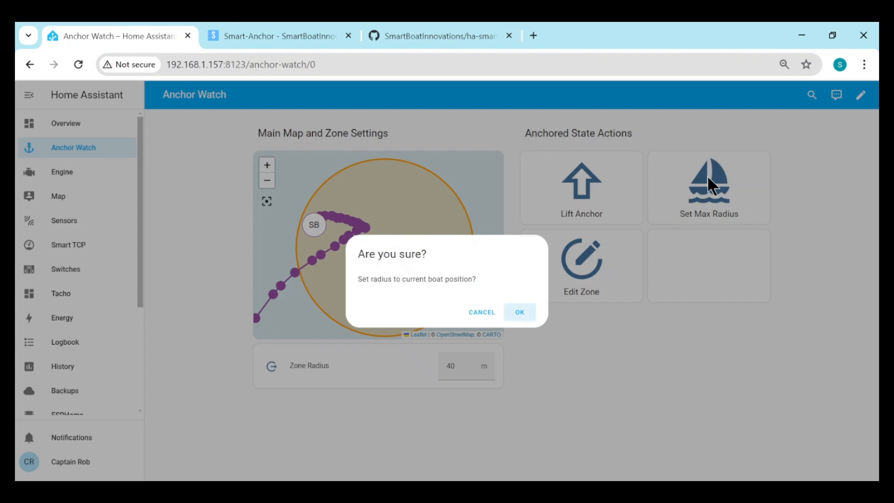
{"action": "left_click", "coordinate": [519, 312]}
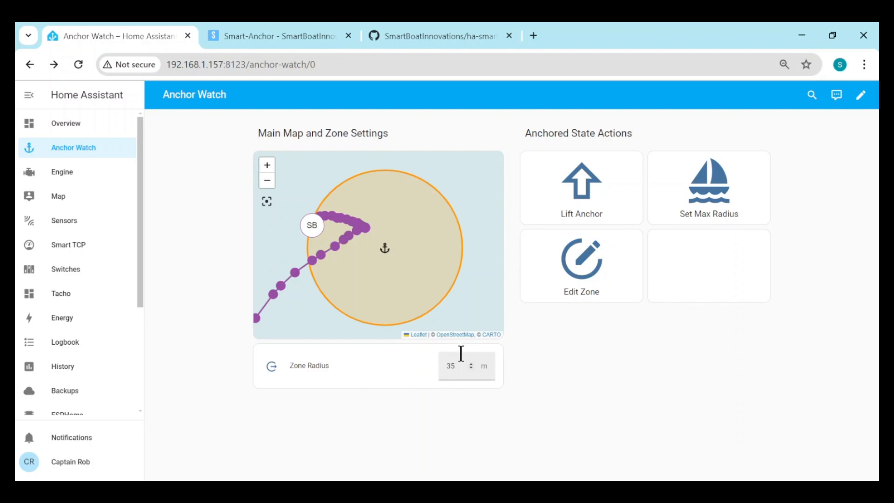
{"action": "triple_click", "coordinate": [450, 365]}
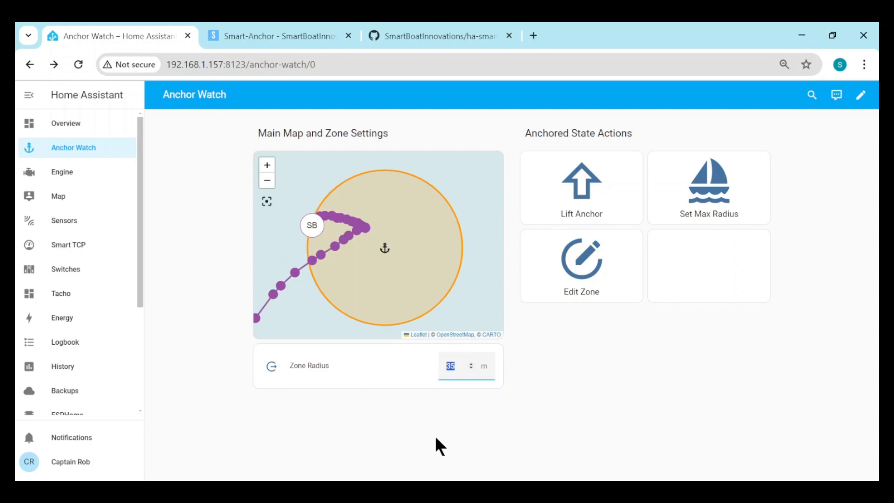
{"action": "left_click", "coordinate": [470, 362]}
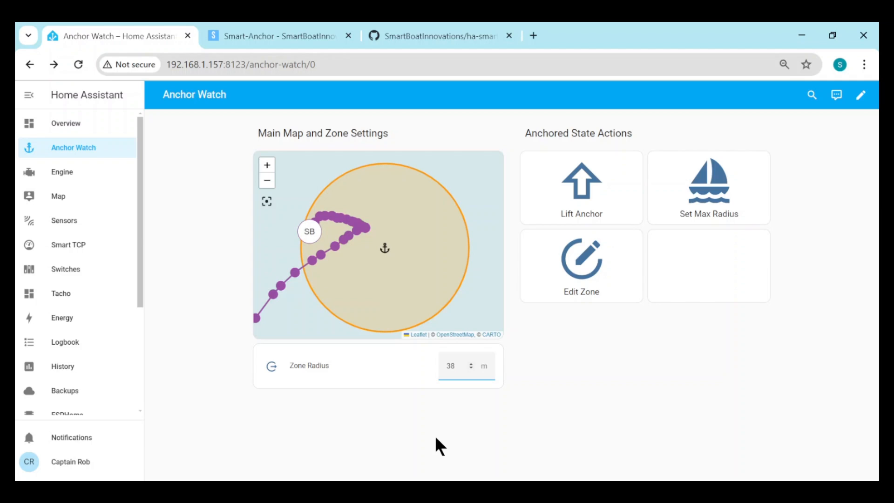
{"action": "left_click", "coordinate": [456, 366]}
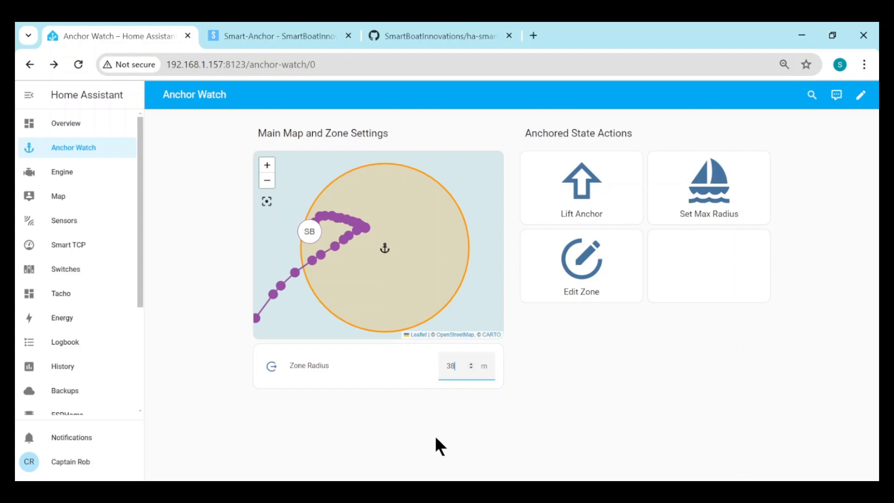
{"action": "mouse_move", "coordinate": [436, 453]}
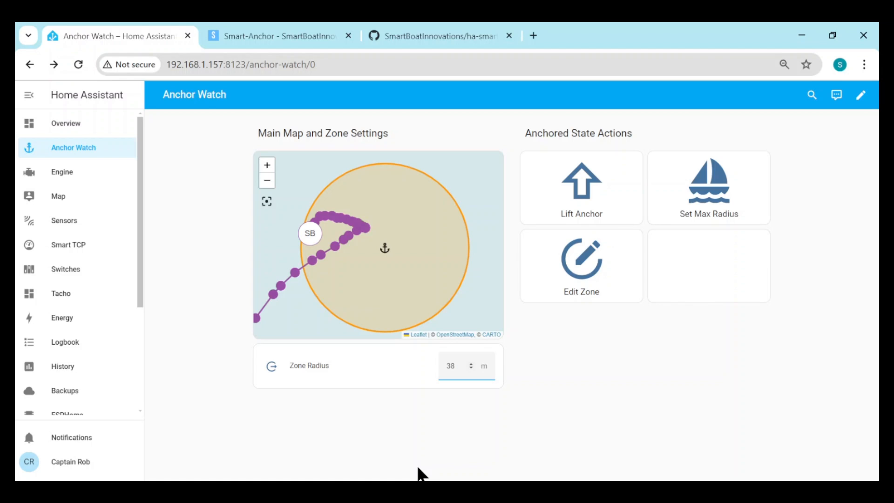
{"action": "mouse_move", "coordinate": [599, 370]}
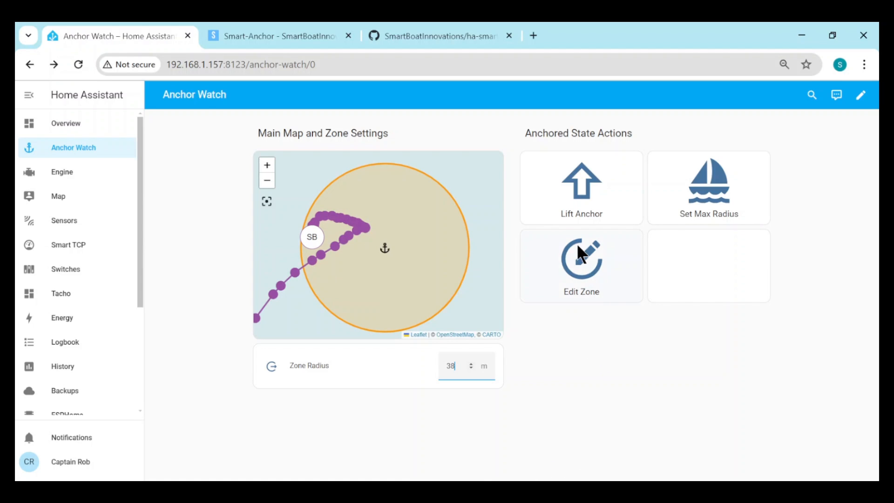
{"action": "mouse_move", "coordinate": [580, 260]}
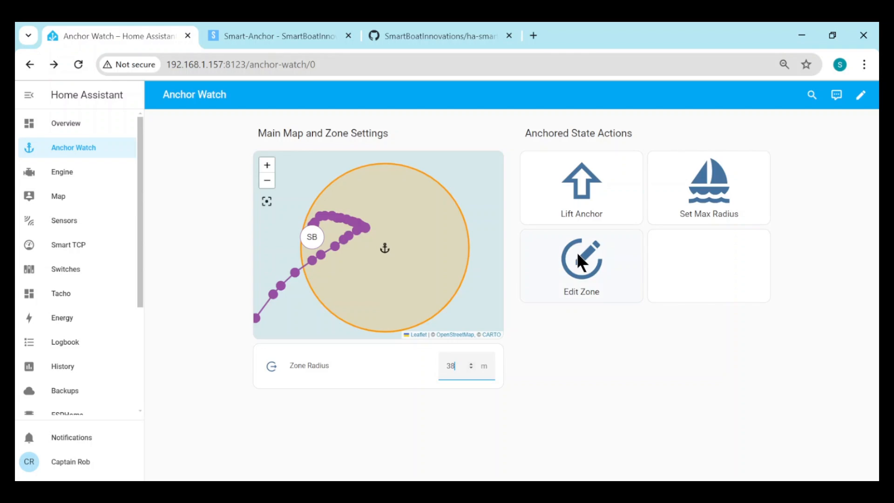
{"action": "left_click", "coordinate": [581, 265]}
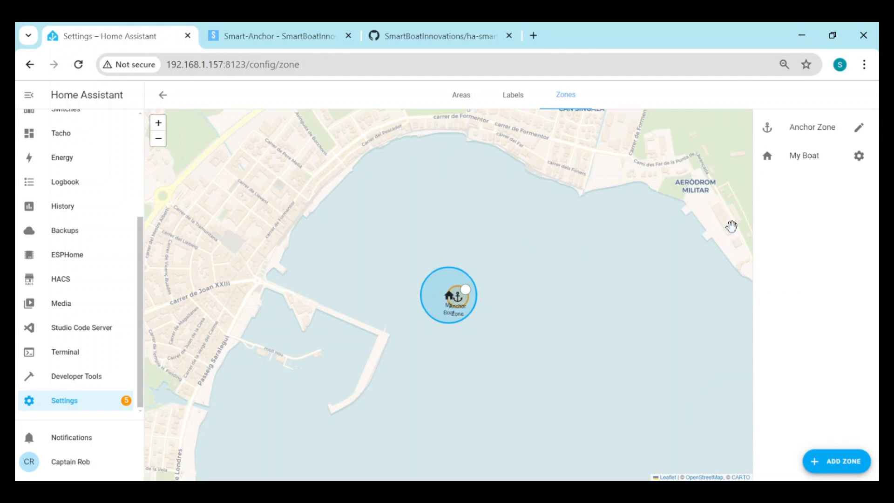
{"action": "mouse_move", "coordinate": [820, 172]}
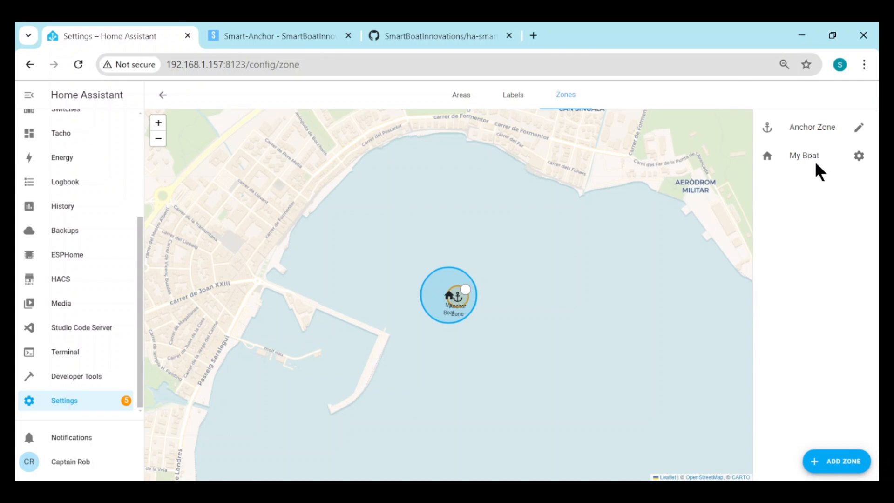
{"action": "left_click", "coordinate": [813, 128]}
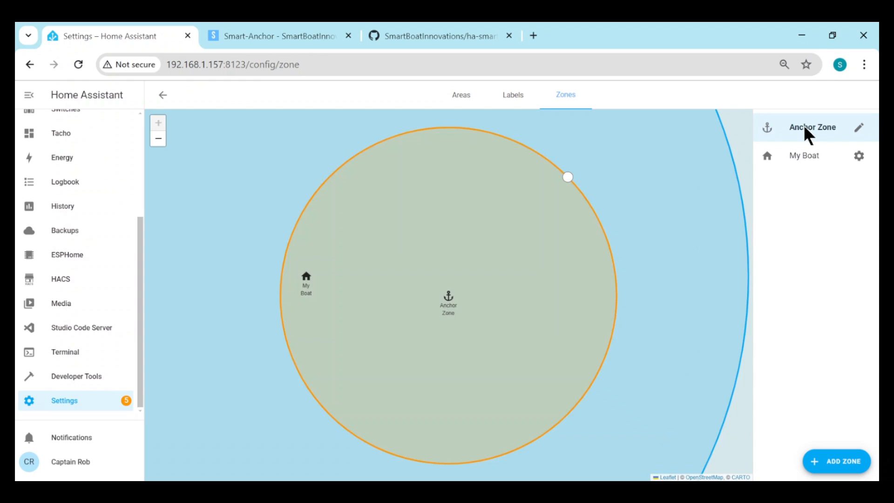
{"action": "mouse_move", "coordinate": [465, 317]}
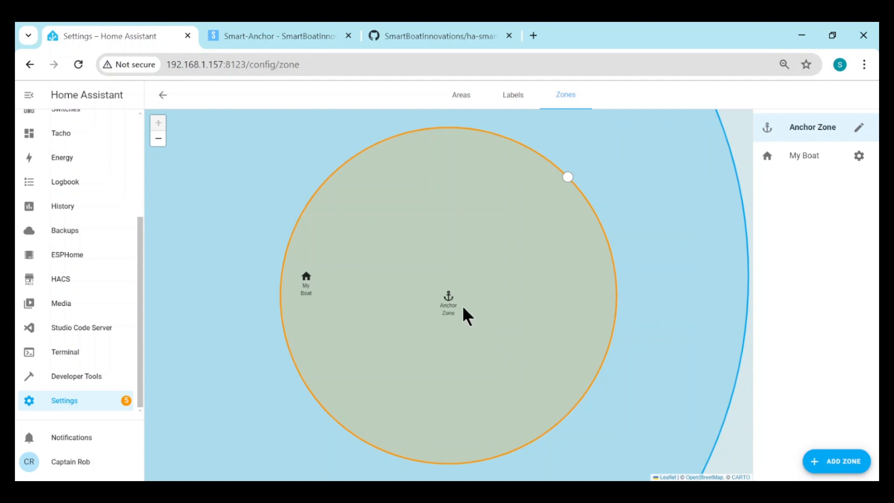
{"action": "mouse_move", "coordinate": [396, 309]}
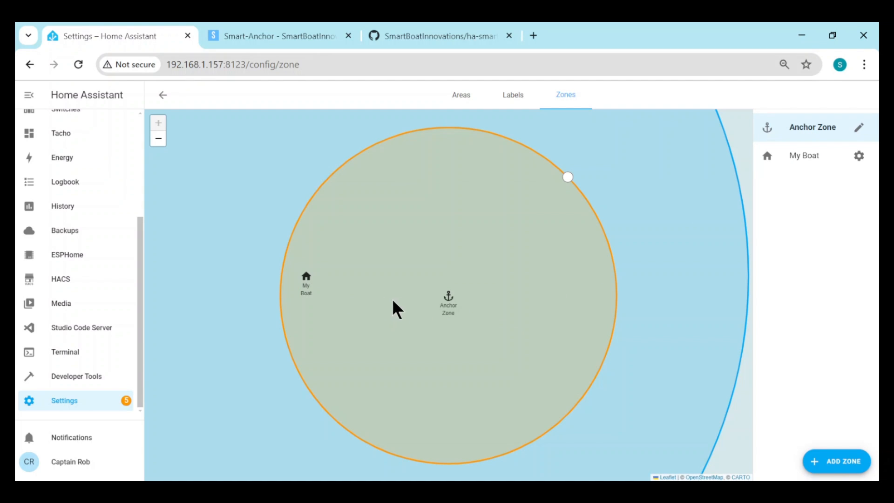
{"action": "mouse_move", "coordinate": [448, 300]}
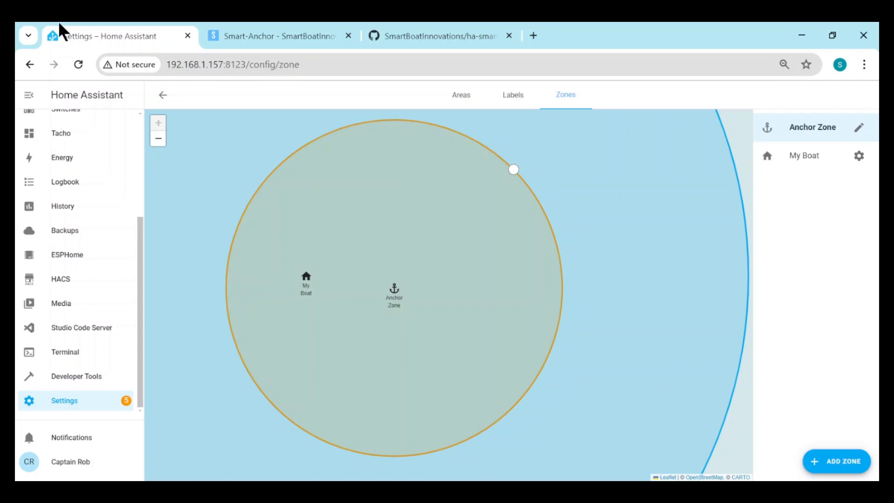
{"action": "left_click", "coordinate": [29, 64]}
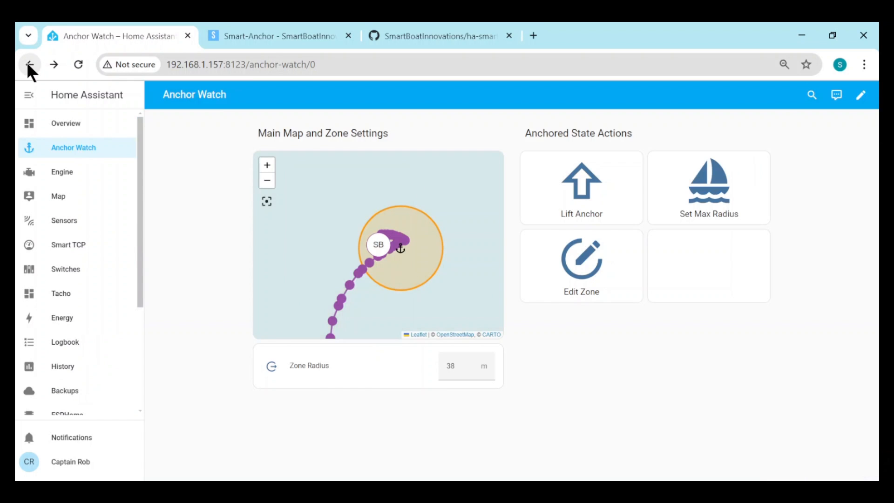
Step: Review the Anchor Zone's coordinates and 38 m radius in Settings > Zones, then return to Anchor Watch
{"action": "left_click", "coordinate": [266, 165]}
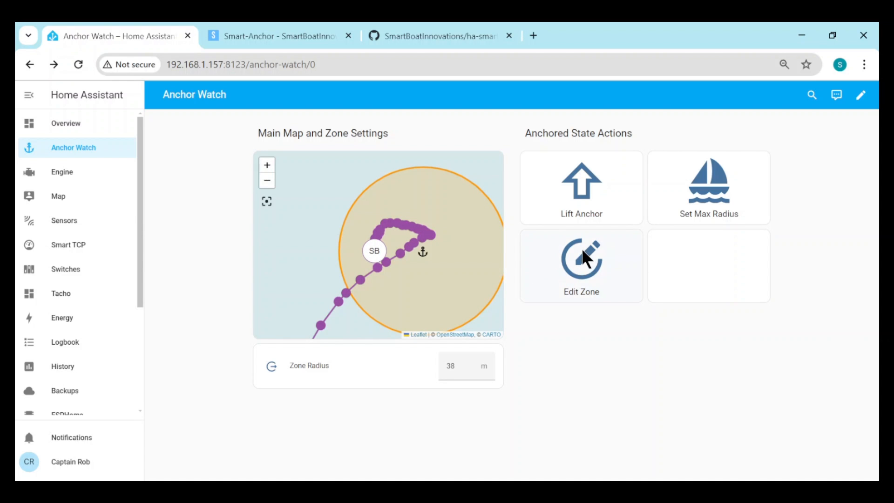
{"action": "left_click", "coordinate": [581, 265]}
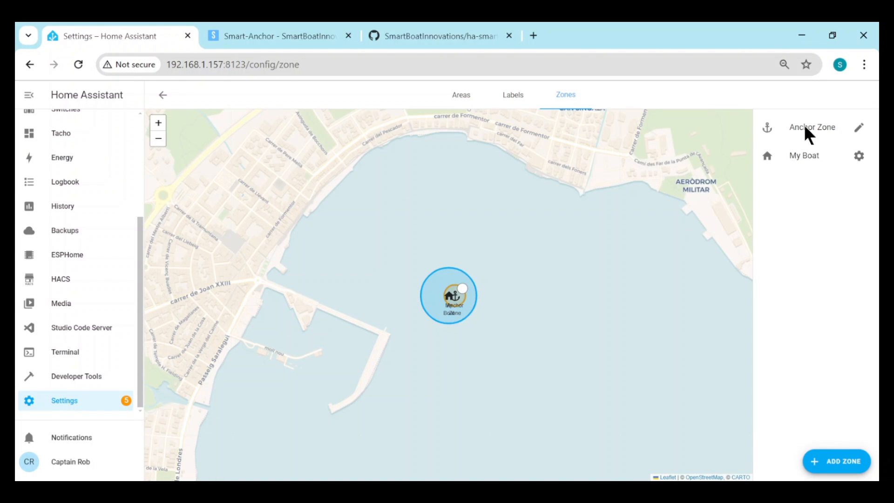
{"action": "left_click", "coordinate": [813, 127]}
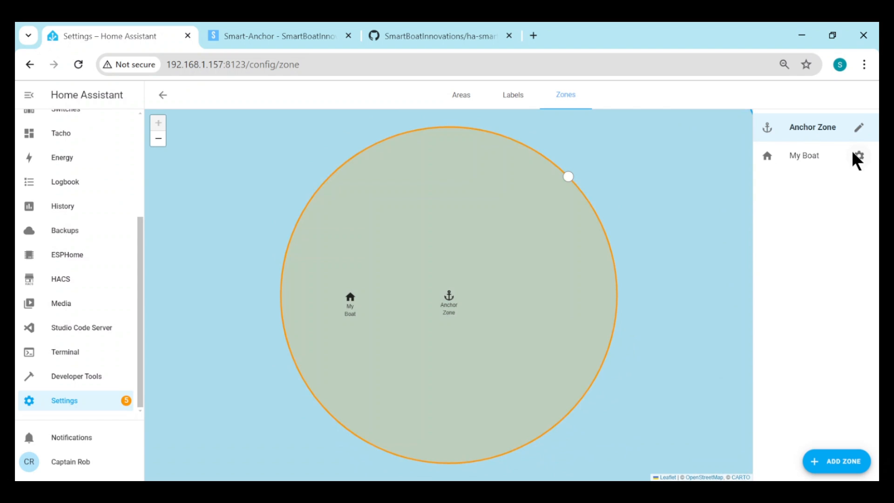
{"action": "left_click", "coordinate": [859, 128]}
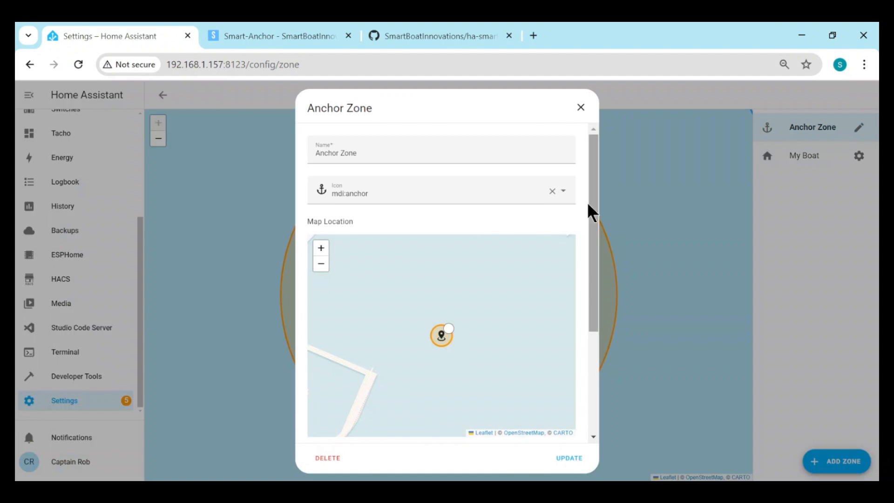
{"action": "scroll", "scroll_direction": "down", "scroll_amount": 3}
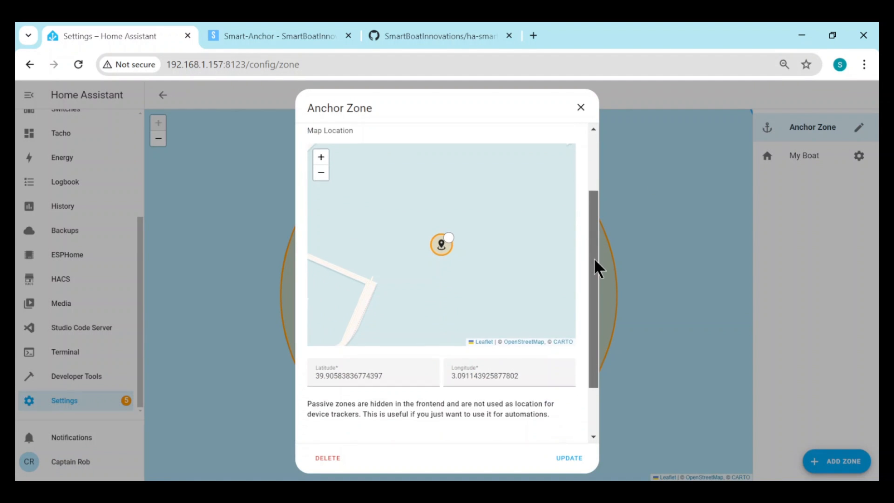
{"action": "scroll", "scroll_direction": "down", "scroll_amount": 3}
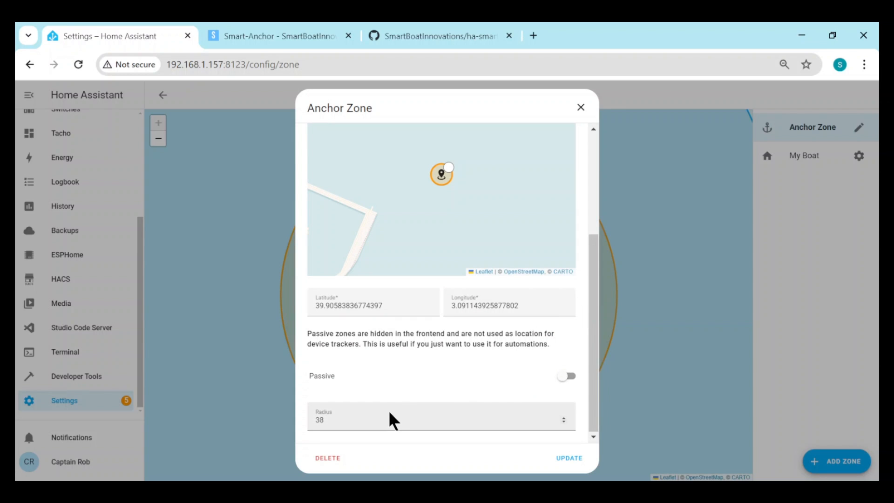
{"action": "left_click", "coordinate": [580, 107]}
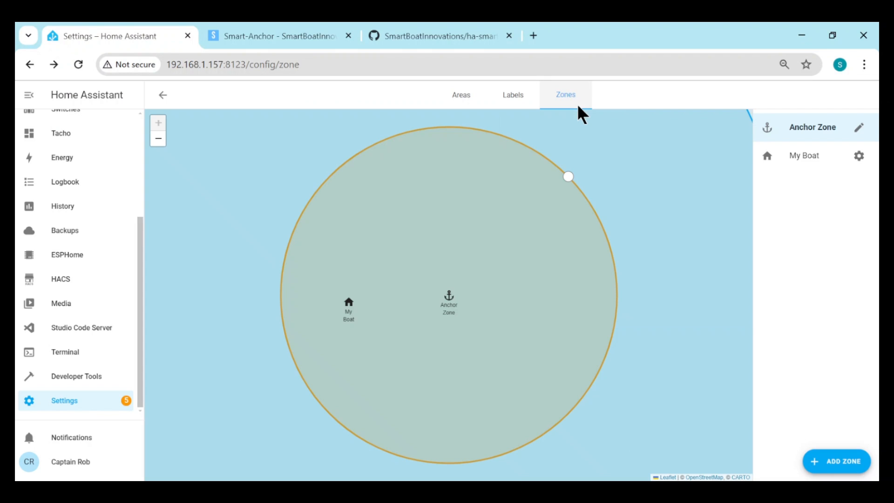
{"action": "left_click", "coordinate": [29, 64]}
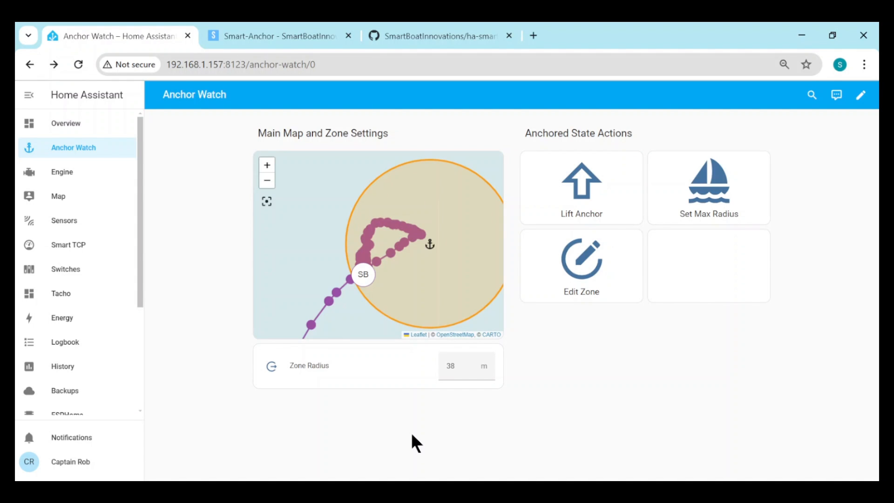
{"action": "mouse_move", "coordinate": [576, 402]}
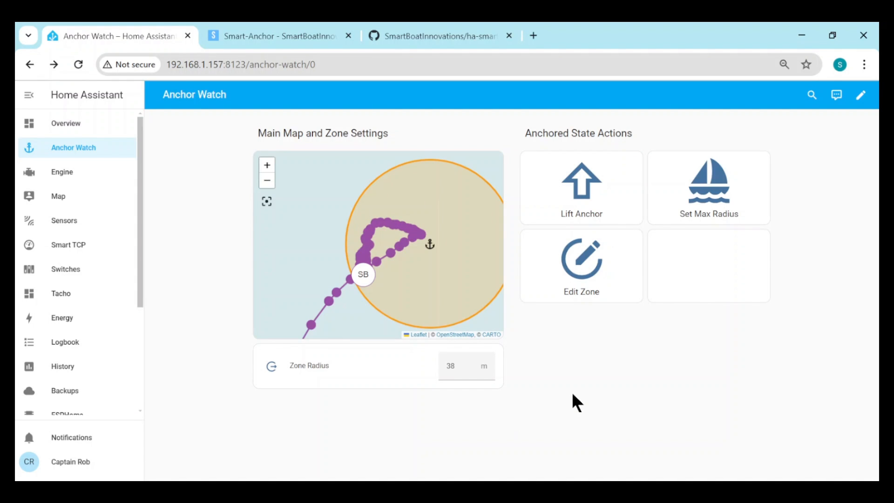
{"action": "mouse_move", "coordinate": [581, 200]}
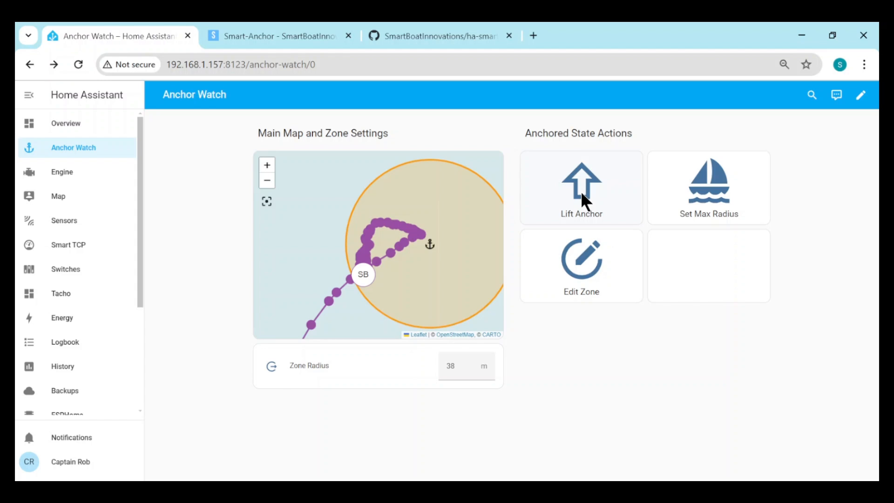
Step: Lift the anchor with confirmation, then go to the Settings overview
{"action": "left_click", "coordinate": [581, 188]}
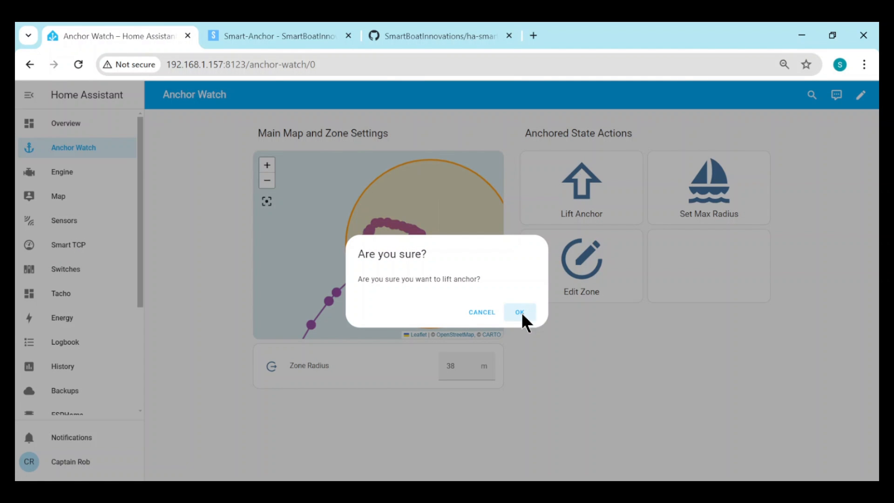
{"action": "left_click", "coordinate": [519, 312]}
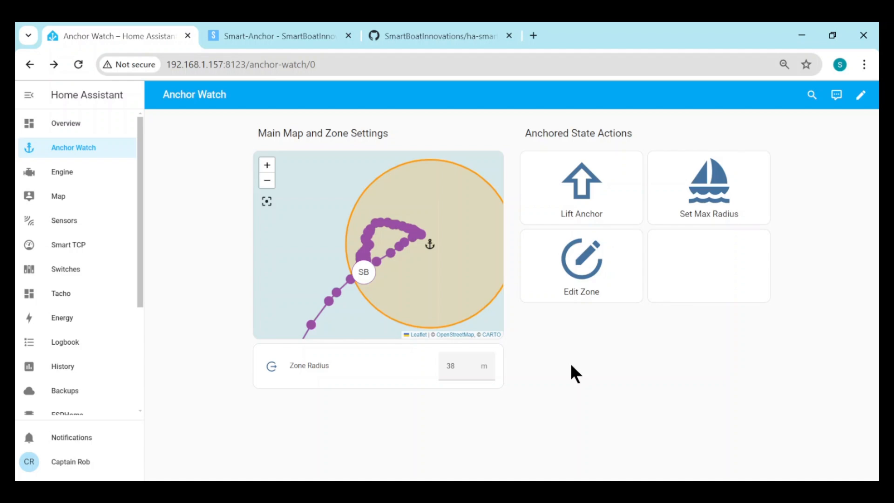
{"action": "left_click", "coordinate": [582, 187]}
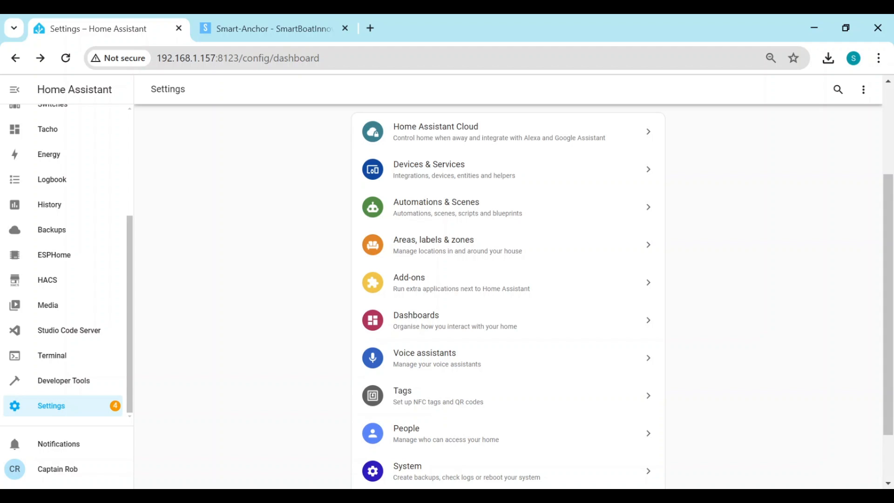
Step: Download the Smart Anchor automation YAML from the website and return to Home Assistant's automations
{"action": "left_click", "coordinate": [268, 29]}
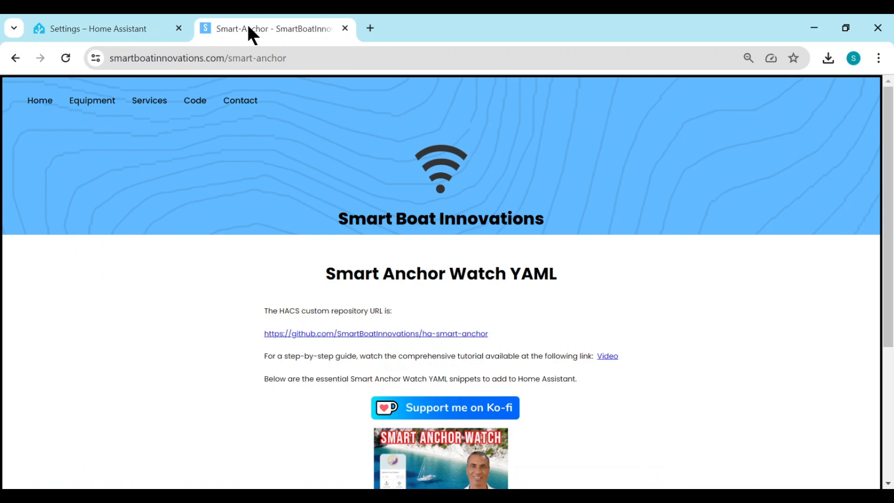
{"action": "scroll", "scroll_direction": "down", "scroll_amount": 3}
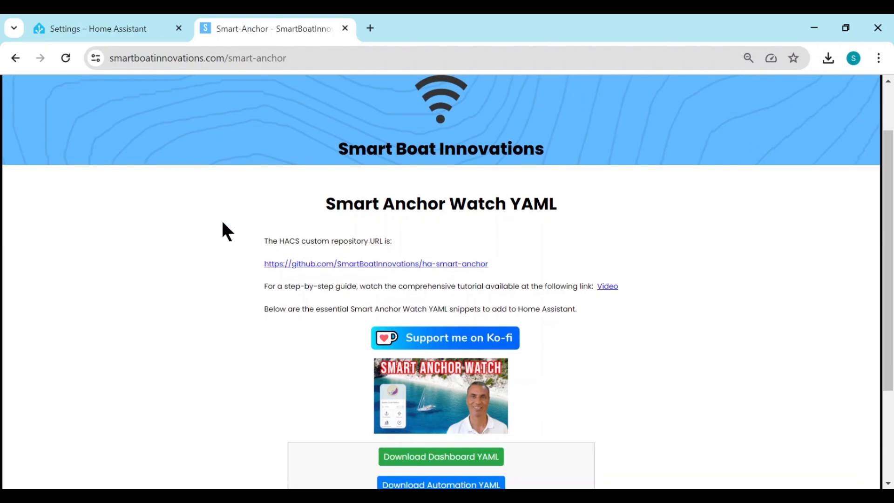
{"action": "mouse_move", "coordinate": [214, 227]}
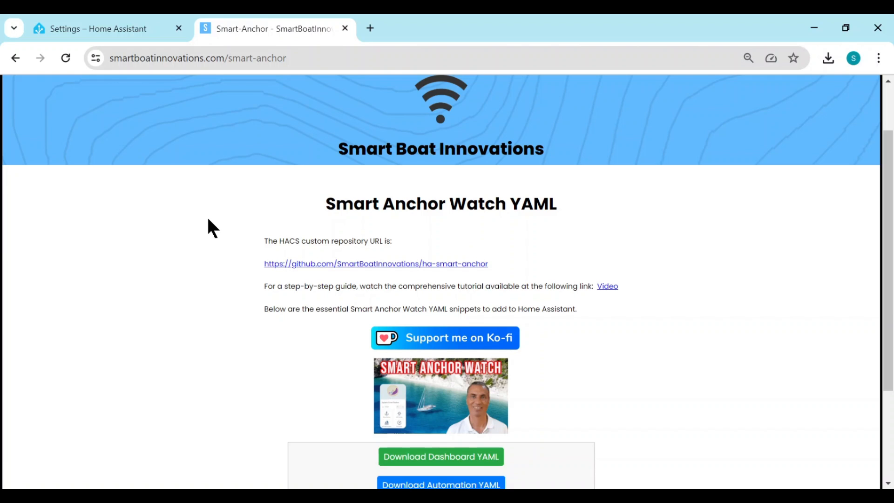
{"action": "scroll", "scroll_direction": "down", "scroll_amount": 3}
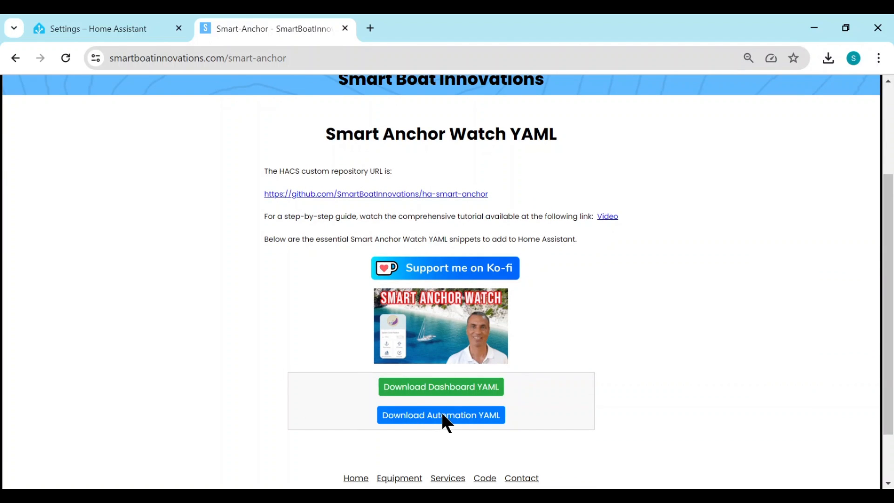
{"action": "left_click", "coordinate": [441, 414]}
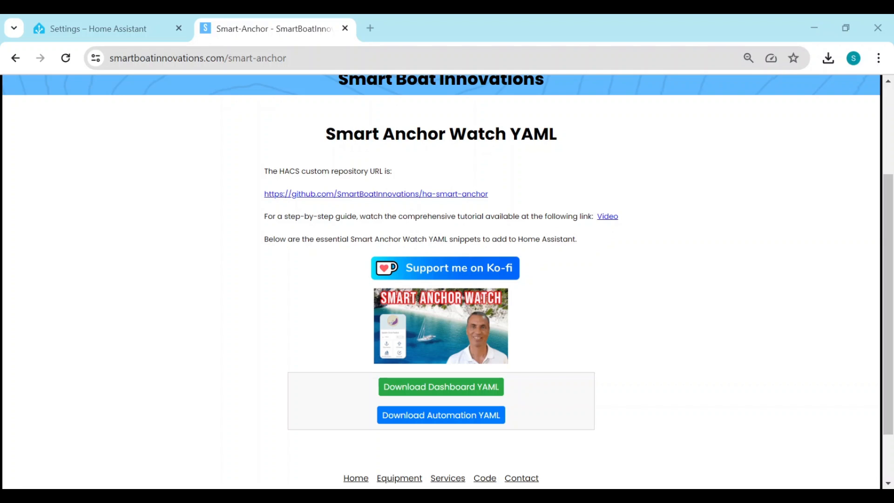
{"action": "mouse_move", "coordinate": [98, 29]}
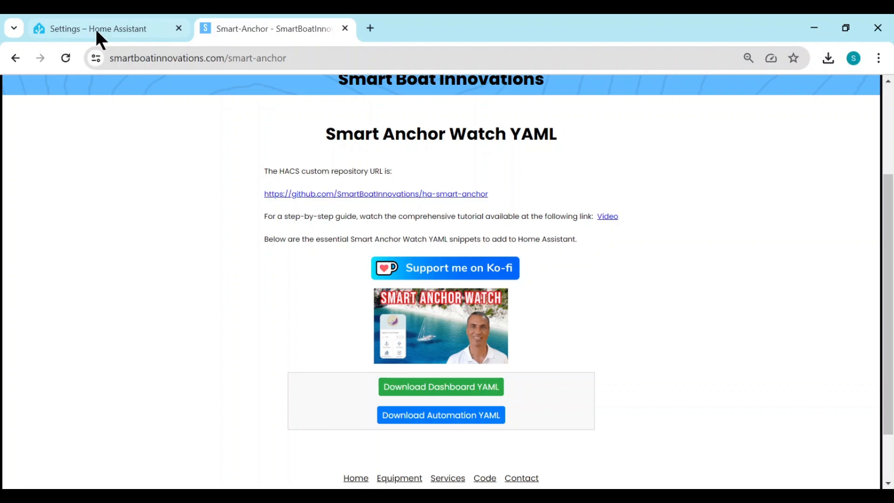
{"action": "left_click", "coordinate": [97, 29]}
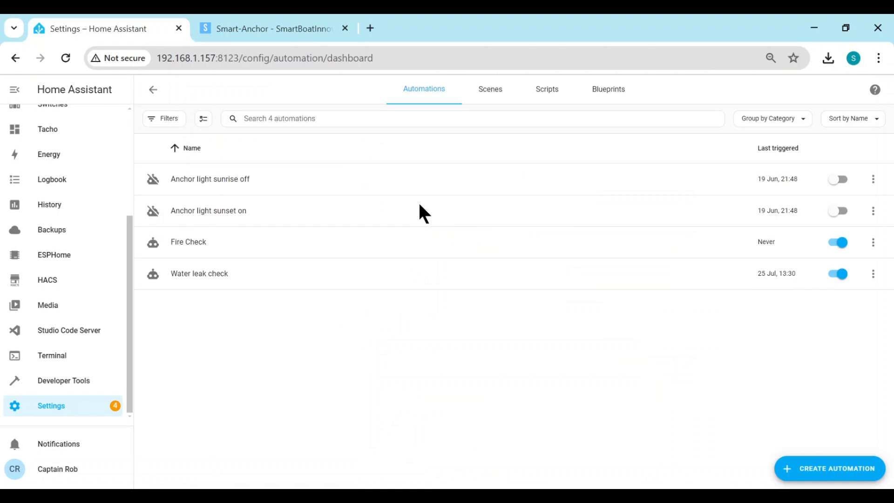
{"action": "mouse_move", "coordinate": [833, 476]}
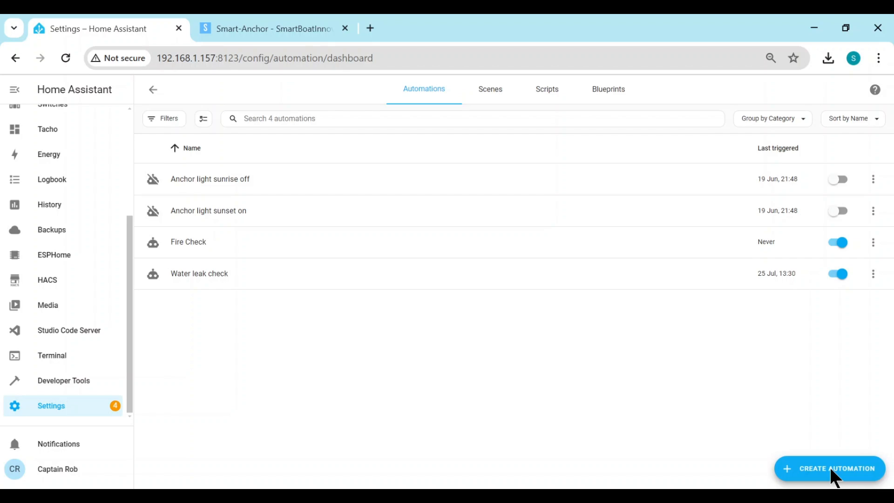
Step: Create a new automation from the pasted YAML, saved as Smart Anchor Alarm, and return to the list
{"action": "left_click", "coordinate": [830, 469]}
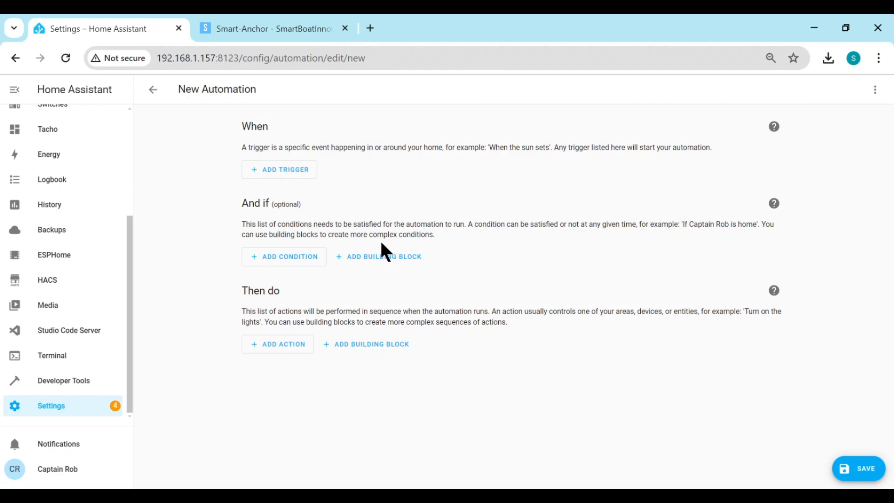
{"action": "mouse_move", "coordinate": [877, 90]}
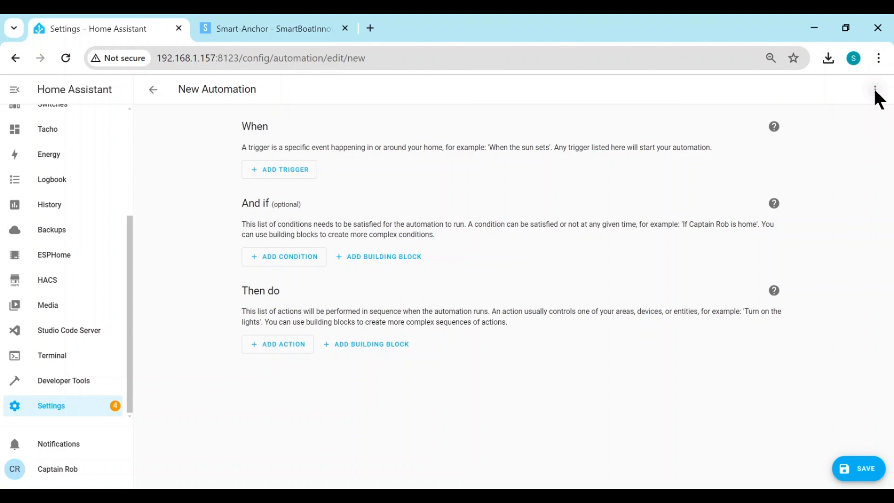
{"action": "left_click", "coordinate": [878, 90]}
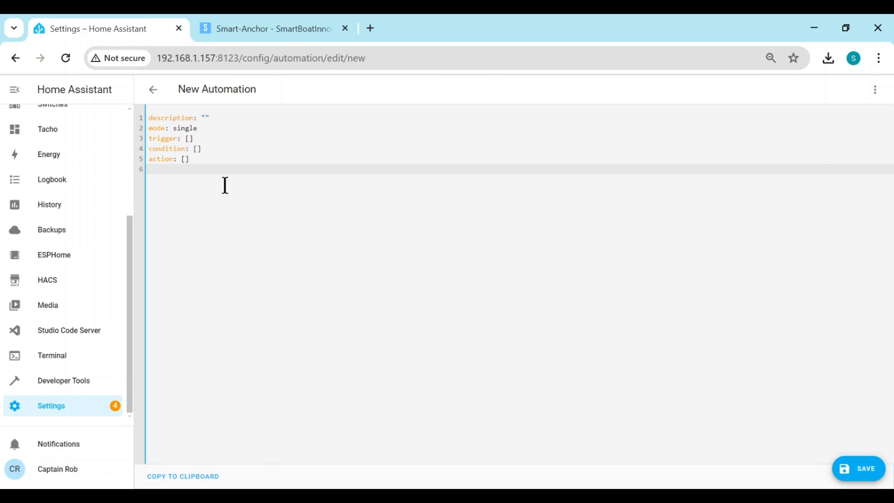
{"action": "key", "text": "ctrl+a"}
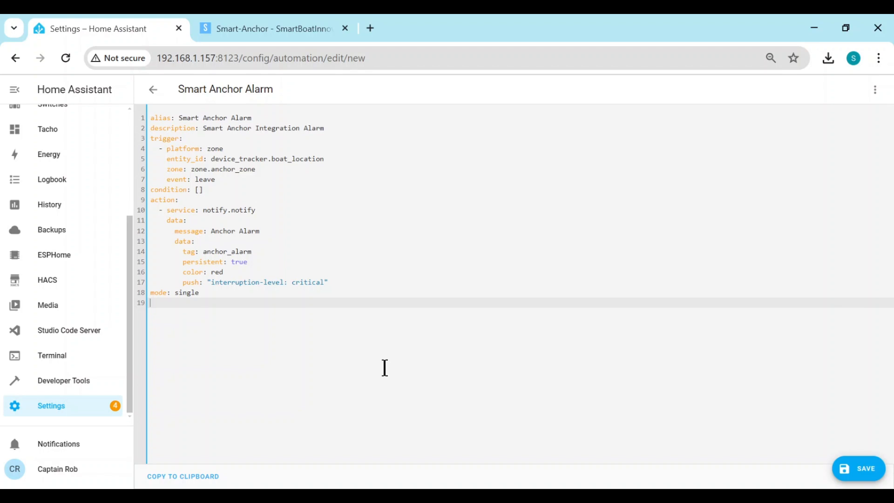
{"action": "mouse_move", "coordinate": [855, 474]}
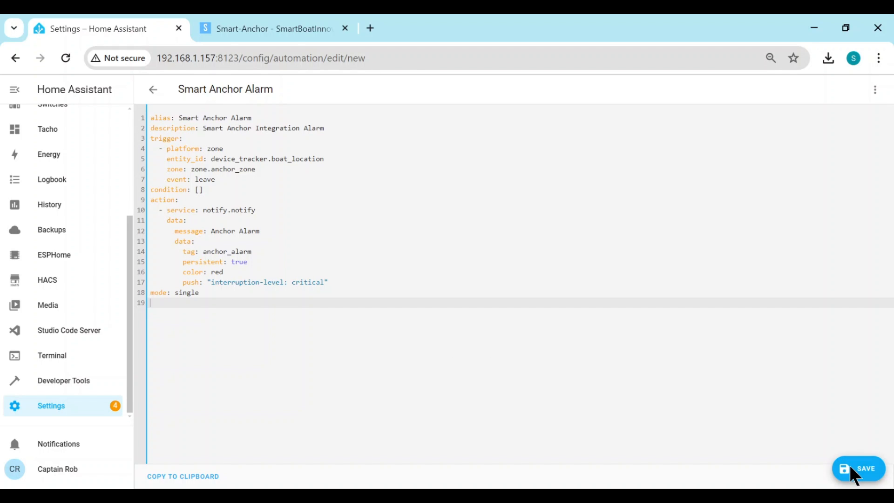
{"action": "left_click", "coordinate": [858, 469]}
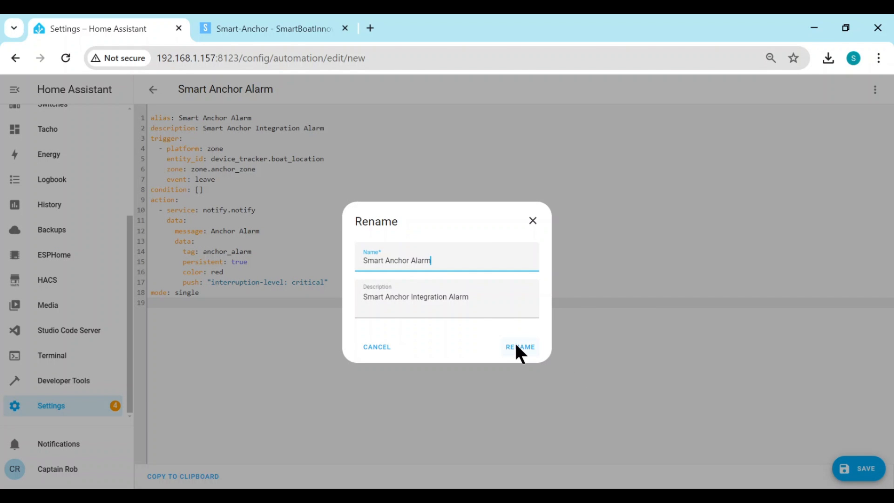
{"action": "left_click", "coordinate": [519, 346]}
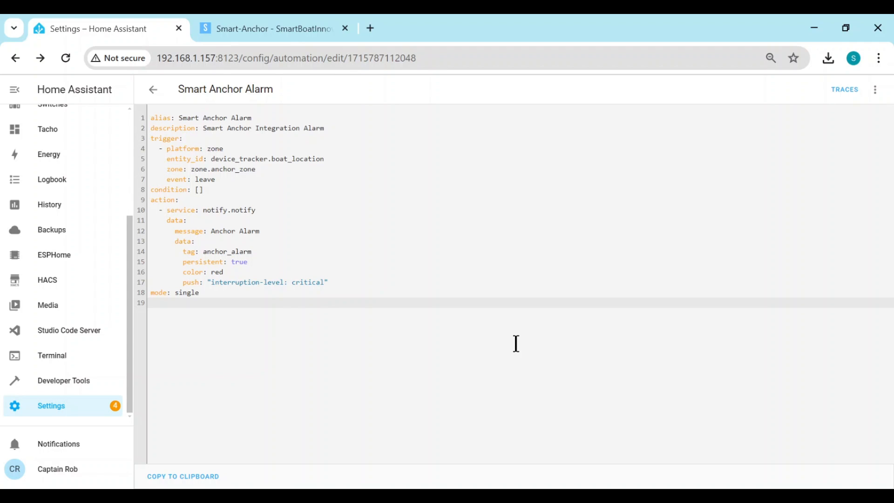
{"action": "left_click", "coordinate": [153, 90]}
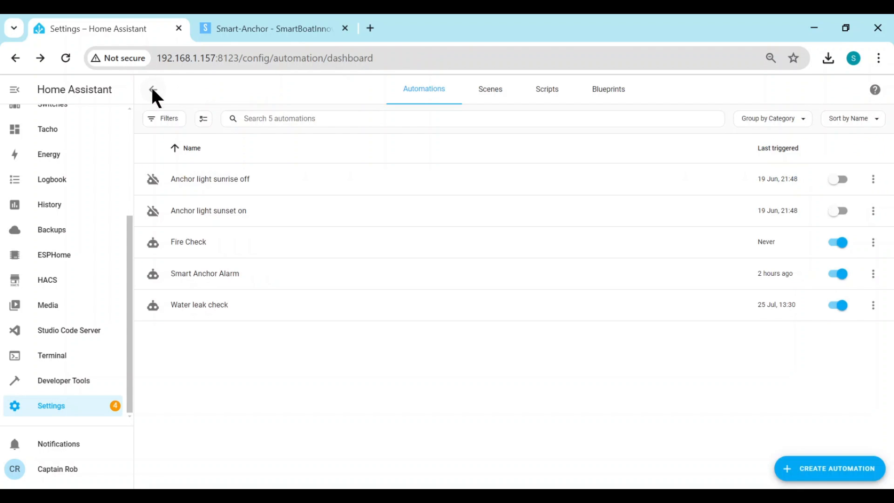
{"action": "mouse_move", "coordinate": [207, 297]}
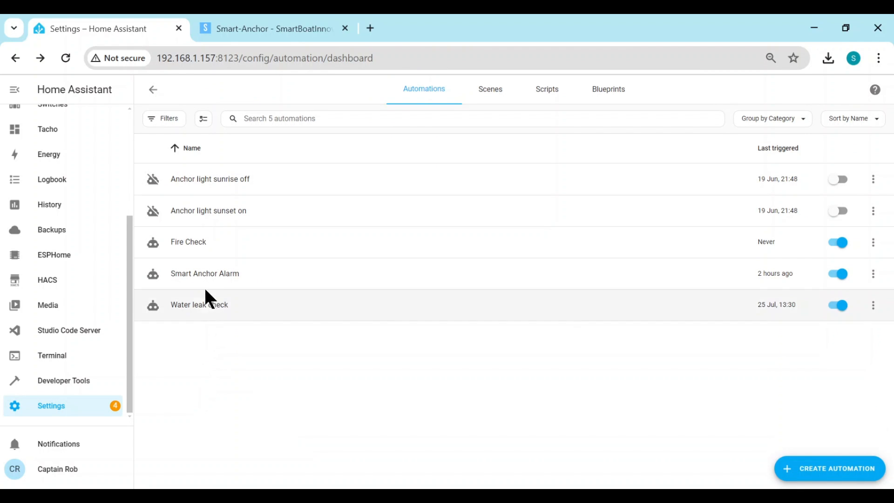
Step: Open the saved Smart Anchor Alarm automation to review its Anchor Zone trigger and notification
{"action": "left_click", "coordinate": [204, 273]}
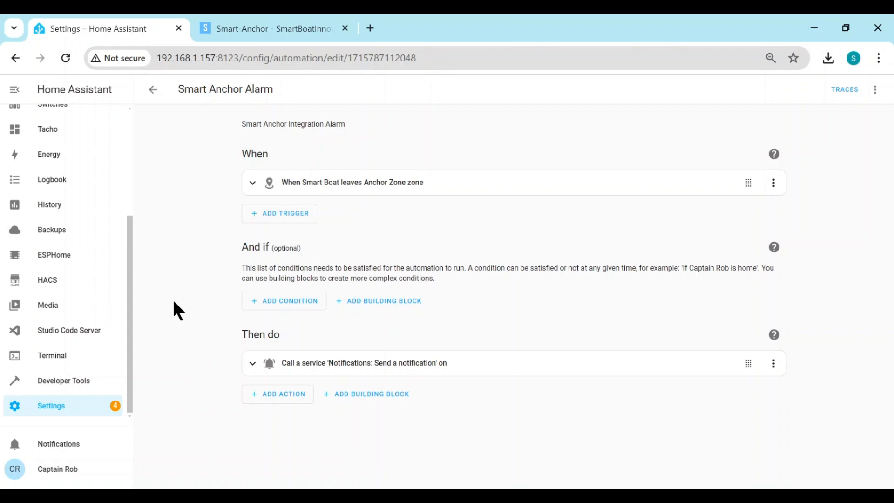
{"action": "mouse_move", "coordinate": [365, 202]}
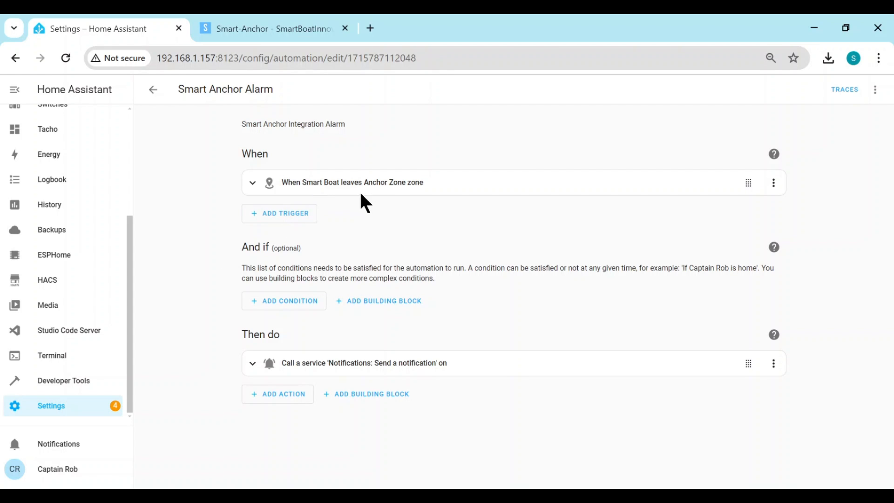
{"action": "mouse_move", "coordinate": [258, 217]}
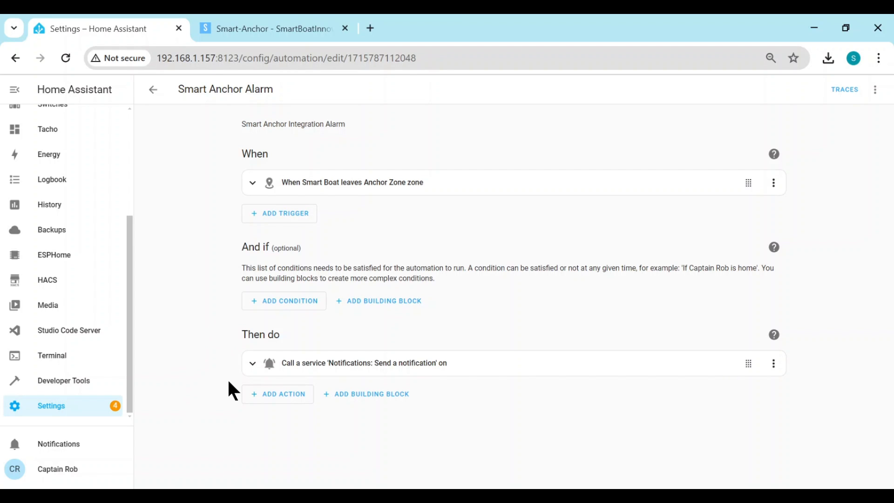
{"action": "mouse_move", "coordinate": [246, 374]}
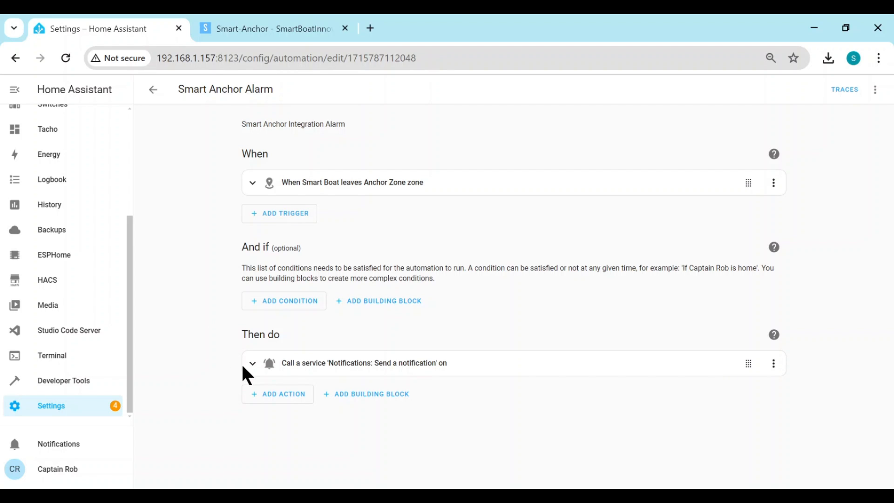
{"action": "mouse_move", "coordinate": [484, 383]}
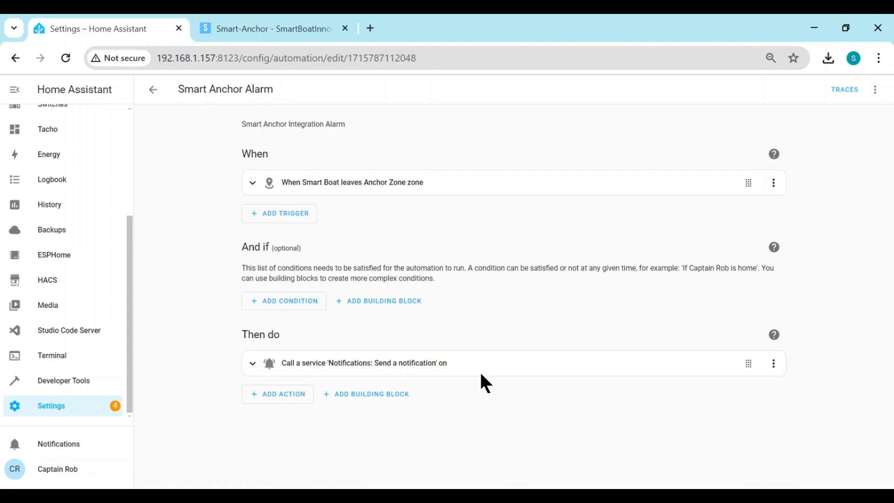
{"action": "mouse_move", "coordinate": [472, 404]}
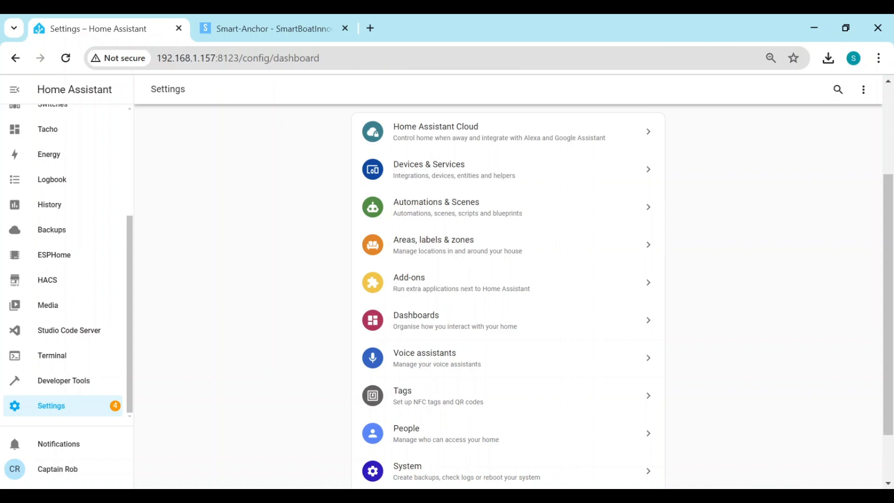
{"action": "mouse_move", "coordinate": [257, 331]}
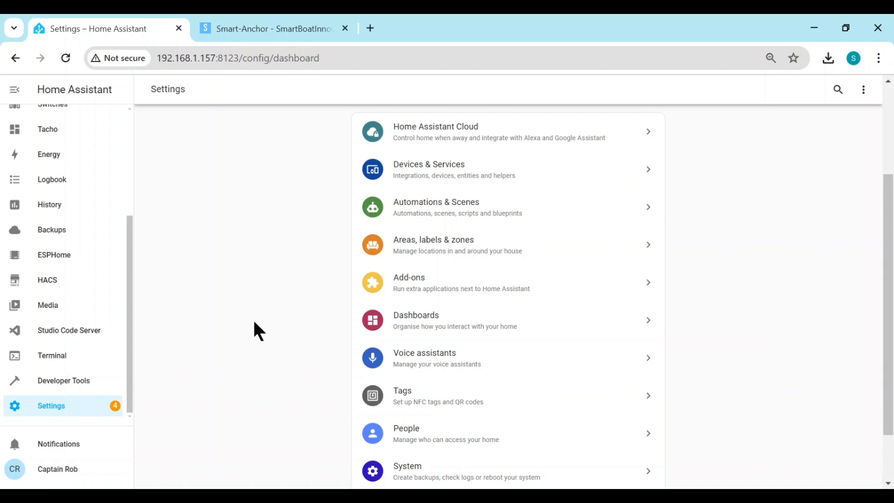
Step: Create a person named Boat with a sailboat picture tracking the Smart Boat device
{"action": "left_click", "coordinate": [445, 433]}
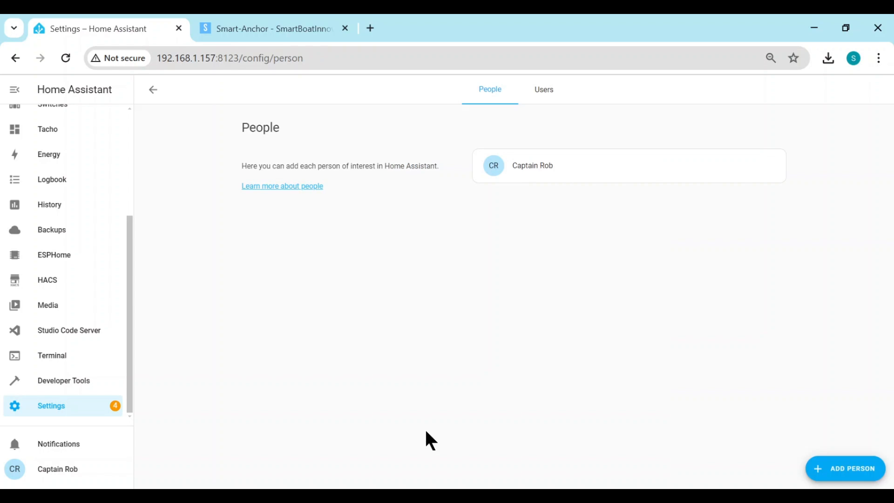
{"action": "left_click", "coordinate": [846, 469]}
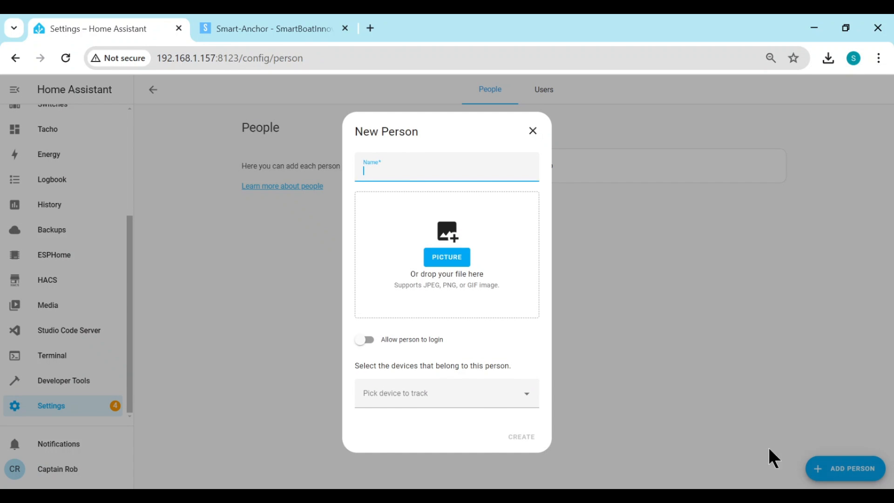
{"action": "mouse_move", "coordinate": [732, 438]}
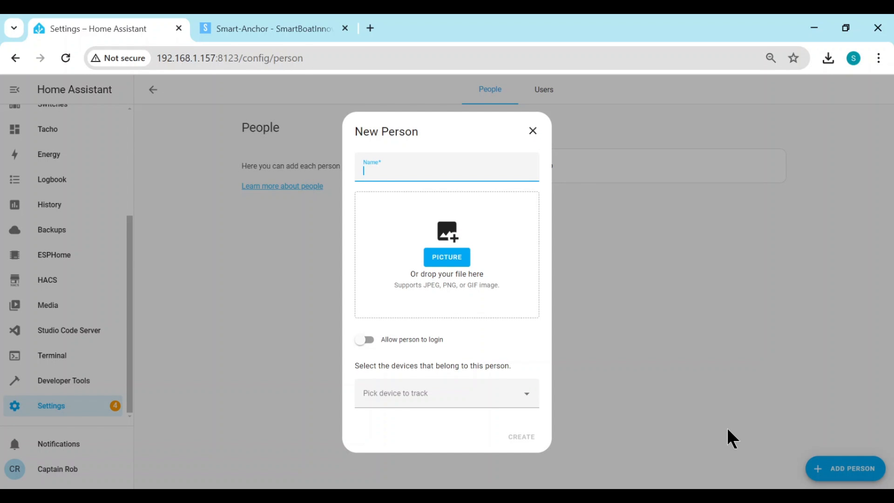
{"action": "type", "text": "Boat"}
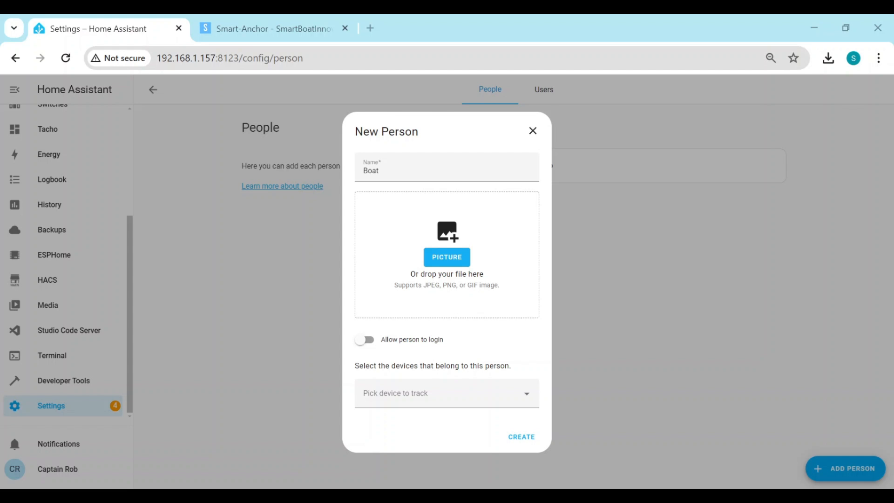
{"action": "left_click", "coordinate": [447, 257]}
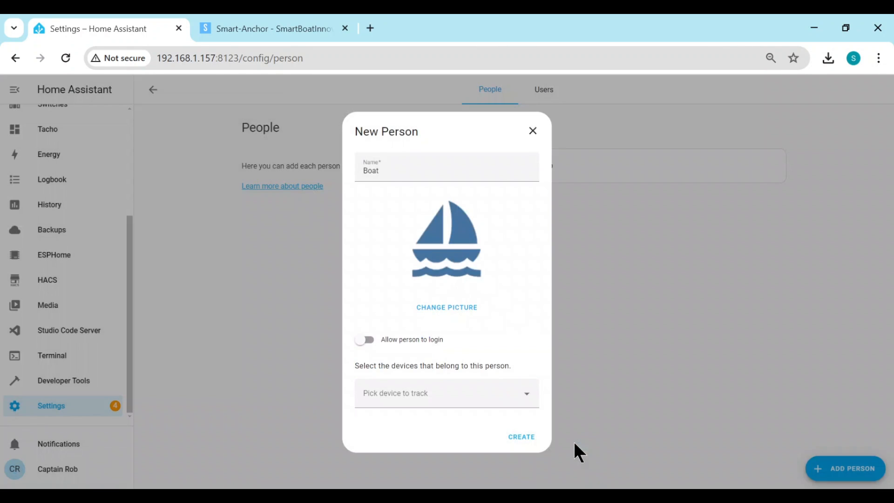
{"action": "mouse_move", "coordinate": [432, 348]}
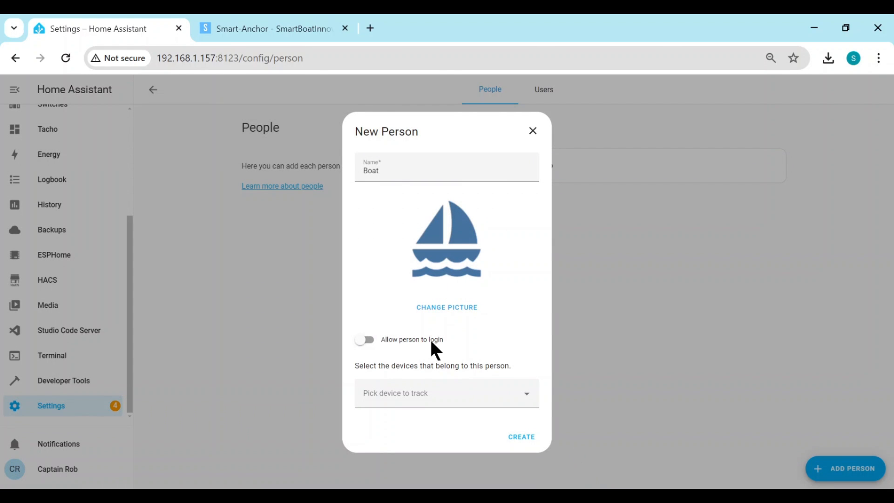
{"action": "left_click", "coordinate": [446, 393]}
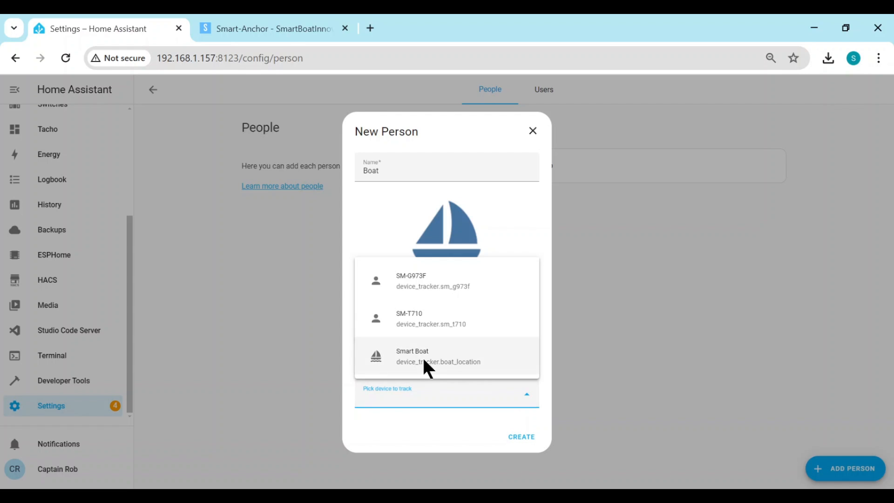
{"action": "left_click", "coordinate": [520, 436]}
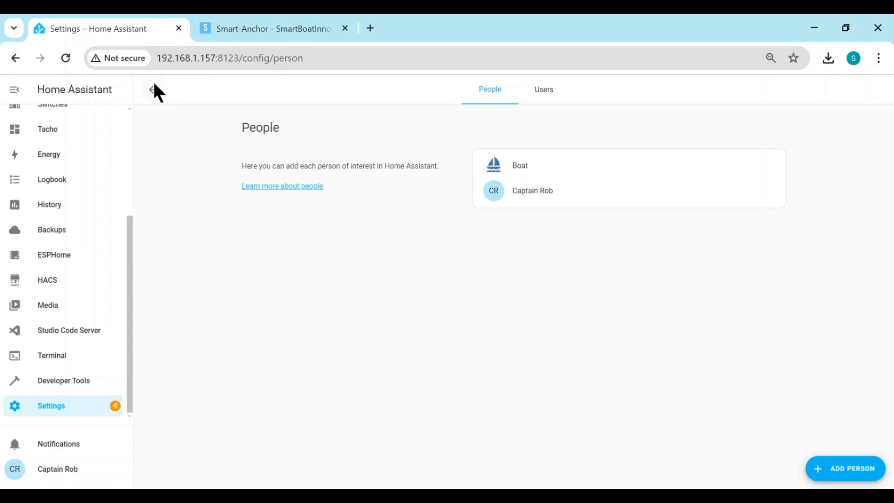
Step: Change the Anchor Watch map card's entity from Smart Boat to the Boat person and save
{"action": "left_click", "coordinate": [60, 144]}
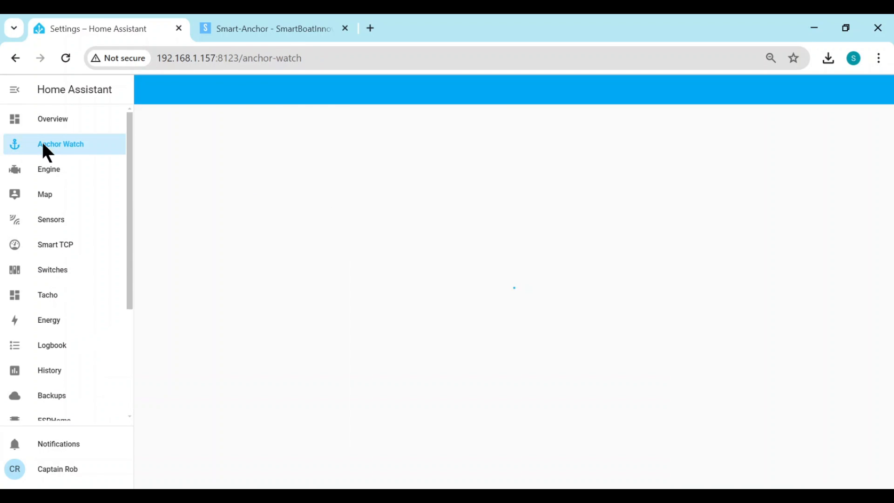
{"action": "left_click", "coordinate": [60, 144]}
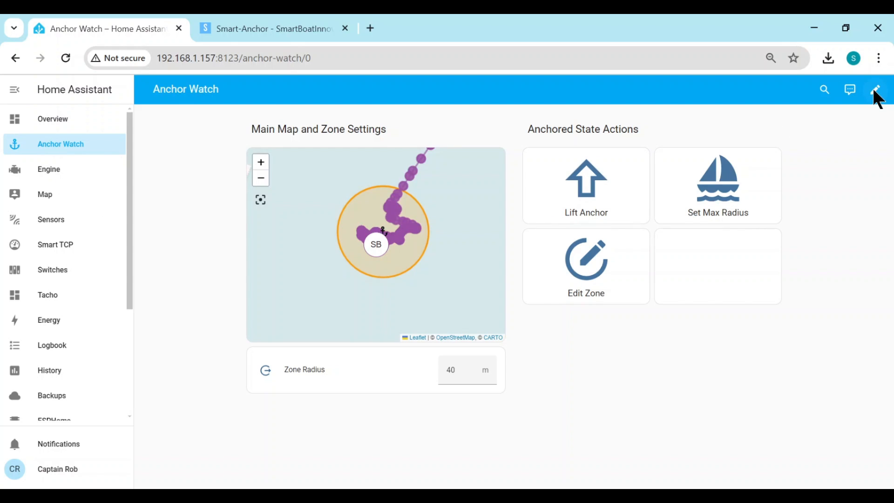
{"action": "left_click", "coordinate": [878, 89]}
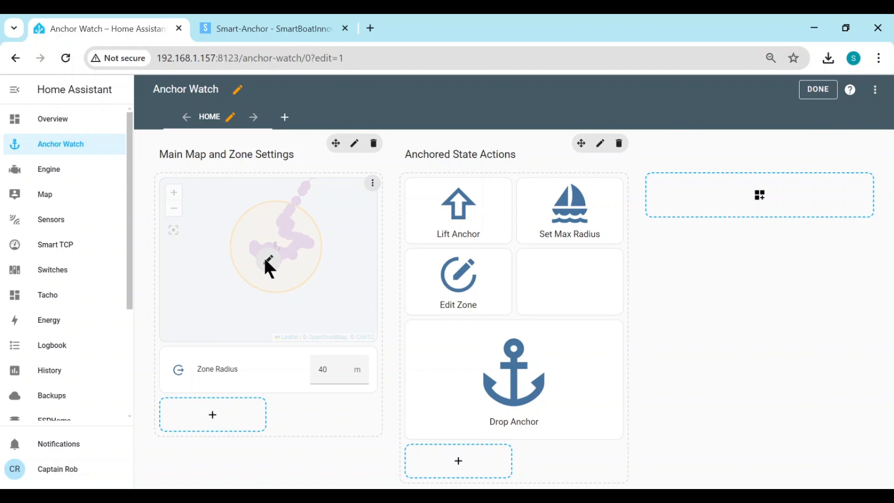
{"action": "left_click", "coordinate": [355, 144]}
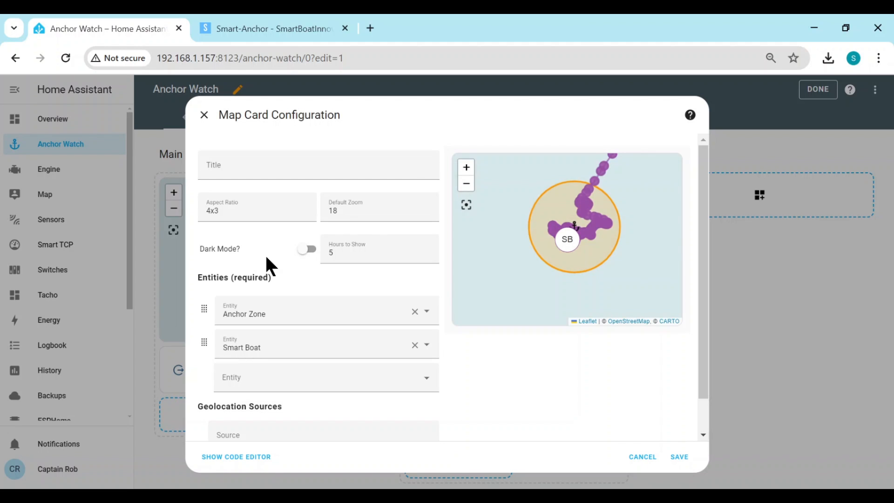
{"action": "mouse_move", "coordinate": [271, 356]}
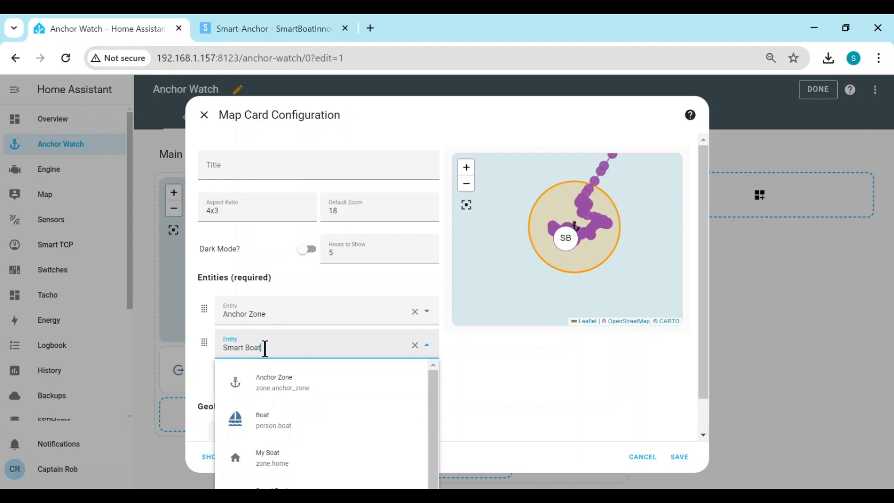
{"action": "left_click", "coordinate": [262, 419]}
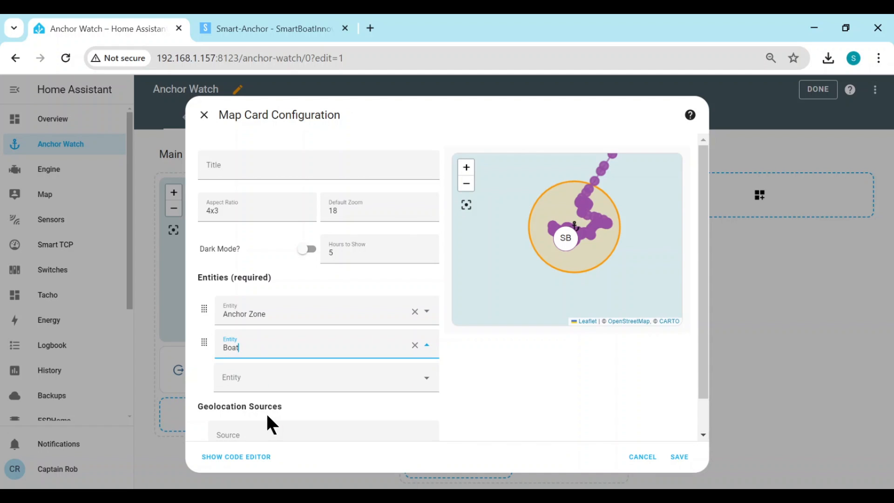
{"action": "left_click", "coordinate": [678, 456]}
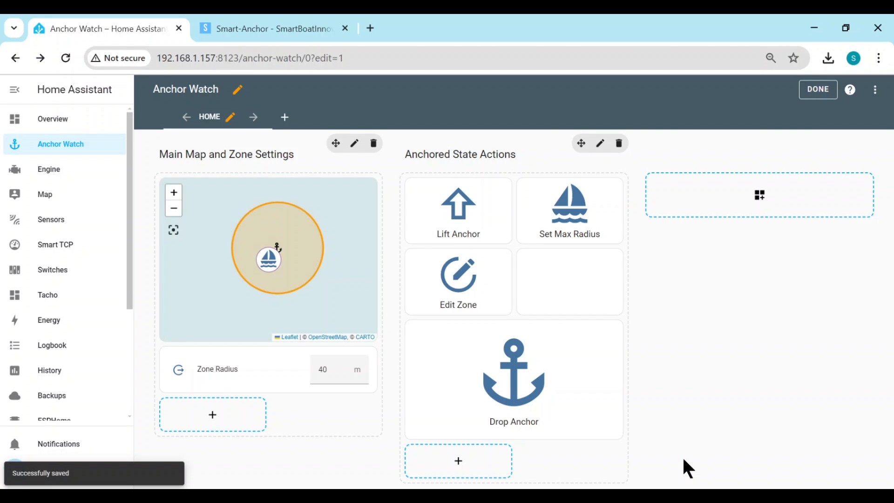
{"action": "mouse_move", "coordinate": [818, 90]}
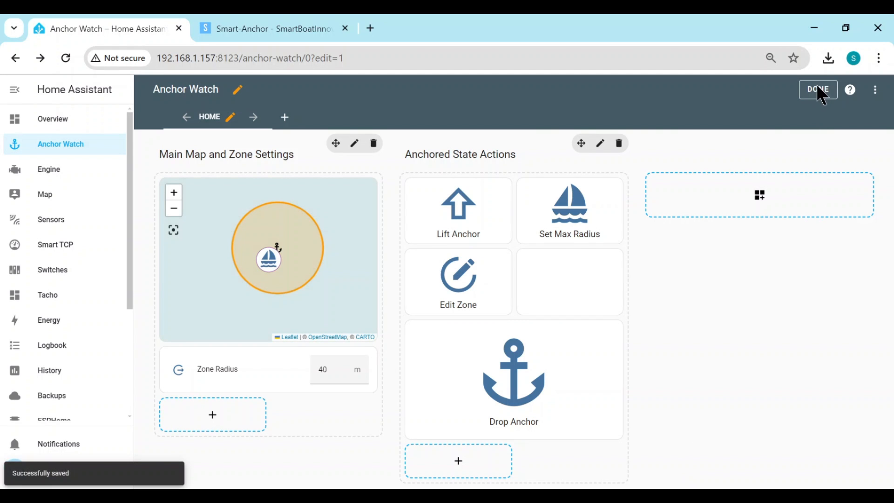
Step: Exit dashboard edit mode to show the sailboat icon inside the anchor zone
{"action": "left_click", "coordinate": [818, 90]}
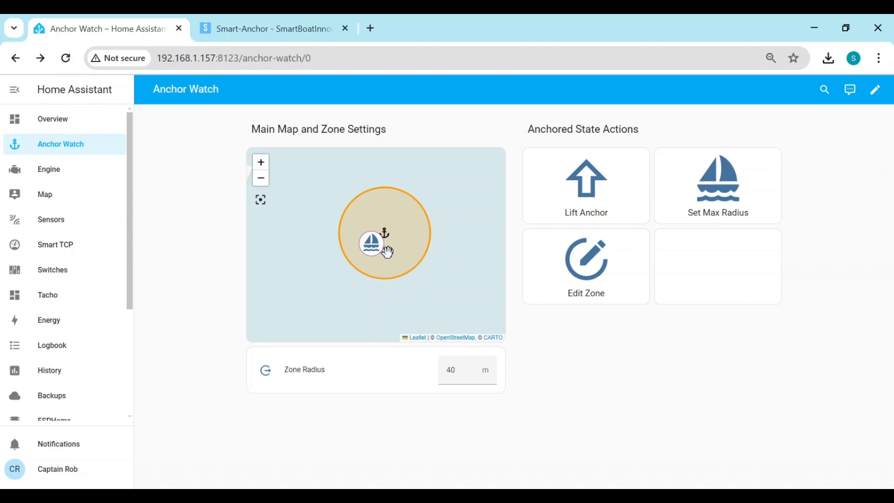
{"action": "mouse_move", "coordinate": [408, 283]}
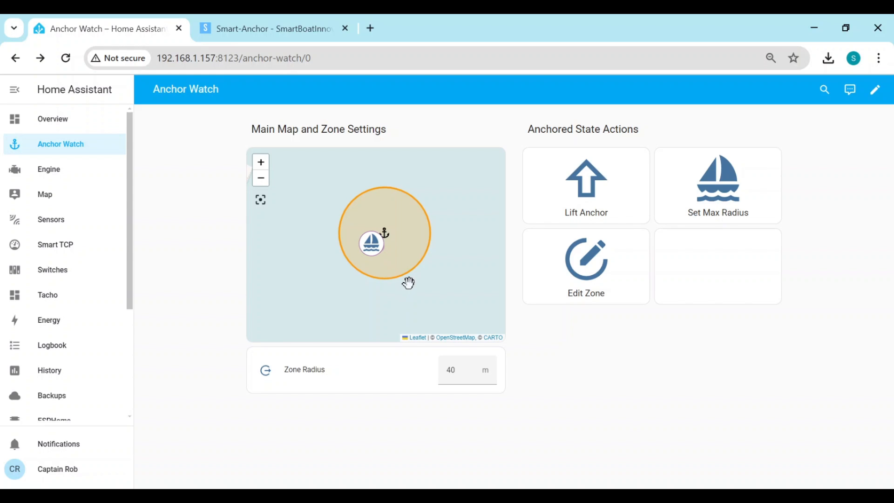
{"action": "mouse_move", "coordinate": [429, 230]}
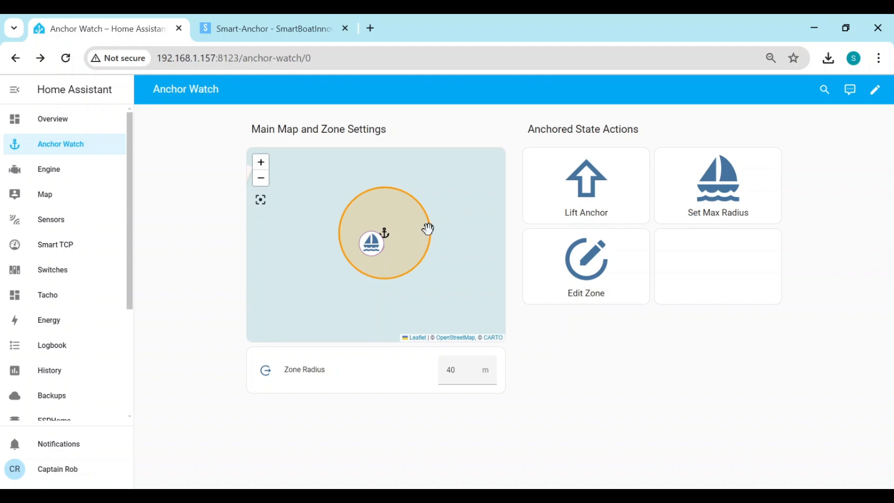
{"action": "mouse_move", "coordinate": [387, 258]}
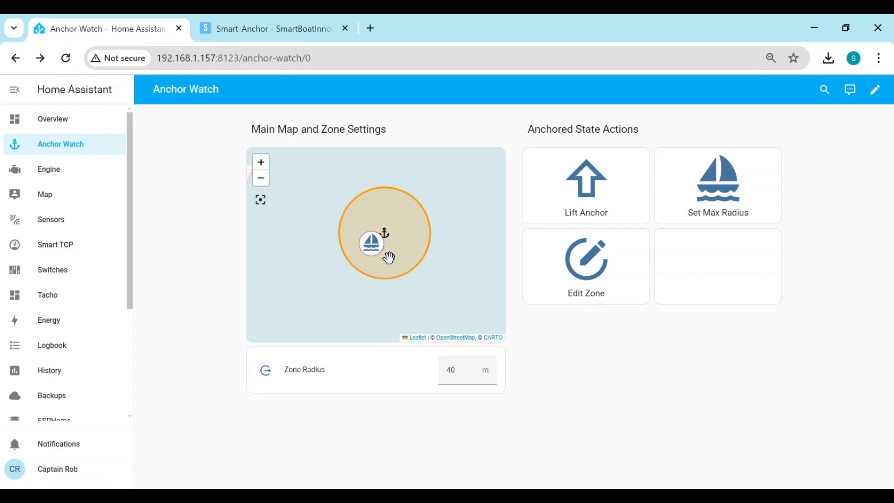